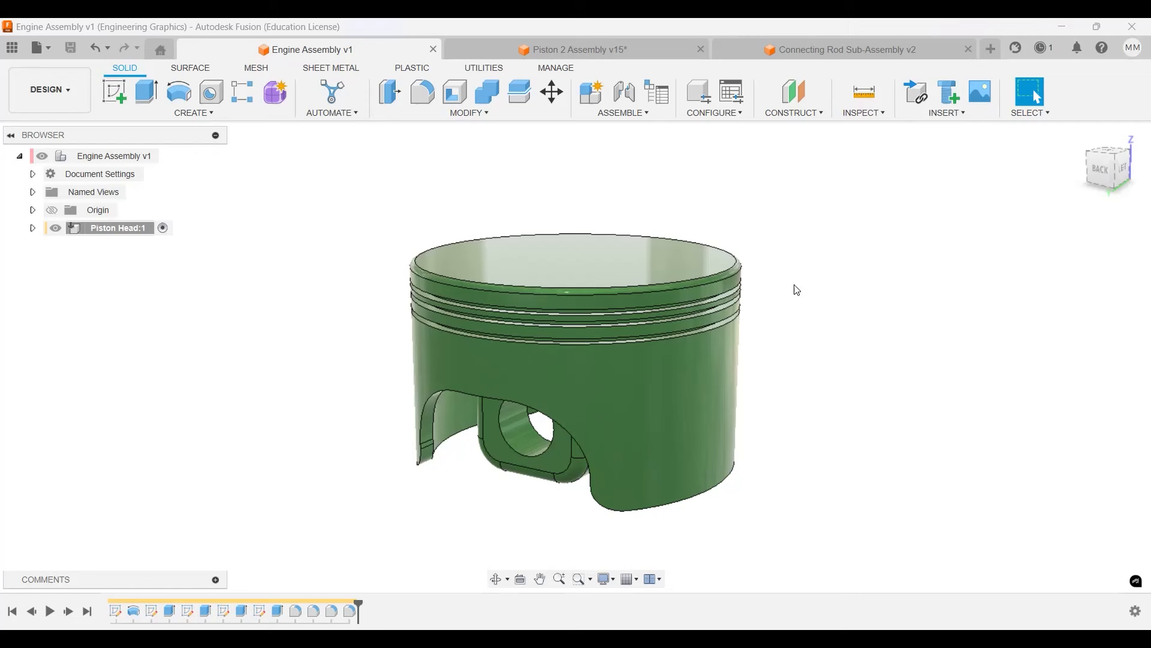
{"action": "mouse_move", "coordinate": [792, 295]}
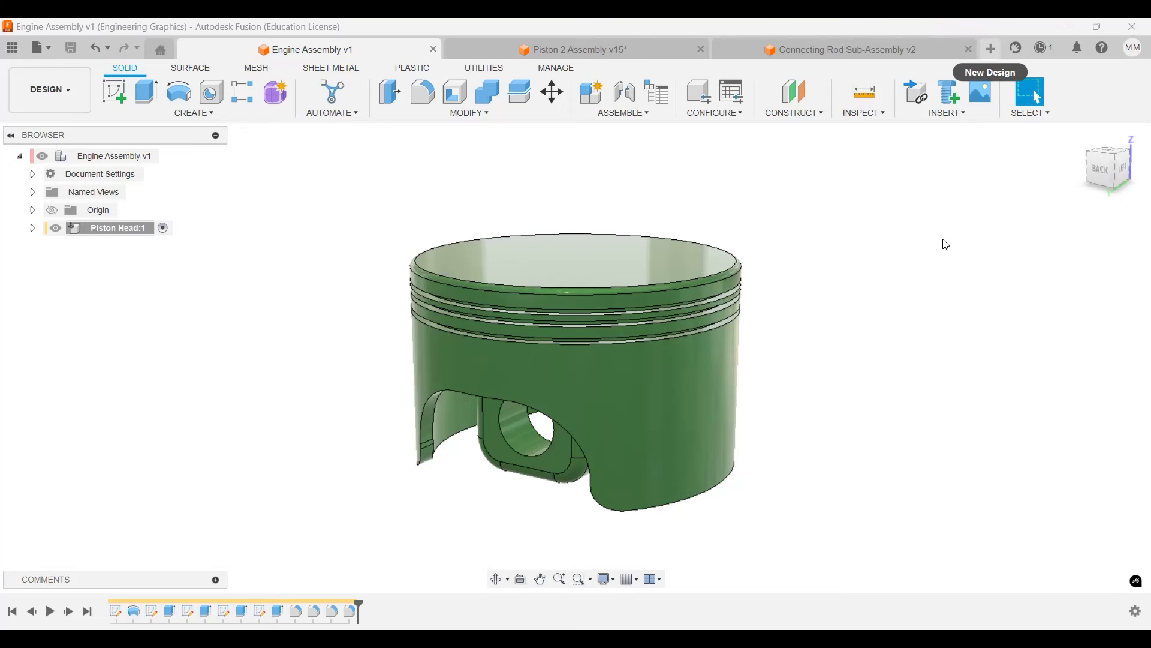
{"action": "mouse_move", "coordinate": [869, 109]}
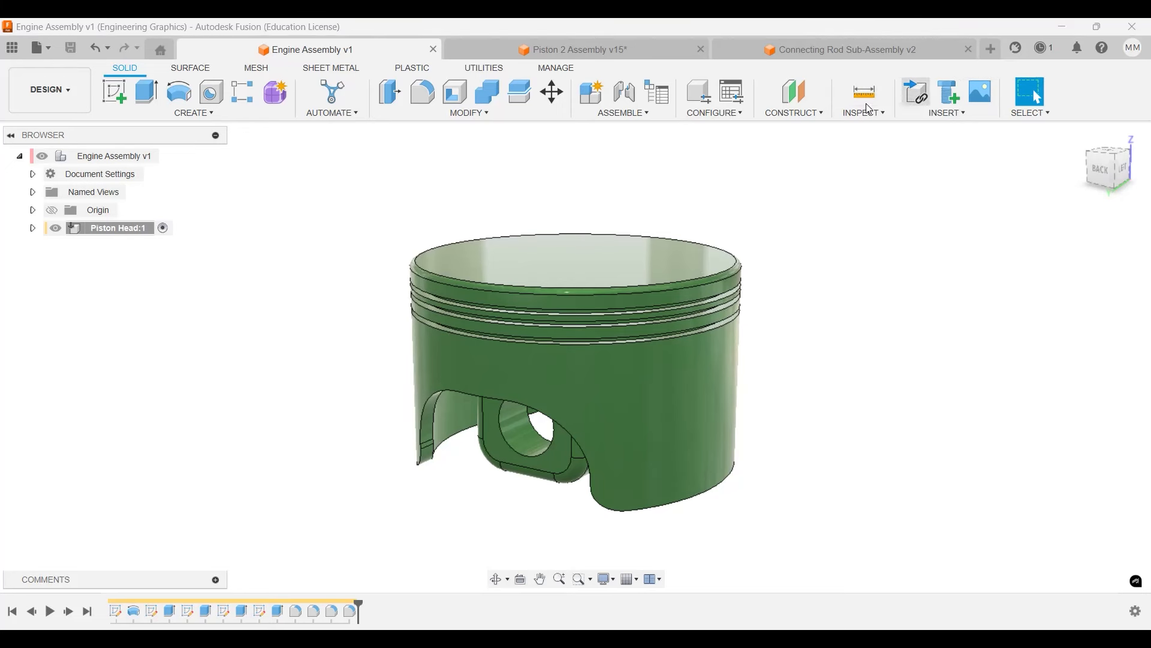
{"action": "mouse_move", "coordinate": [751, 163]}
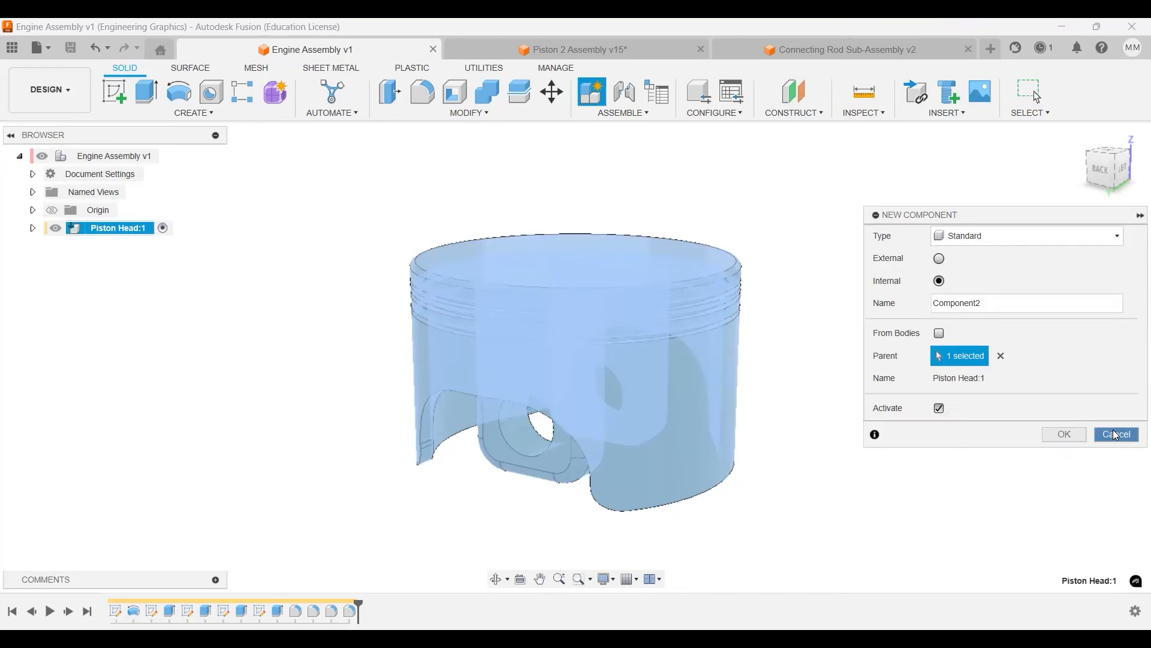
{"action": "mouse_move", "coordinate": [165, 161]}
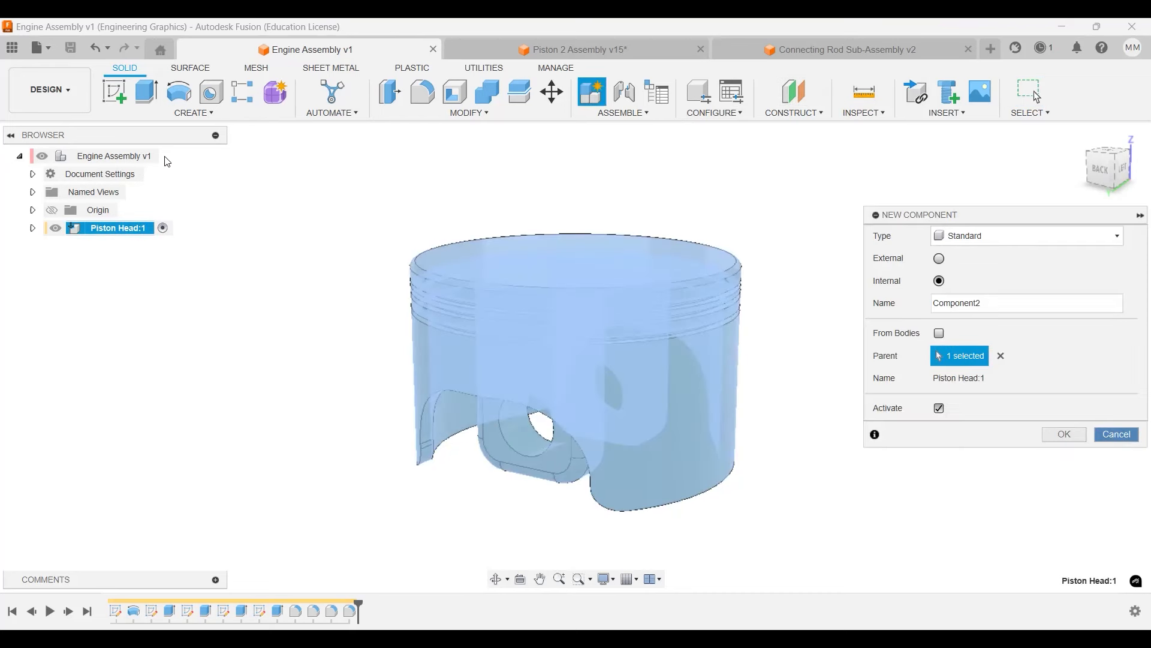
Activate Engine Assembly and create a new component named Wrist Pin under it.
{"action": "left_click", "coordinate": [1063, 433]}
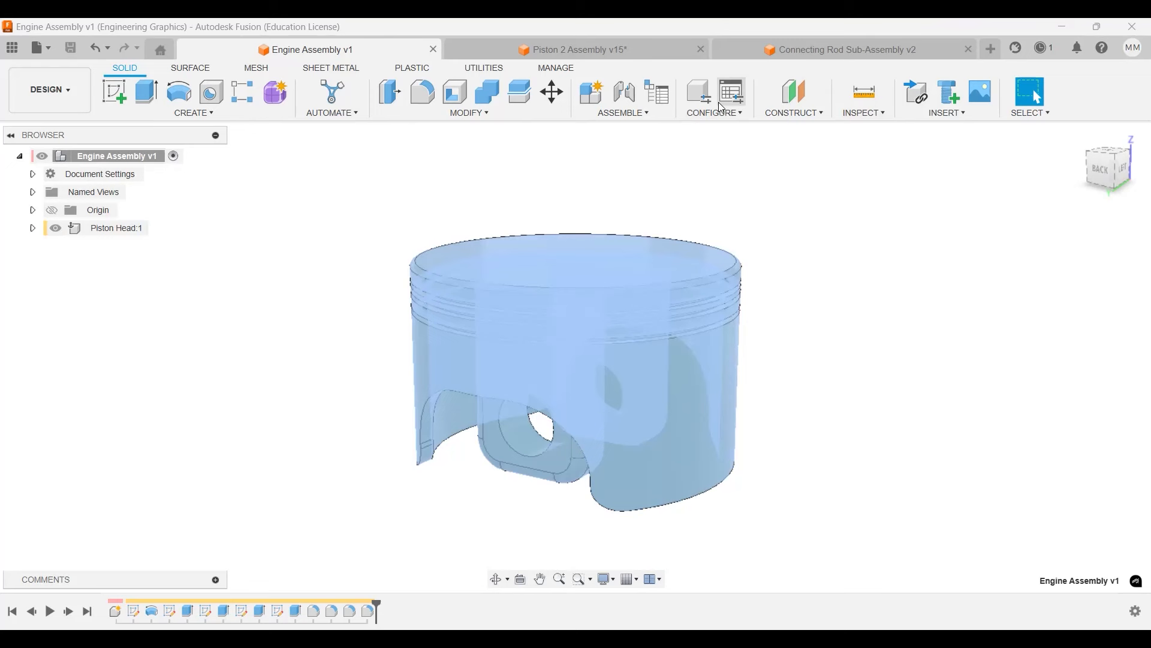
{"action": "left_click", "coordinate": [590, 92]}
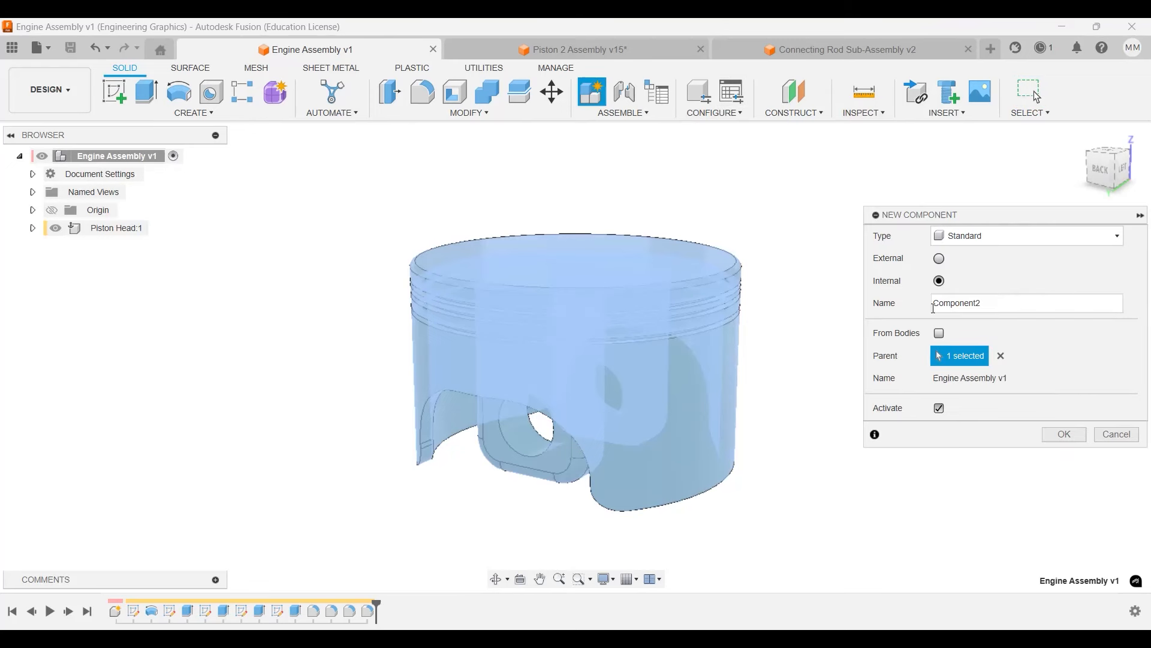
{"action": "type", "text": "Wrist Pin"}
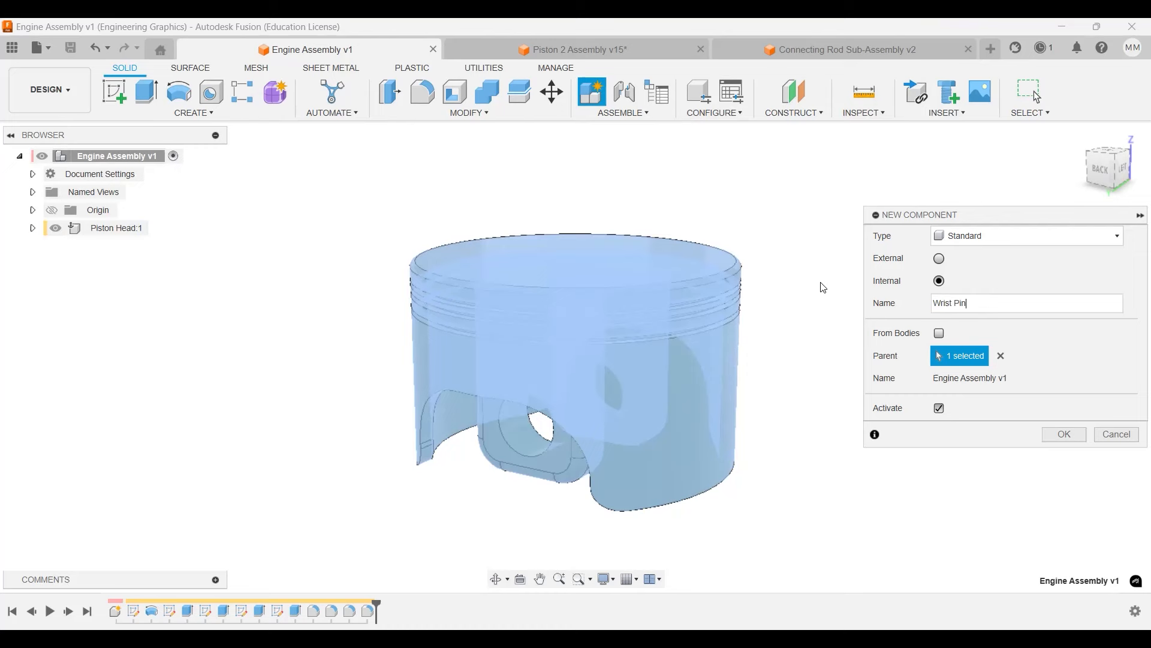
{"action": "left_click", "coordinate": [1062, 433]}
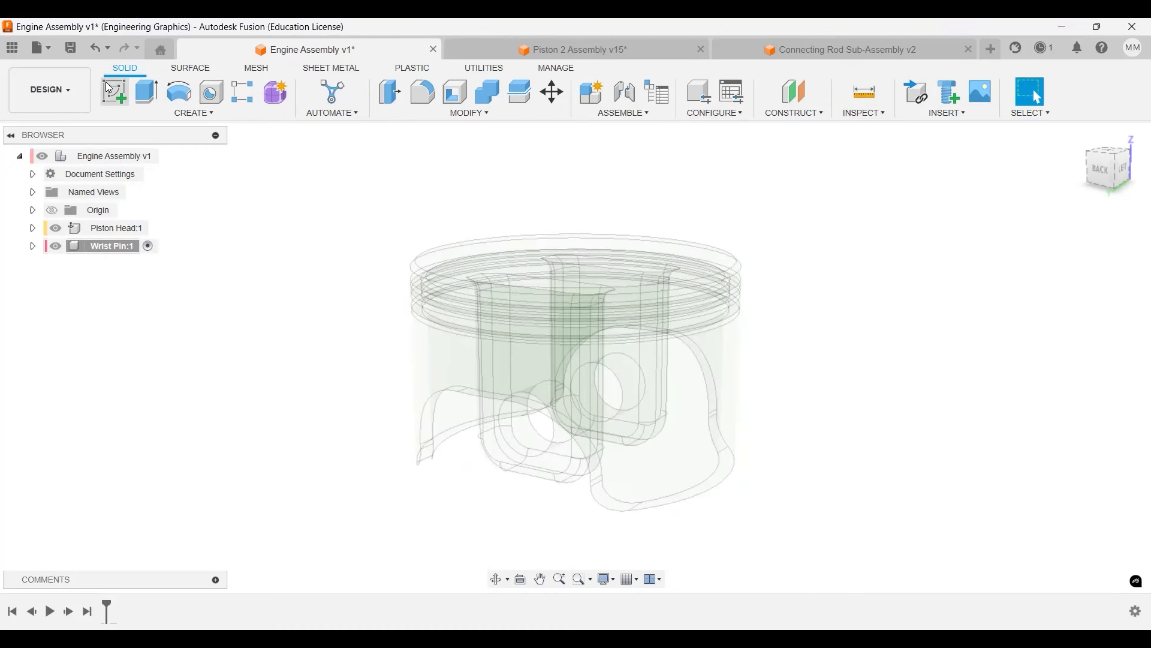
Sketch concentric Ø18 and Ø25 circles at the origin on the front plane and finish the sketch.
{"action": "left_click", "coordinate": [114, 91]}
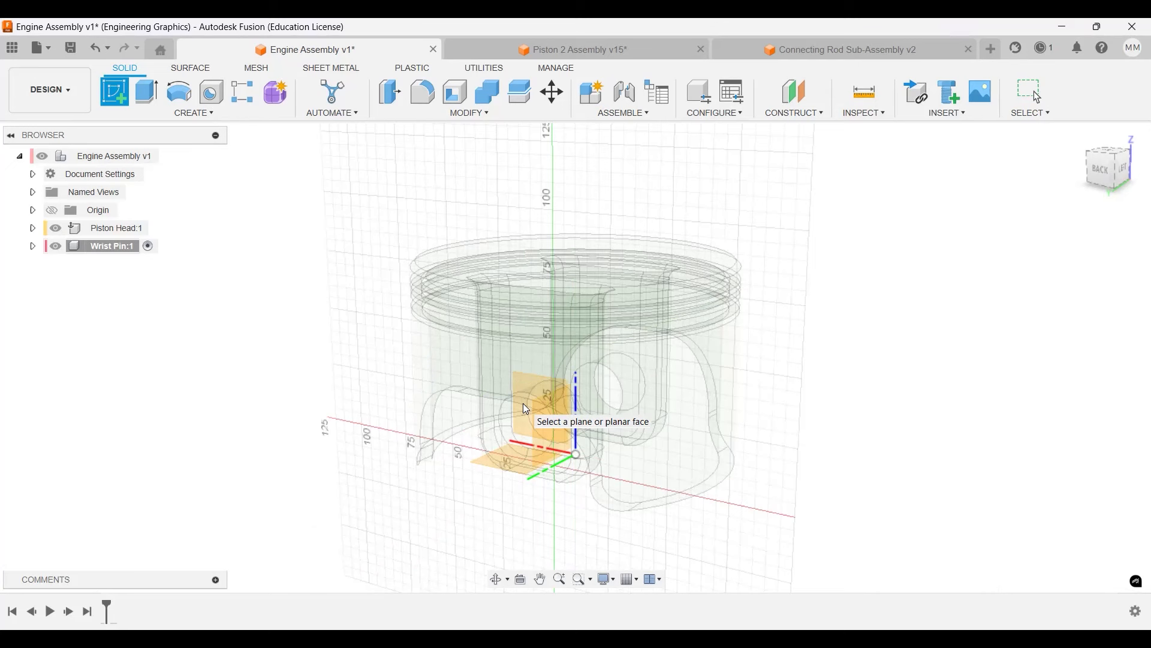
{"action": "left_click", "coordinate": [536, 408]}
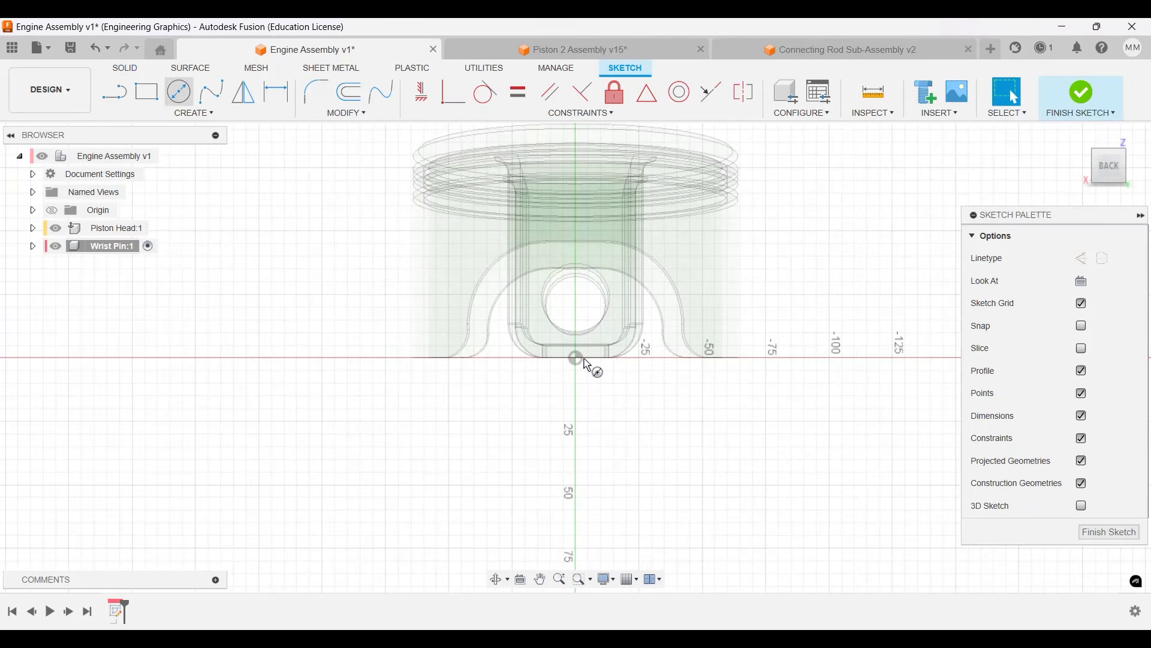
{"action": "left_click", "coordinate": [177, 91]}
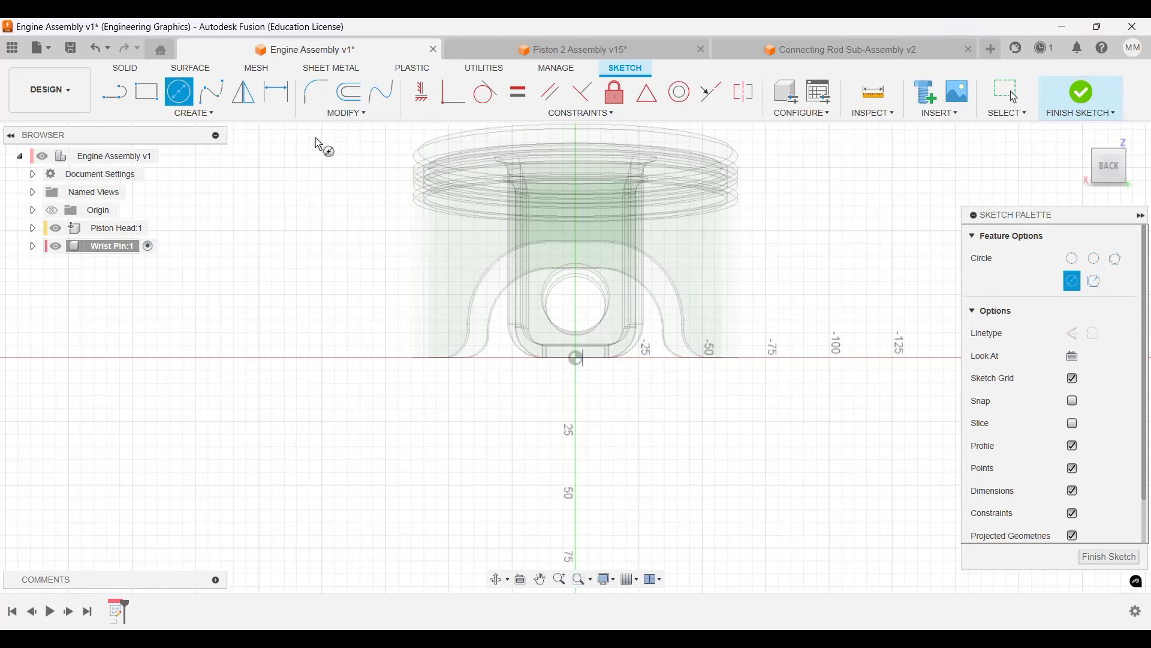
{"action": "left_click_drag", "start_coordinate": [575, 357], "coordinate": [611, 382]}
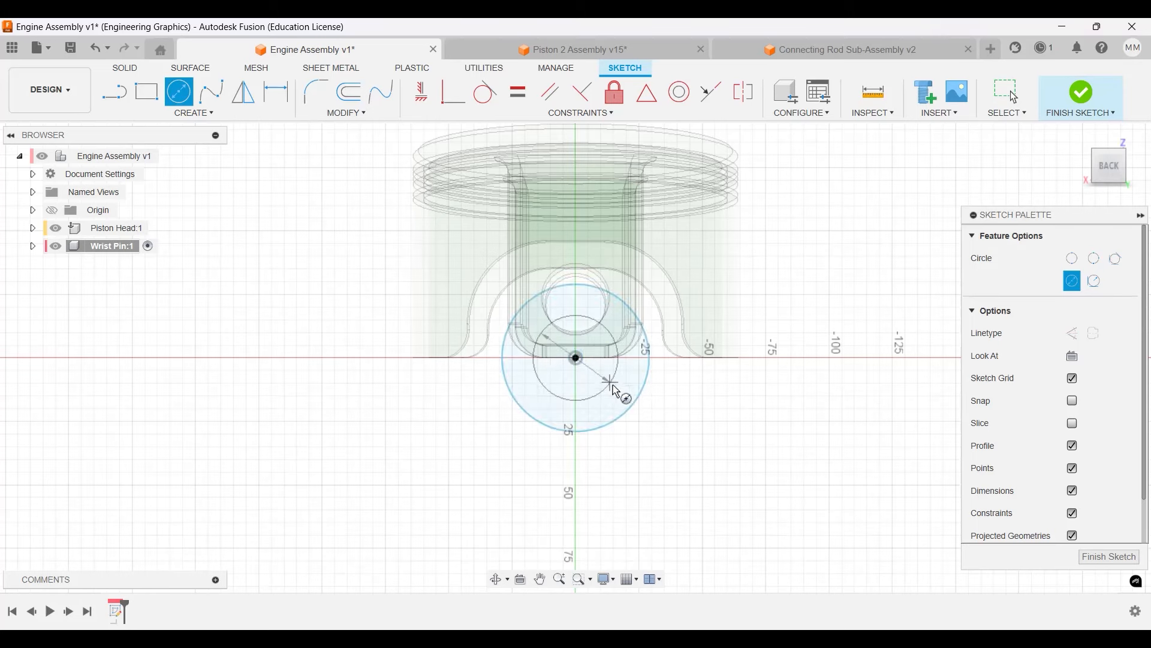
{"action": "type", "text": "18.00"}
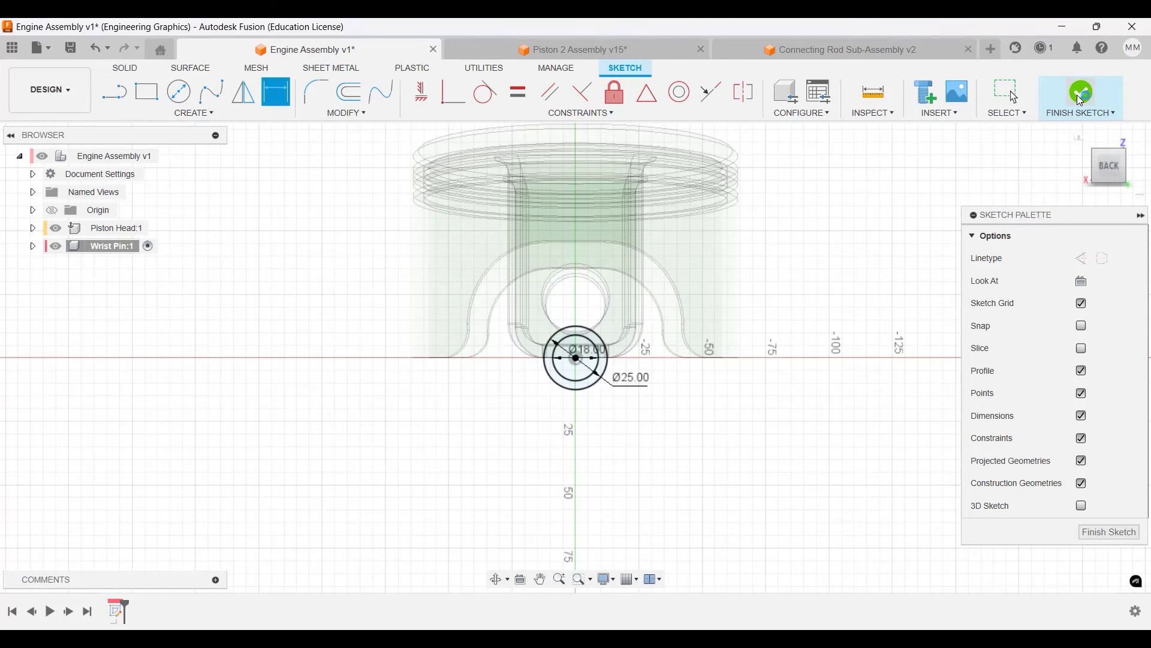
{"action": "left_click", "coordinate": [1079, 94]}
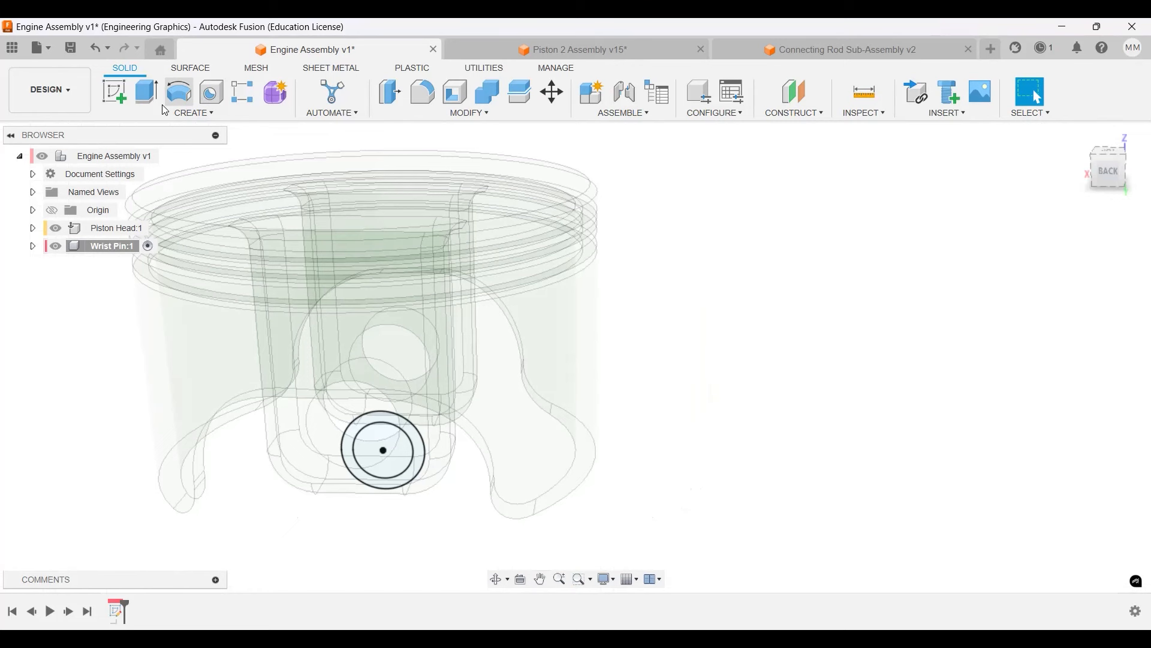
Extrude the annular ring profile symmetrically 55 mm into a hollow tube.
{"action": "left_click", "coordinate": [145, 91]}
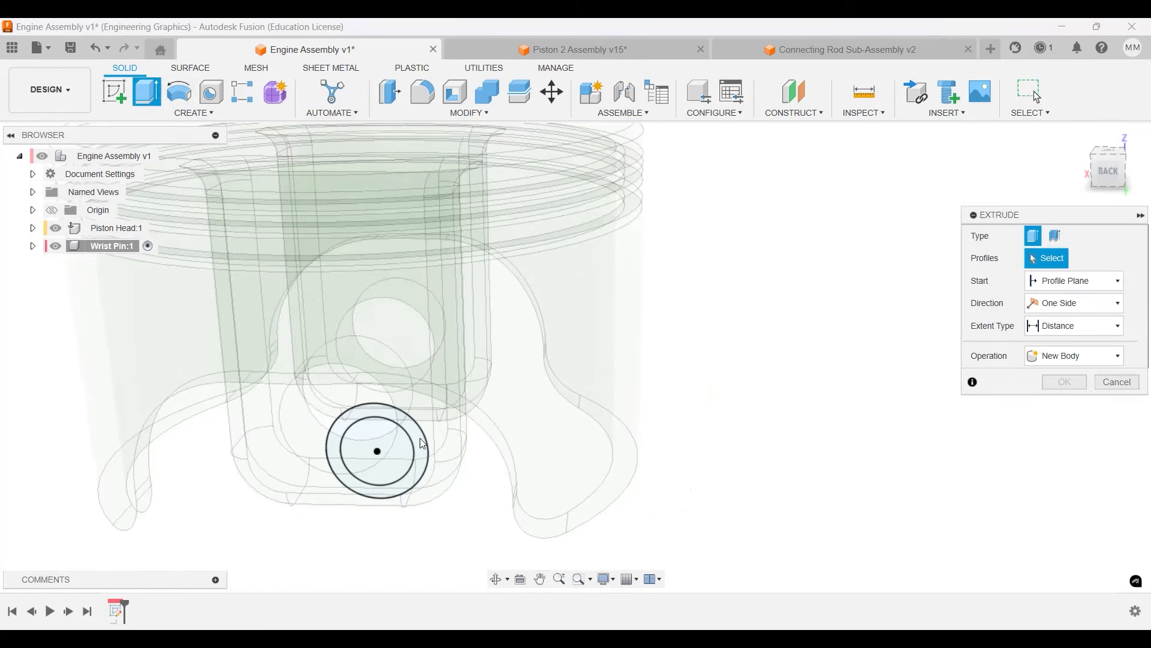
{"action": "mouse_move", "coordinate": [430, 468]}
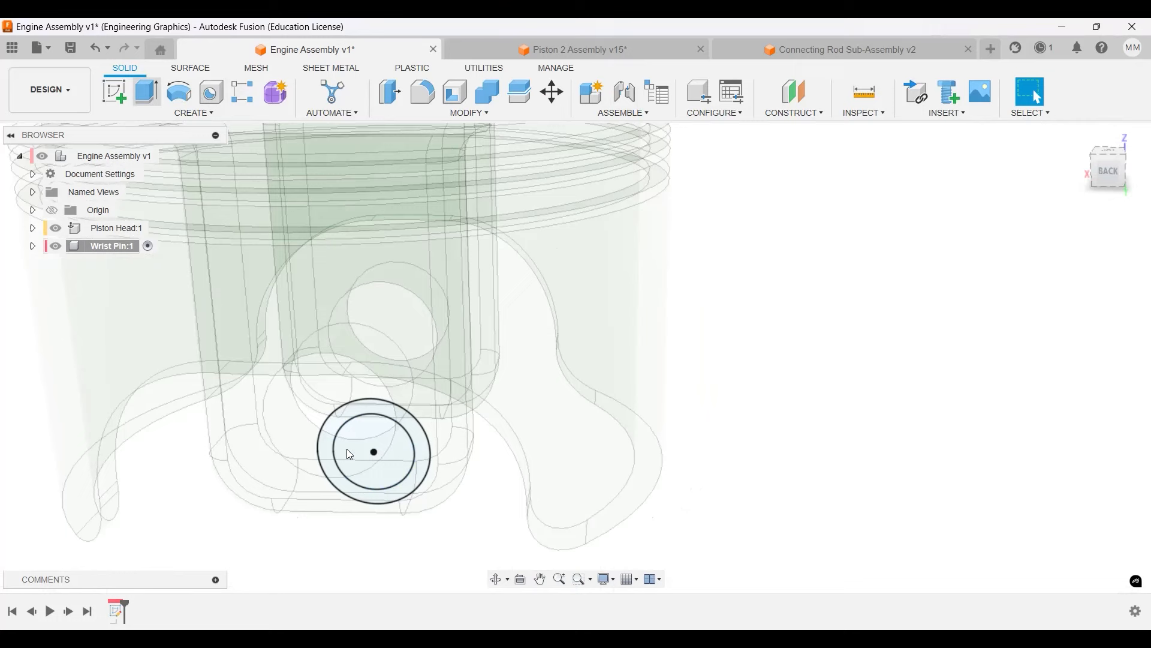
{"action": "left_click", "coordinate": [145, 91]}
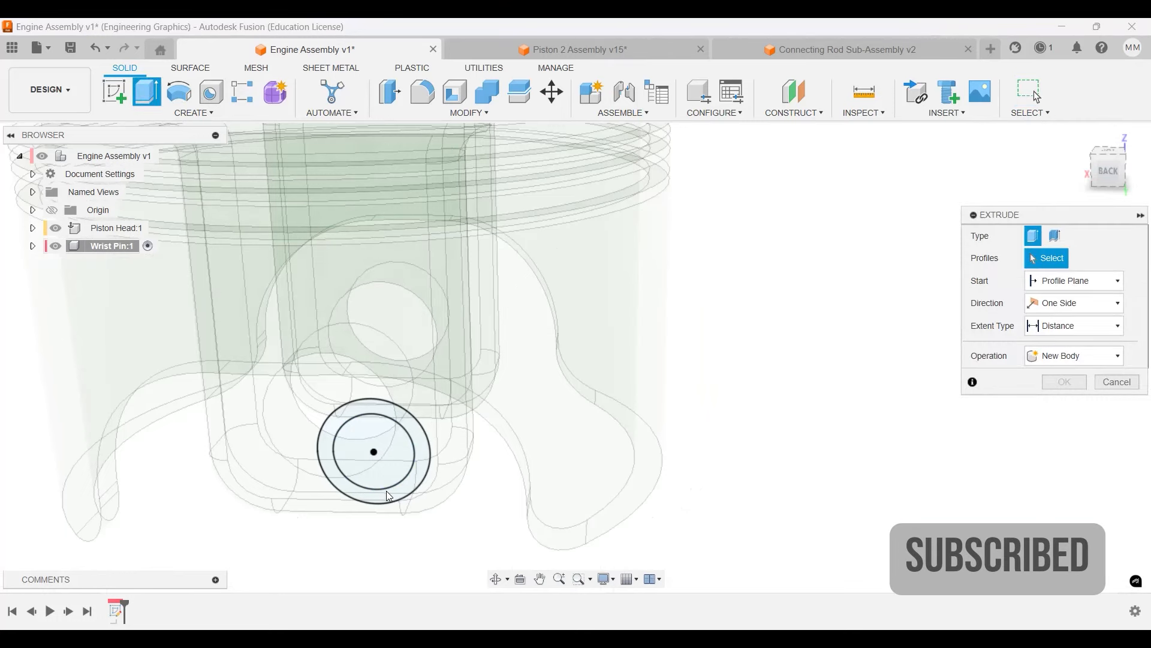
{"action": "left_click", "coordinate": [373, 451]}
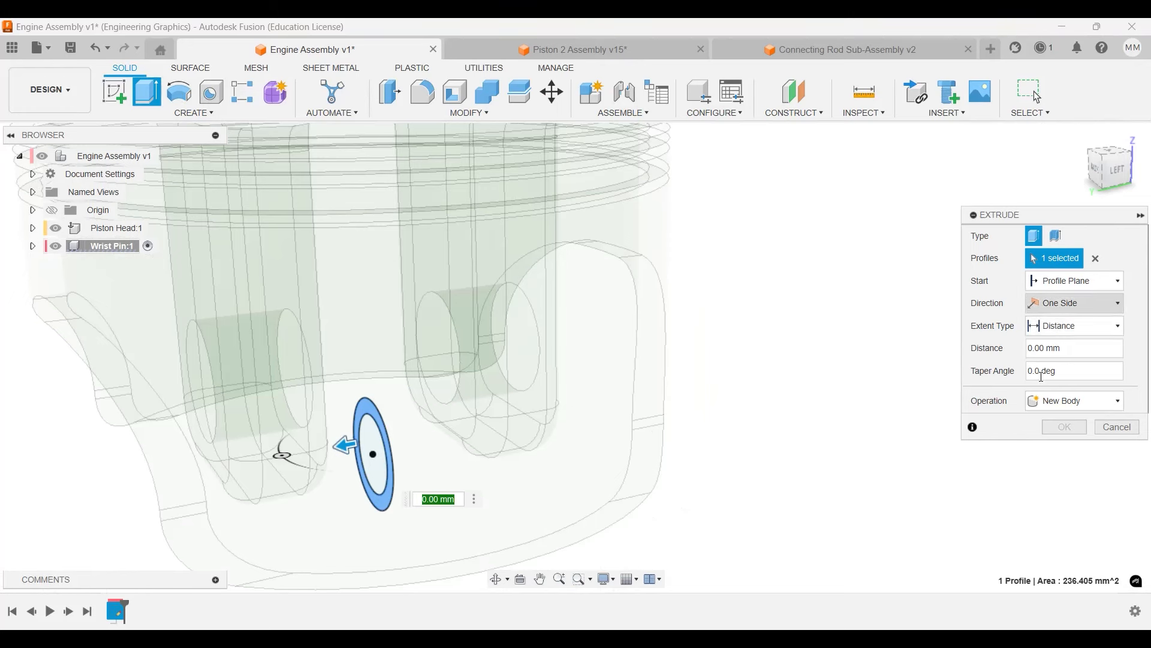
{"action": "left_click", "coordinate": [1073, 303]}
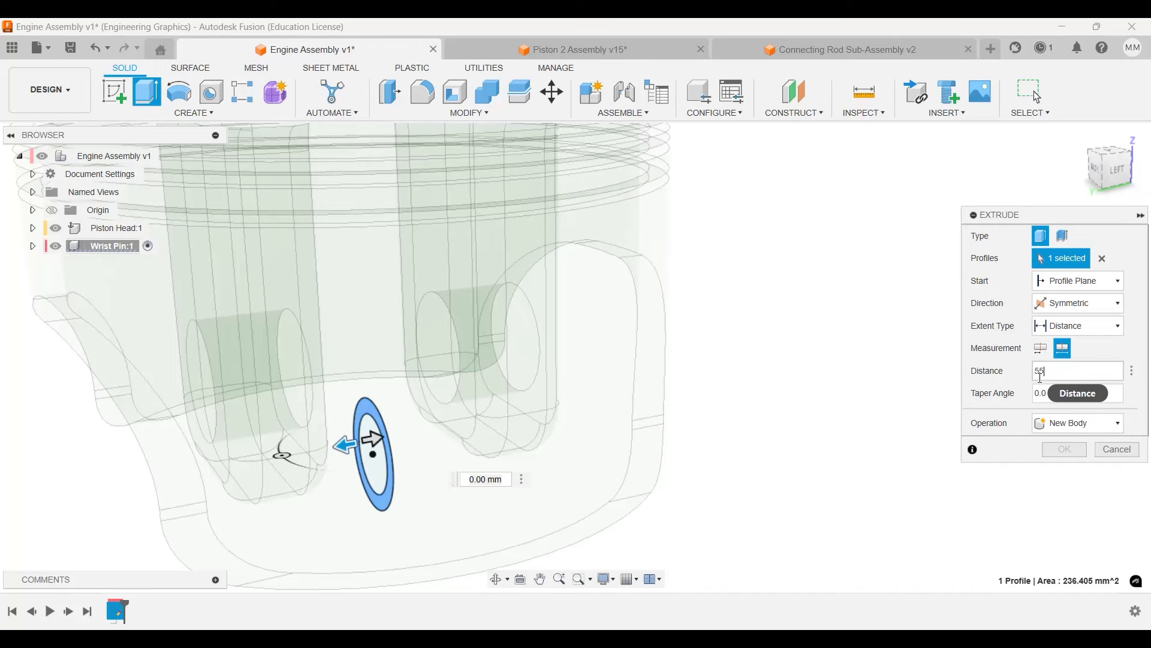
{"action": "type", "text": "55"}
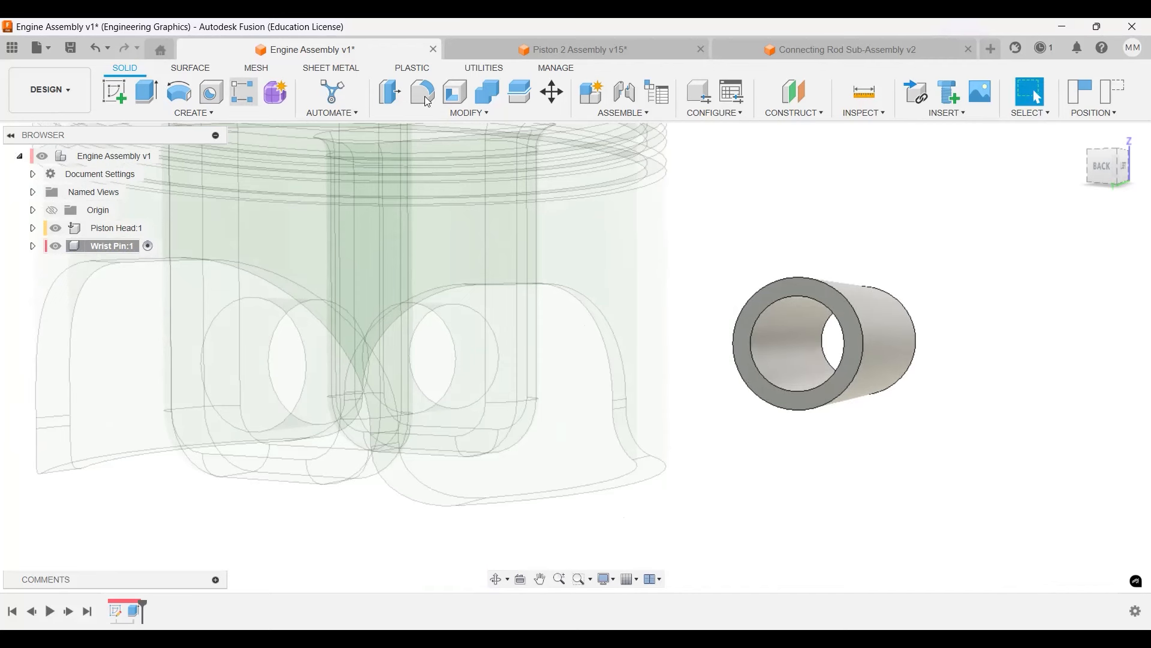
Start a Fillet on the wrist pin tube's edges.
{"action": "left_click", "coordinate": [422, 93]}
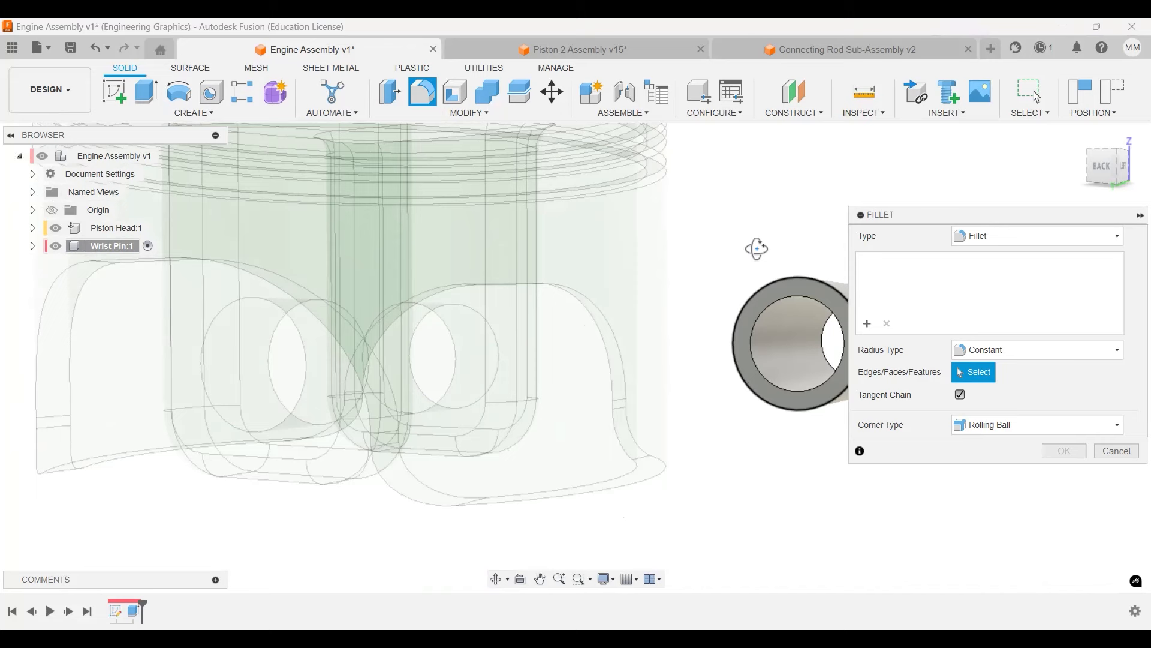
{"action": "mouse_move", "coordinate": [726, 392]}
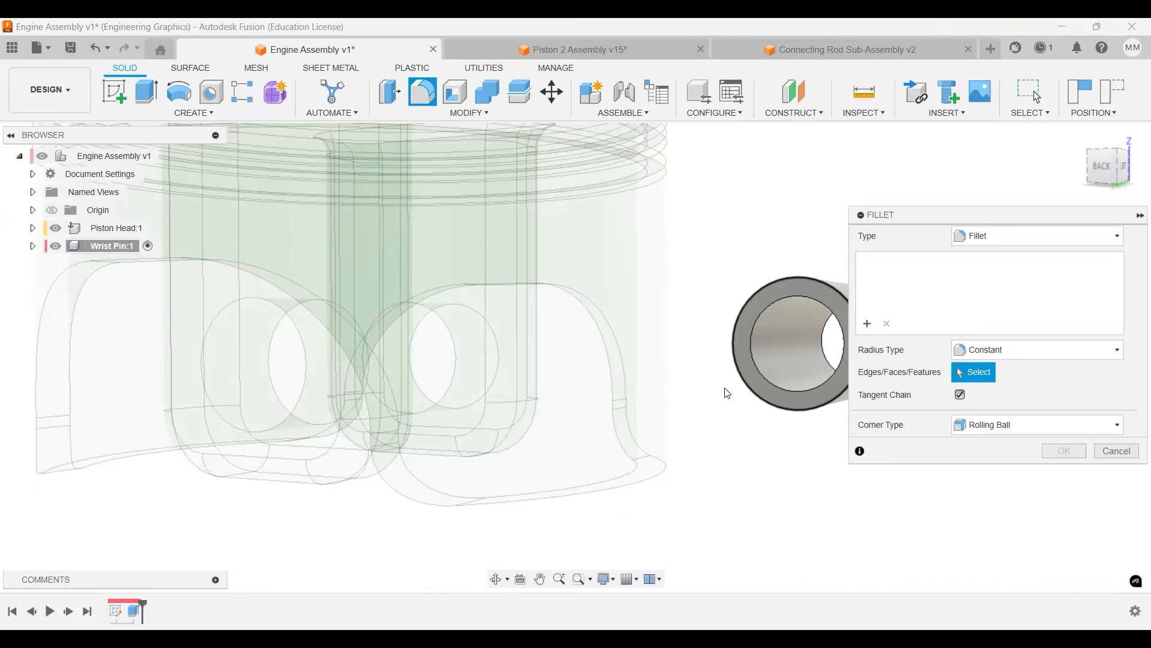
{"action": "mouse_move", "coordinate": [645, 411]}
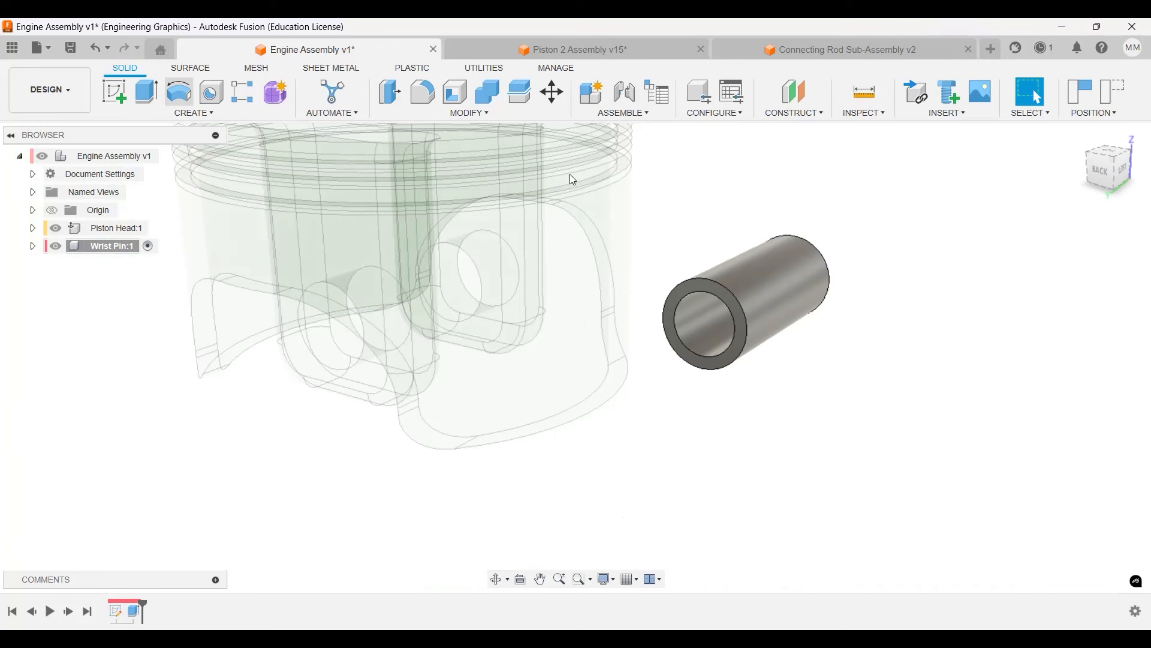
{"action": "left_click", "coordinate": [421, 92]}
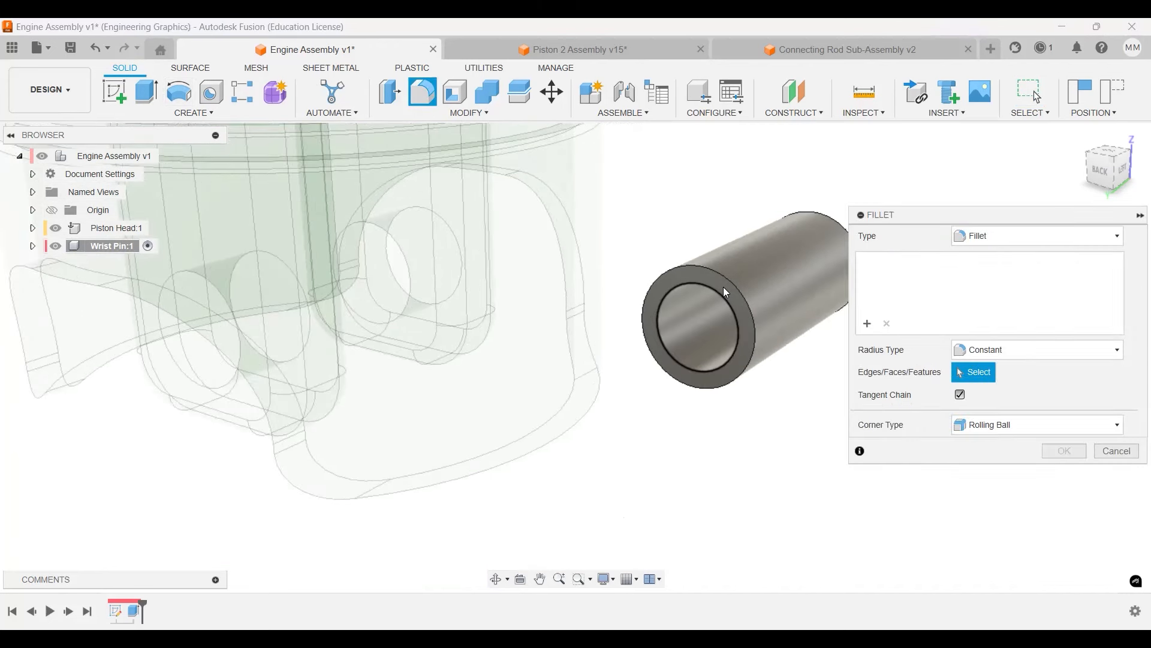
{"action": "mouse_move", "coordinate": [663, 323]}
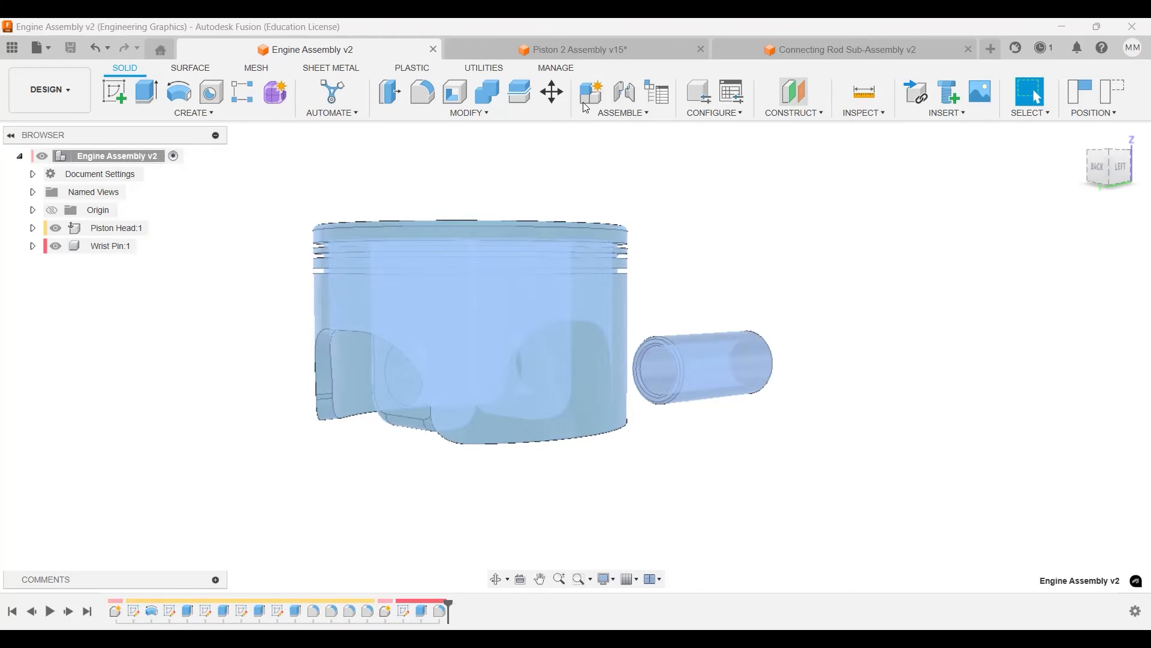
Create a new component named Crankshaft and start a sketch in it.
{"action": "left_click", "coordinate": [590, 92]}
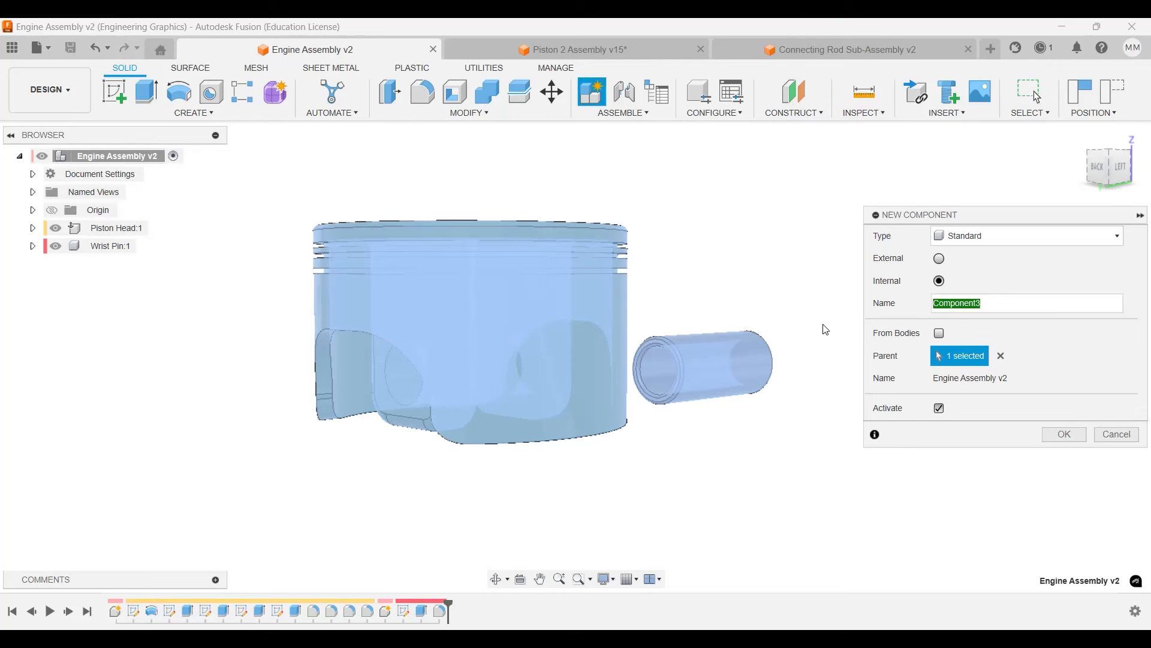
{"action": "type", "text": "Crank"}
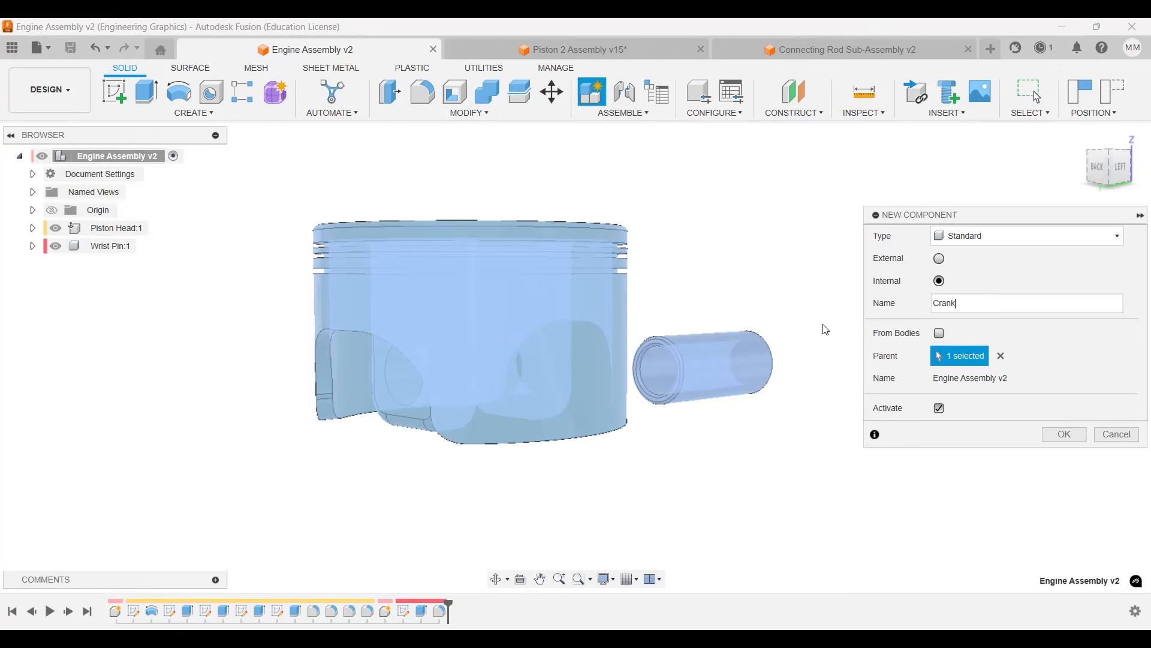
{"action": "type", "text": "shaft"}
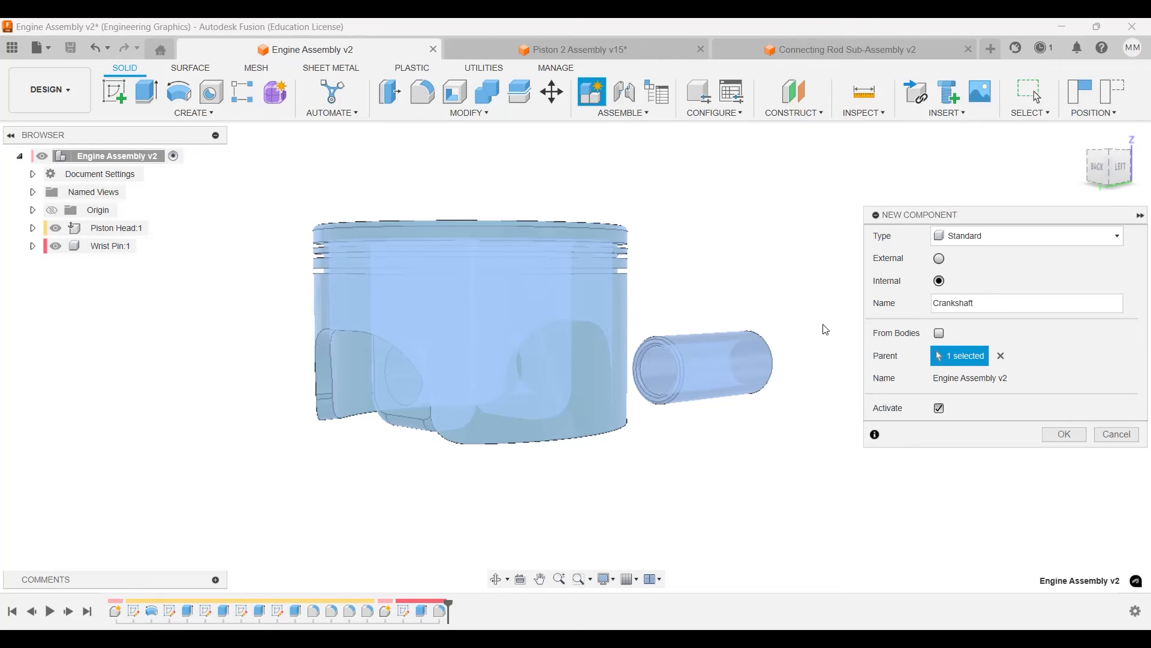
{"action": "left_click", "coordinate": [1062, 434]}
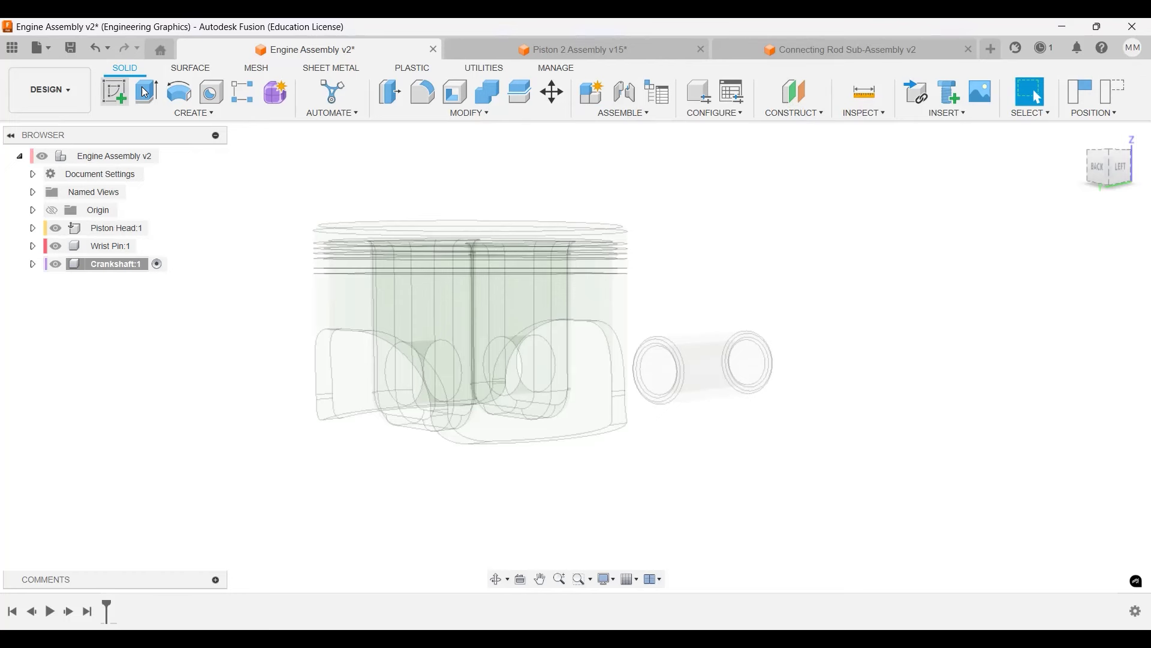
{"action": "left_click", "coordinate": [114, 92]}
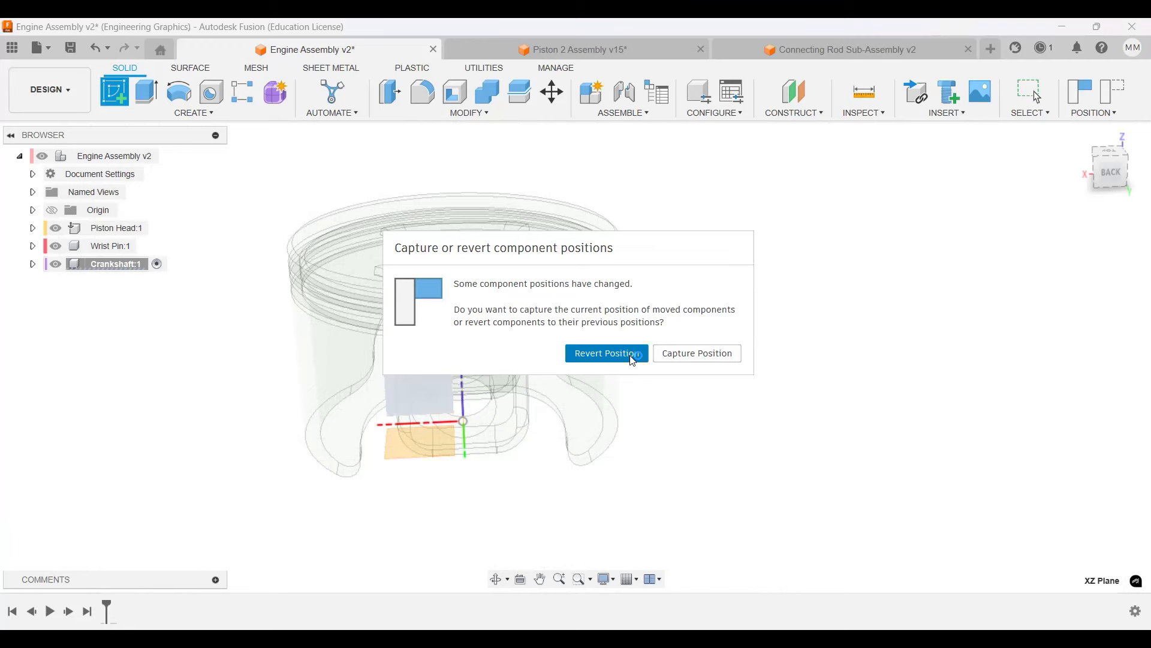
Revert positions, face the sketch from the front and draw the Ø40, Ø50 and Ø110 circles at the origin.
{"action": "left_click", "coordinate": [605, 353]}
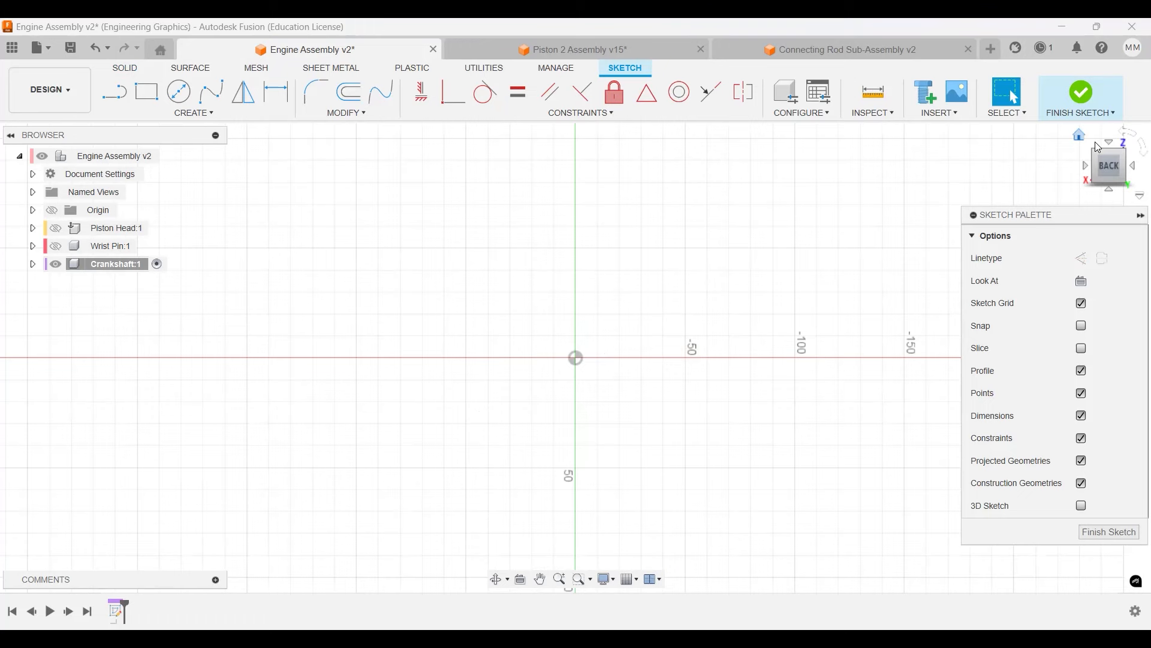
{"action": "left_click", "coordinate": [1134, 168]}
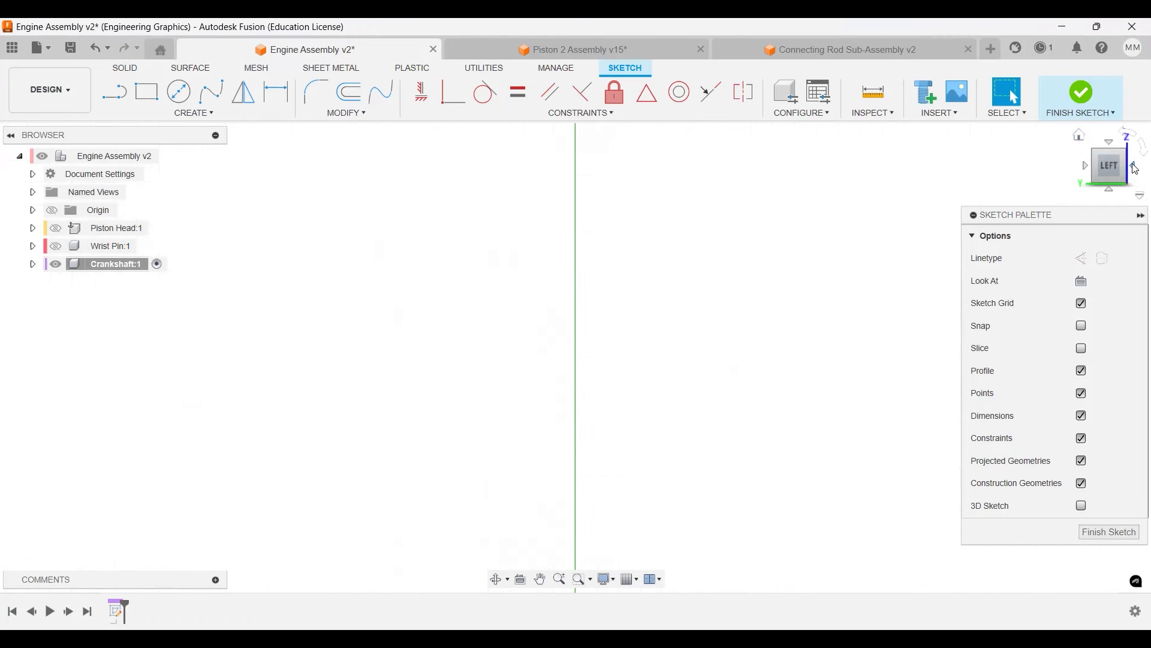
{"action": "left_click", "coordinate": [1134, 167]}
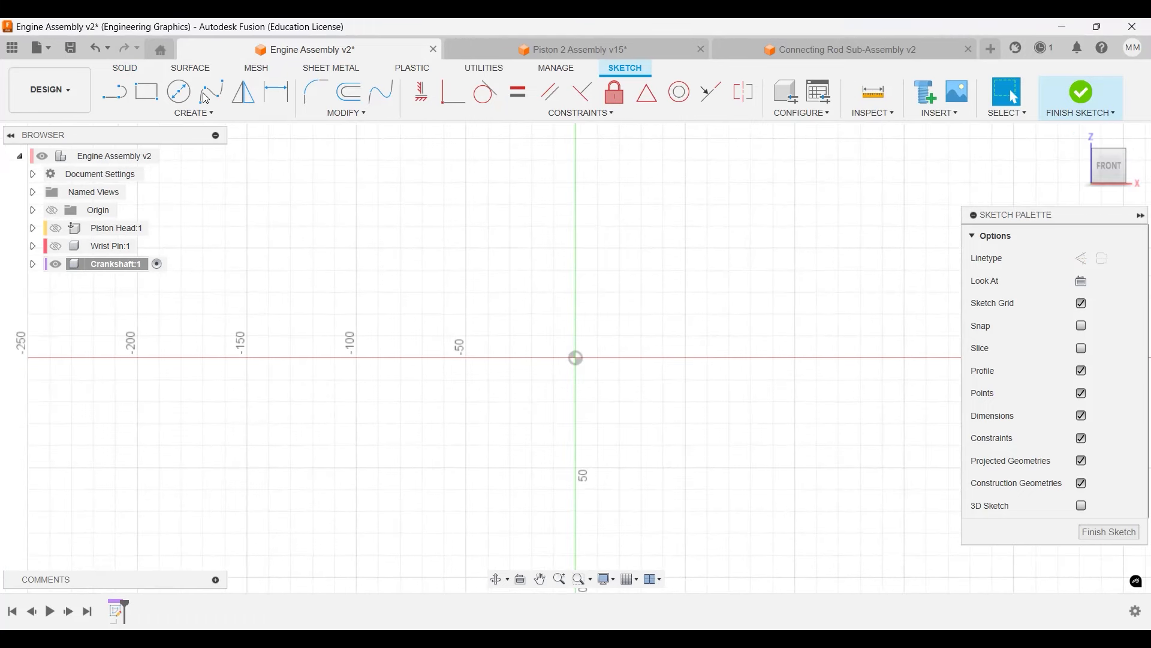
{"action": "left_click", "coordinate": [178, 91]}
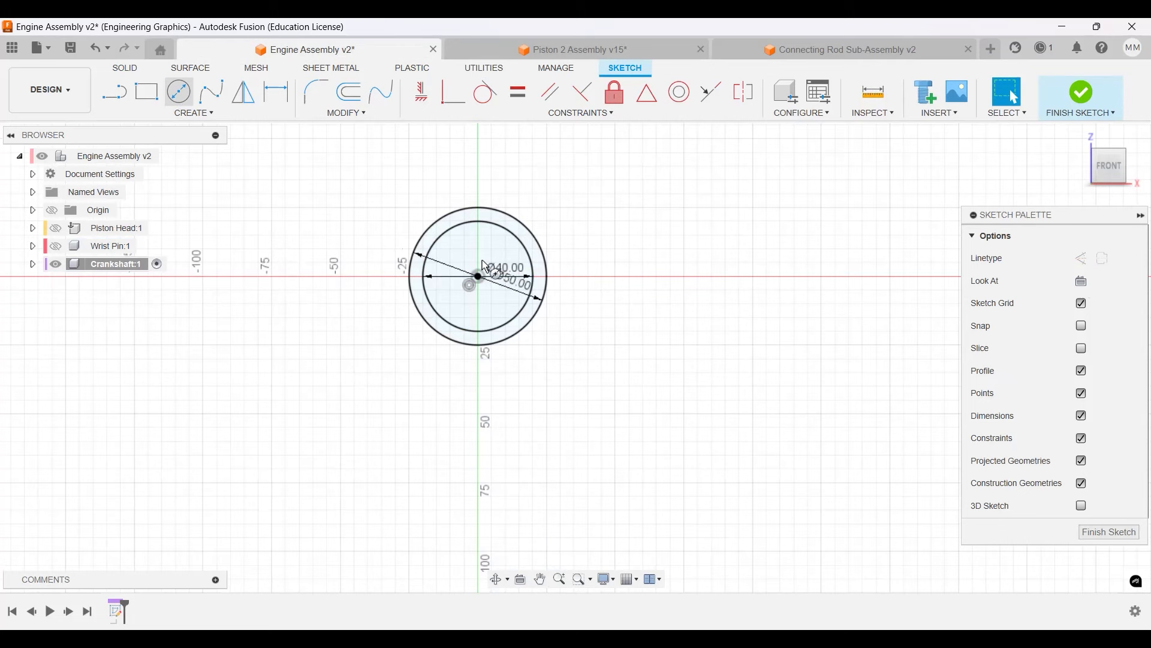
{"action": "left_click", "coordinate": [179, 91]}
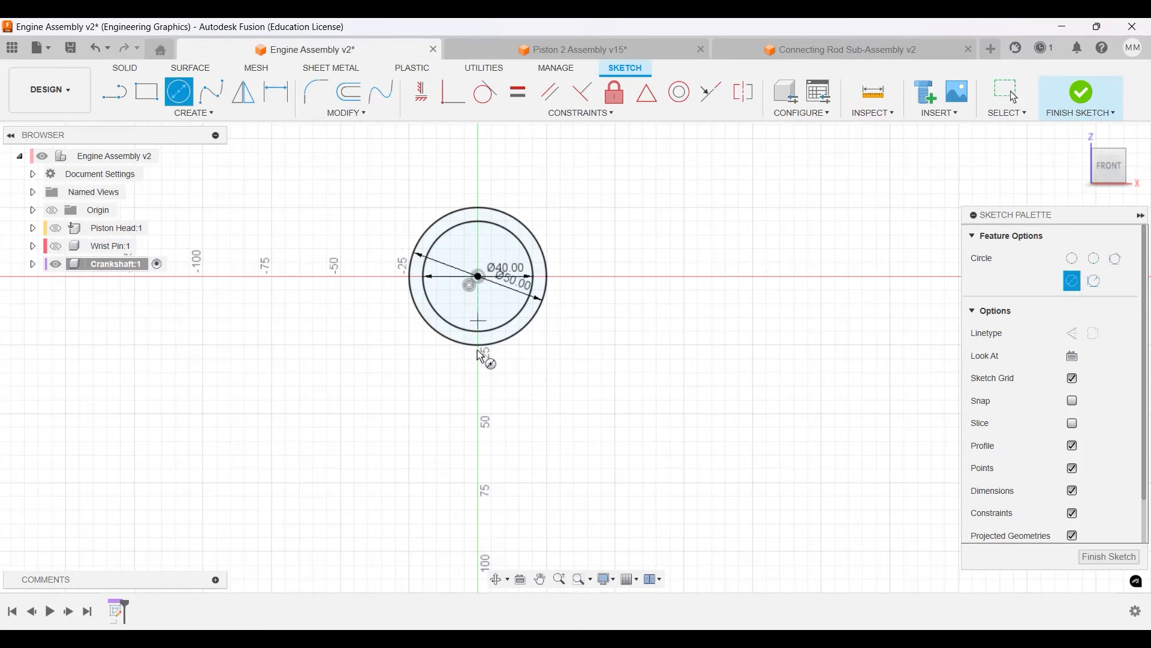
{"action": "mouse_move", "coordinate": [625, 392]}
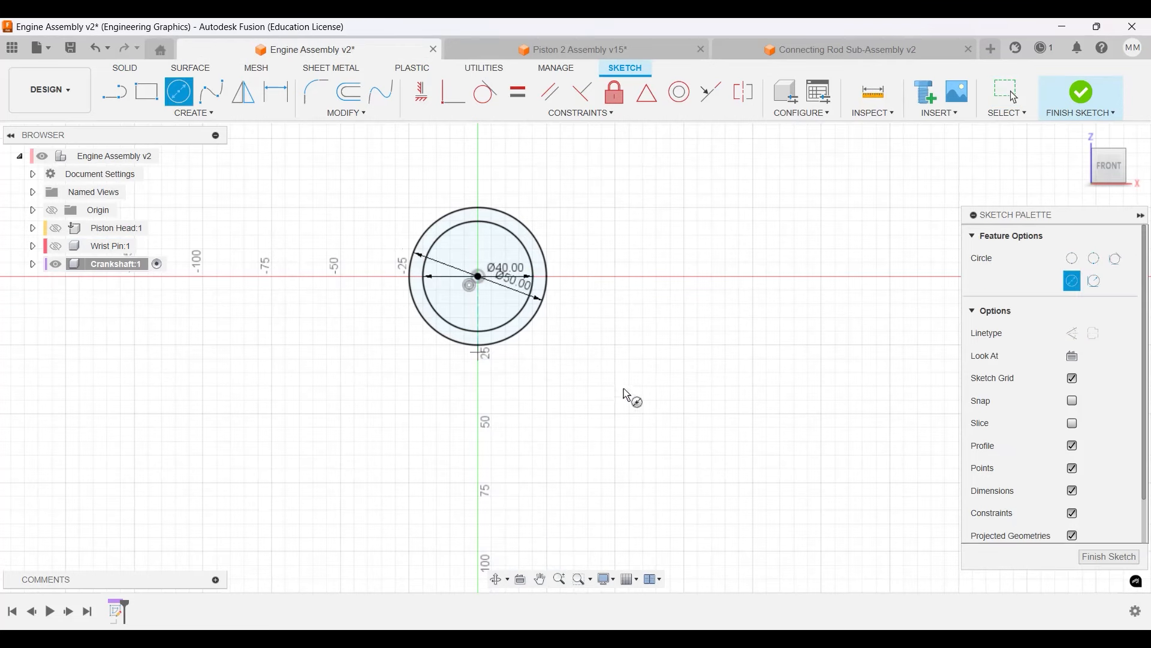
{"action": "type", "text": "110.00"}
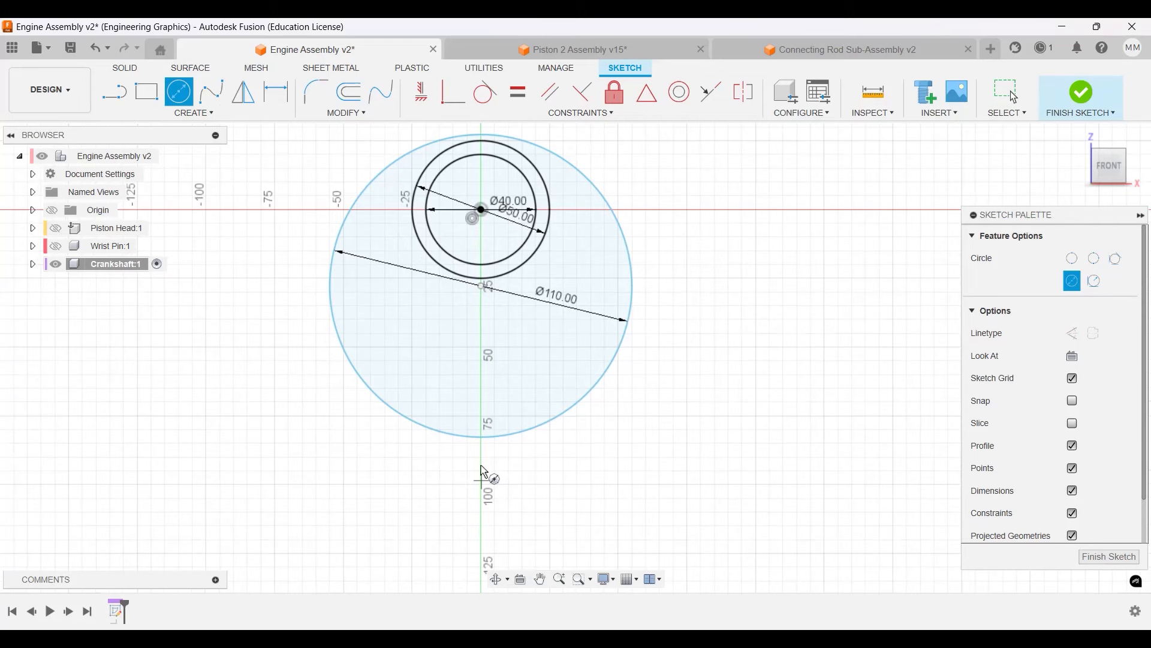
Draw the Ø50 and Ø70 pin circles centred 64.5 below the origin.
{"action": "left_click_drag", "start_coordinate": [481, 469], "coordinate": [503, 488]}
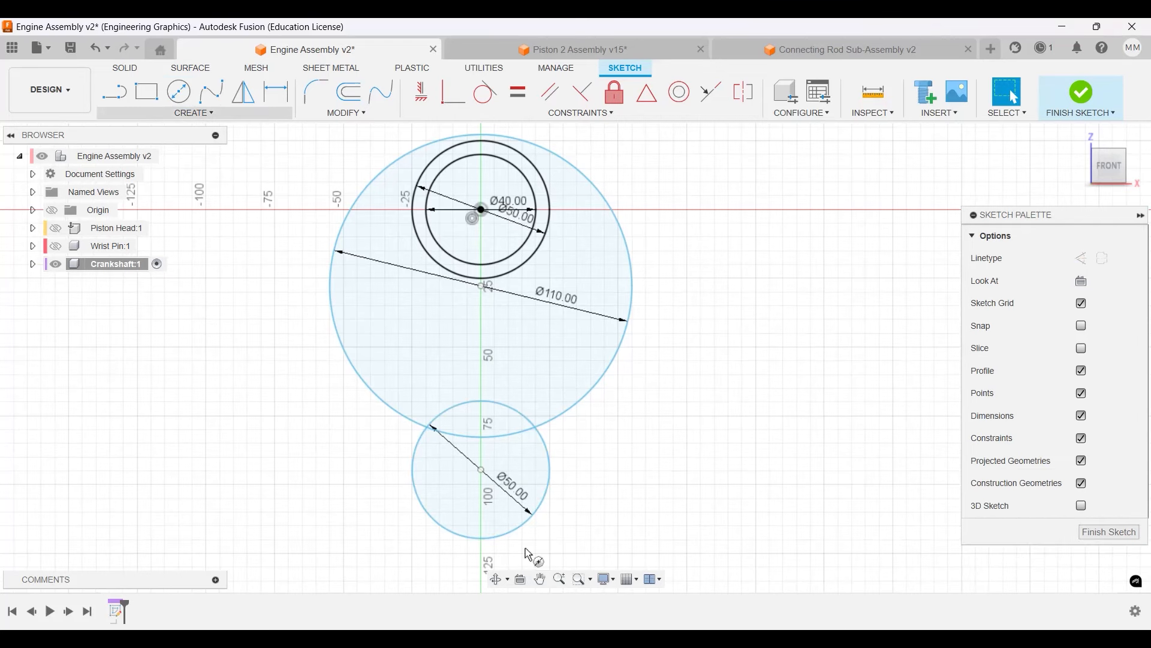
{"action": "left_click", "coordinate": [177, 91]}
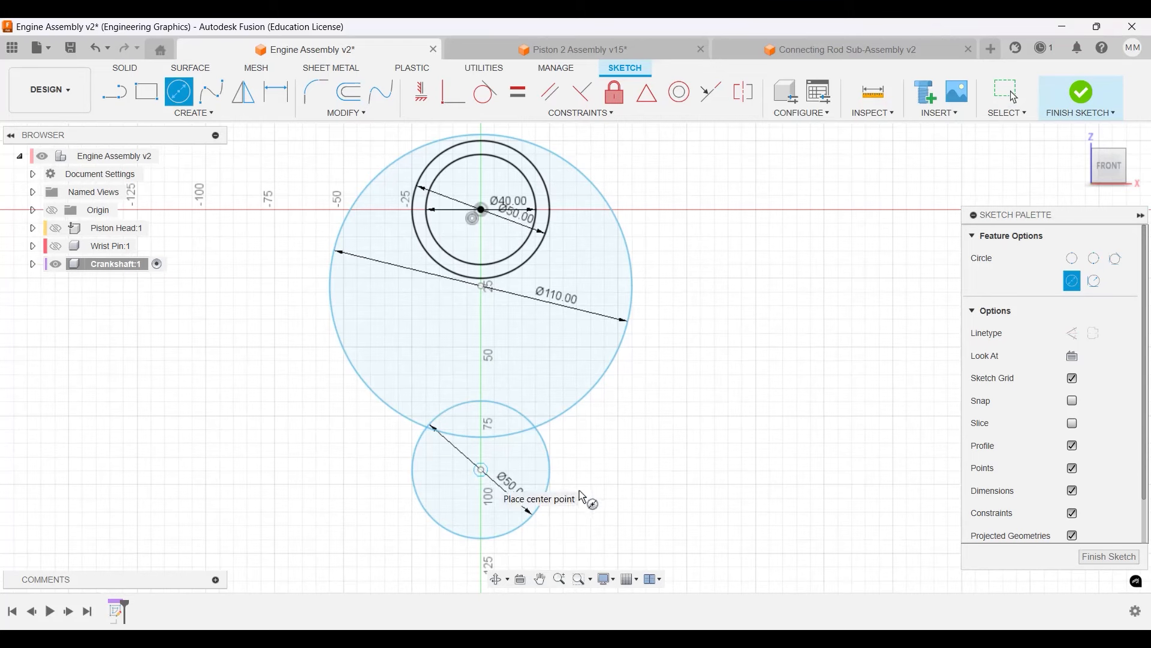
{"action": "mouse_move", "coordinate": [410, 167]}
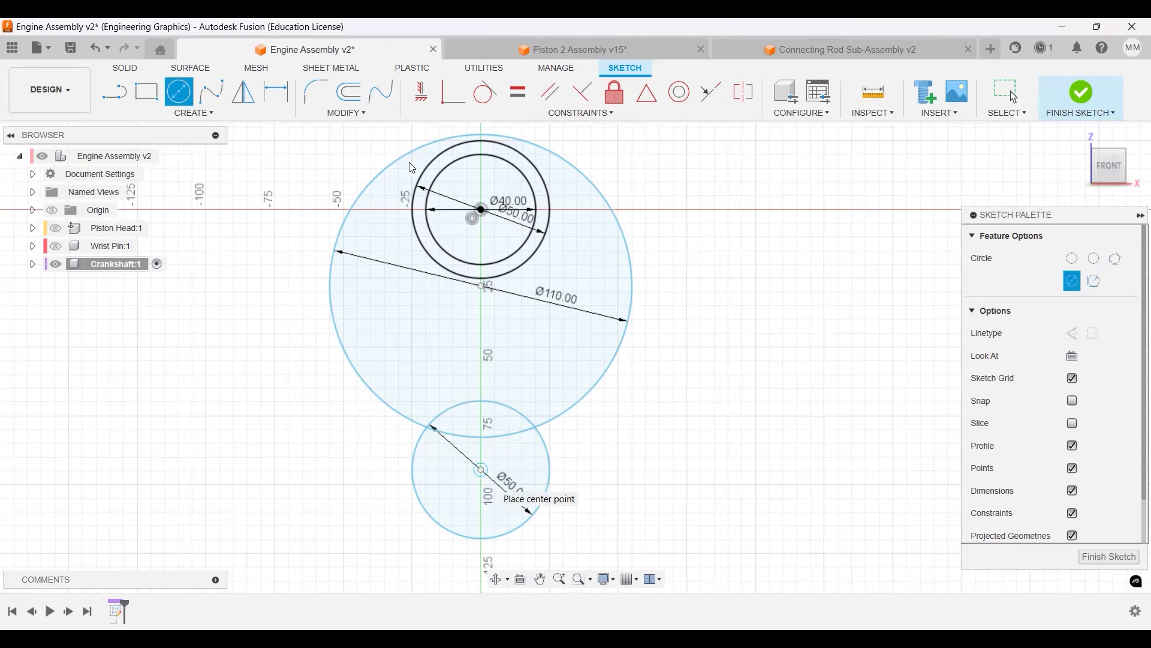
{"action": "left_click", "coordinate": [479, 470]}
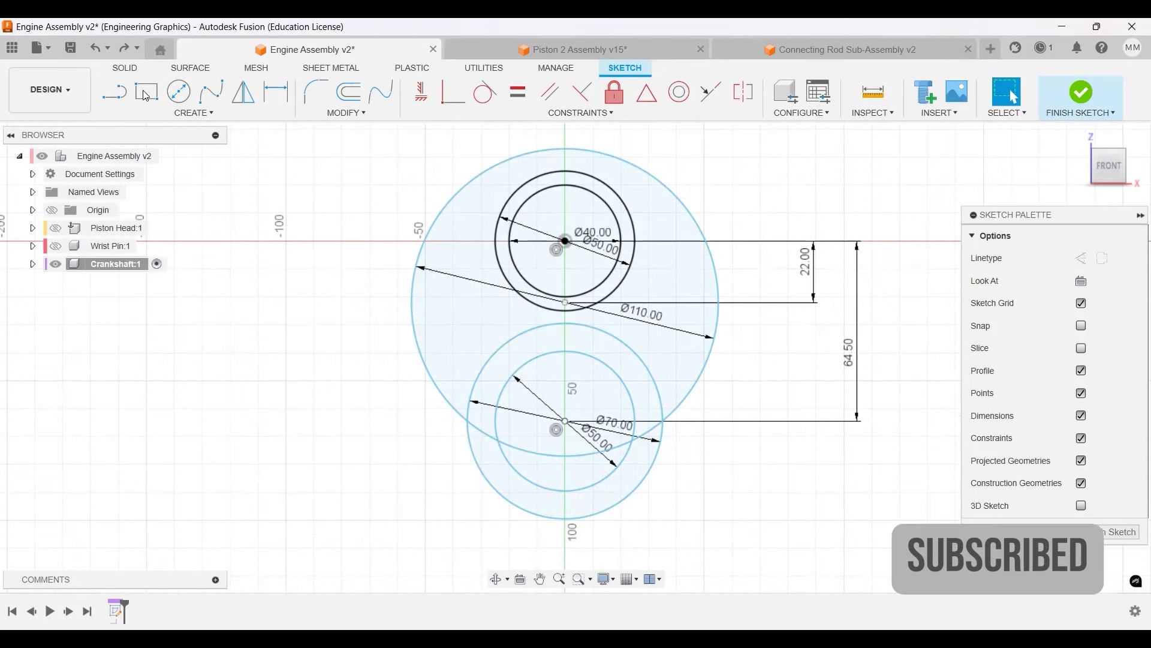
Join the circles with straight sides, trim the excess arcs into one crank web outline and finish the sketch.
{"action": "left_click", "coordinate": [114, 91]}
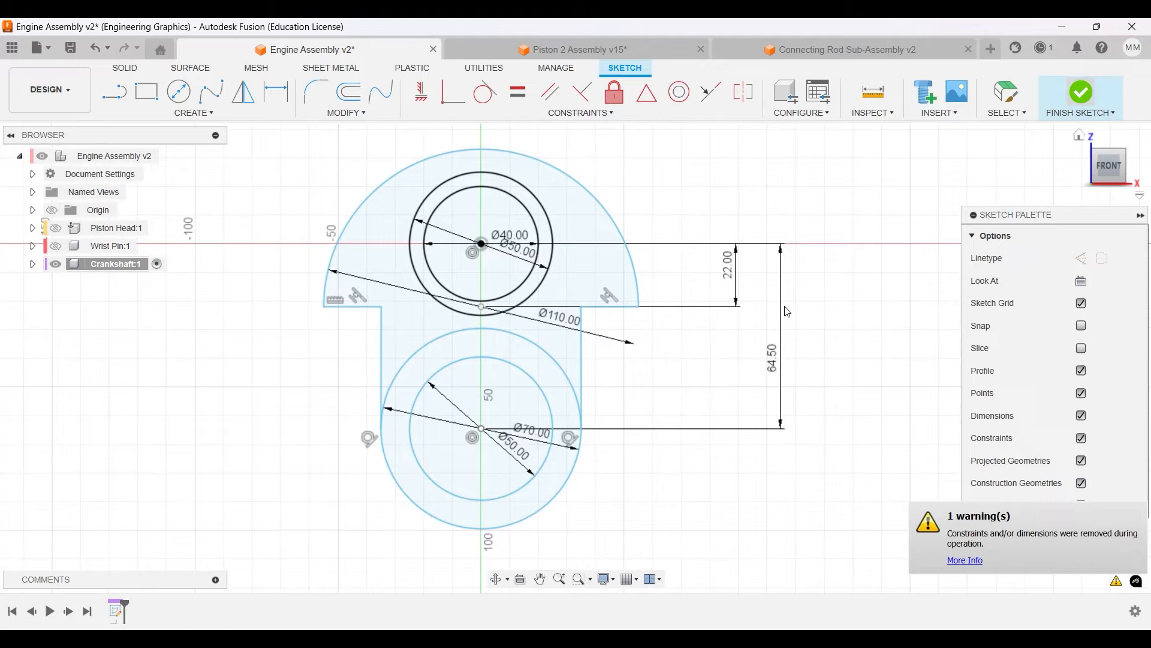
{"action": "left_click", "coordinate": [1081, 97]}
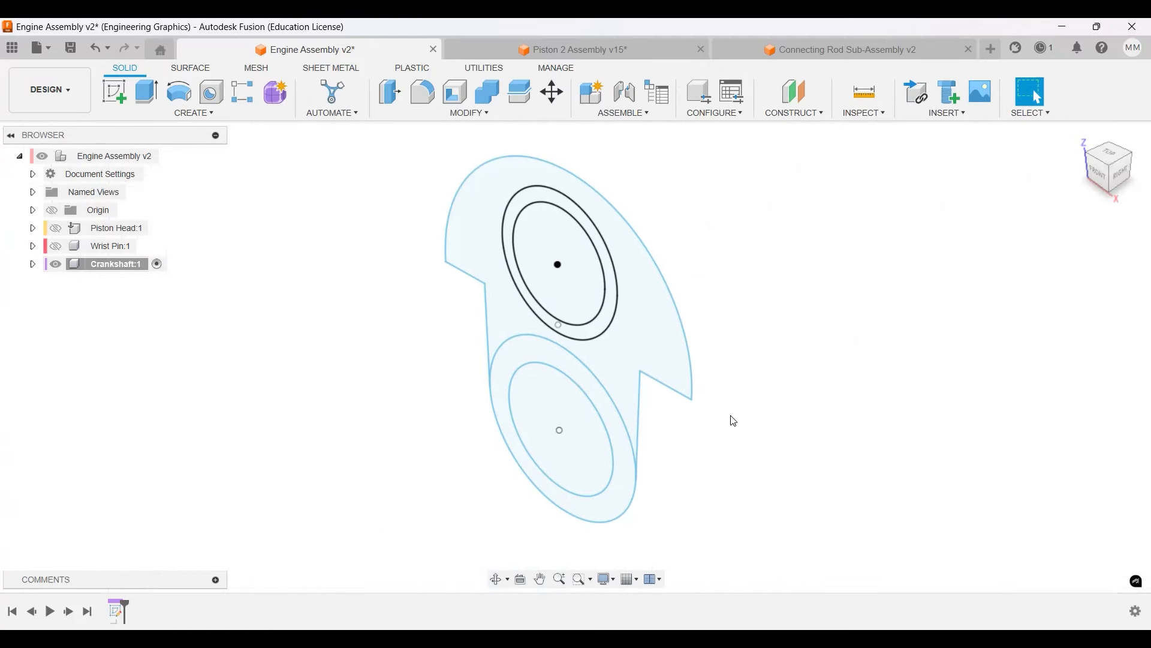
{"action": "mouse_move", "coordinate": [744, 408]}
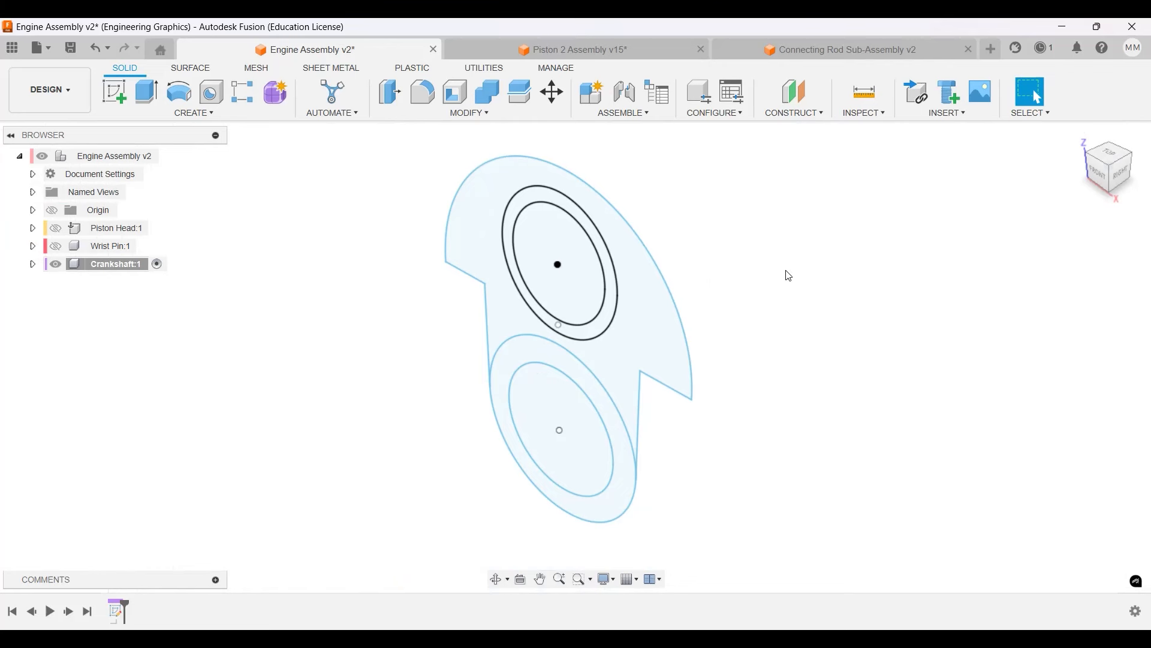
{"action": "mouse_move", "coordinate": [784, 285]}
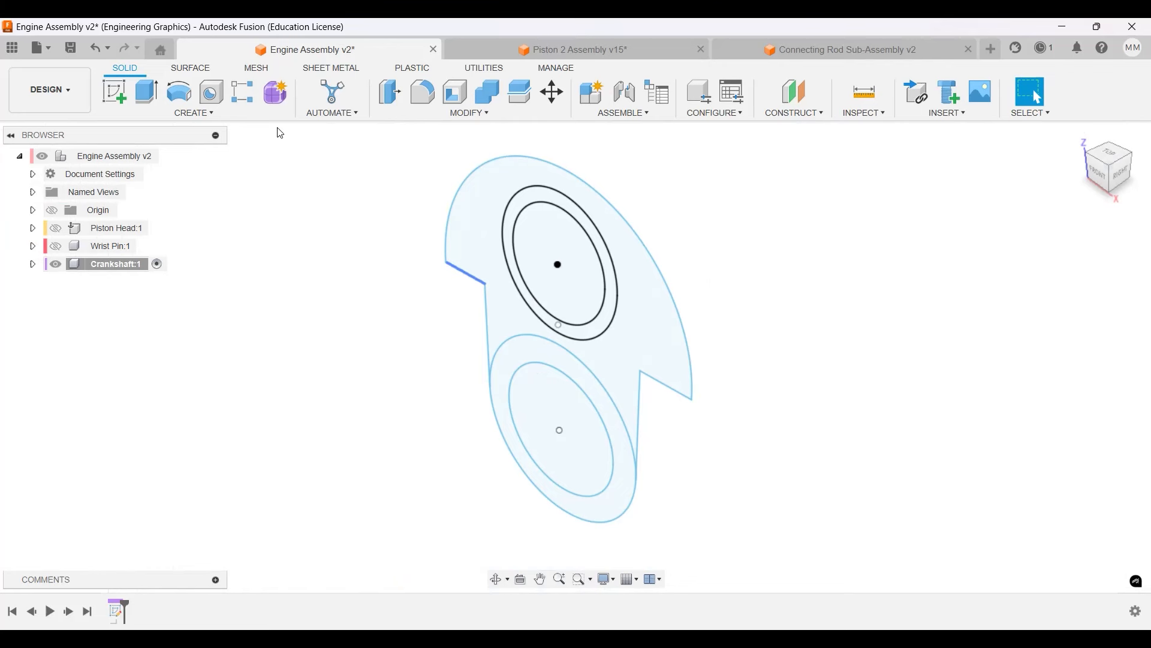
Start an Extrude on the five crank web profiles.
{"action": "left_click", "coordinate": [145, 92]}
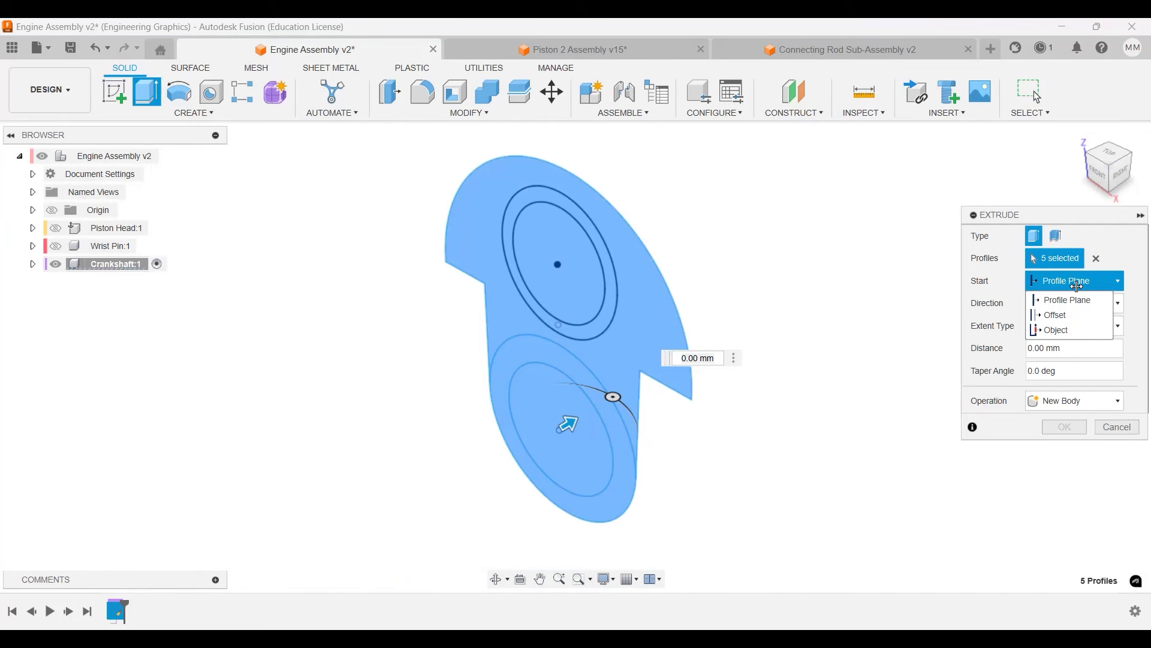
Extrude the web profiles as a new body with -20 start offset and -15 distance.
{"action": "left_click", "coordinate": [1054, 314]}
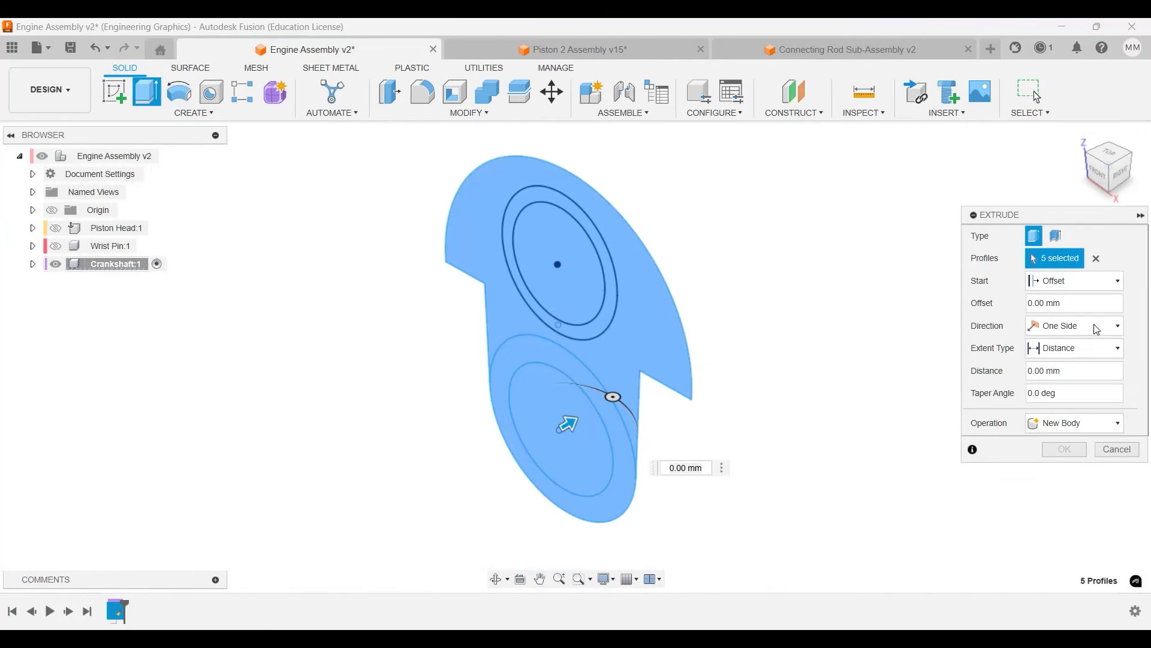
{"action": "left_click", "coordinate": [1072, 302]}
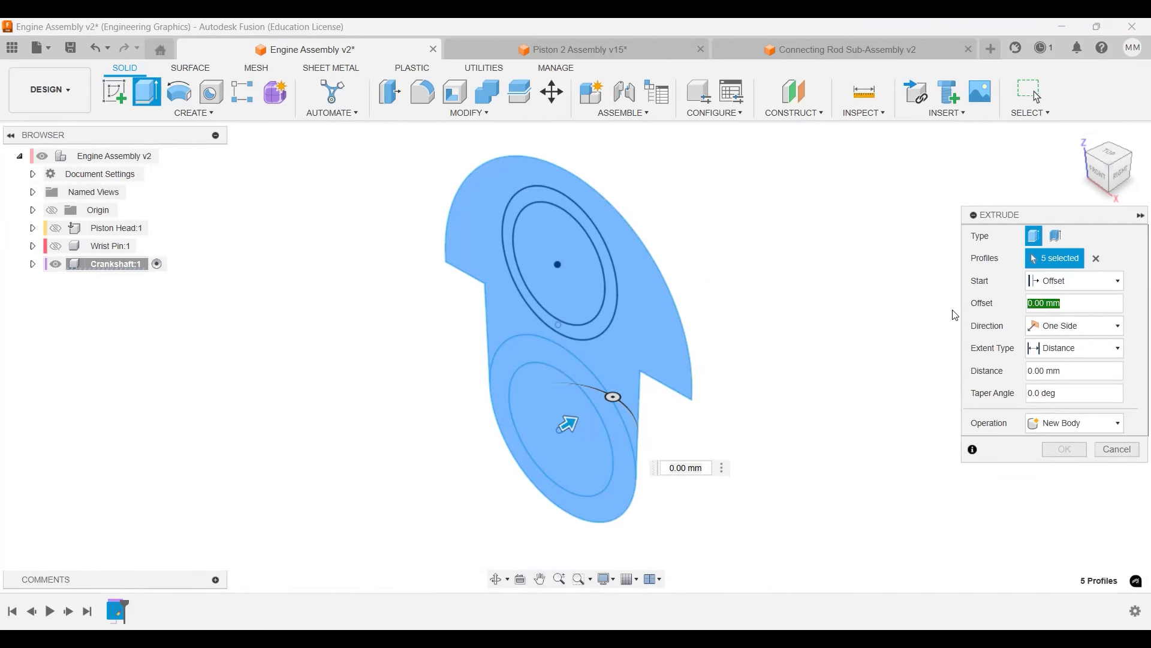
{"action": "type", "text": "20"}
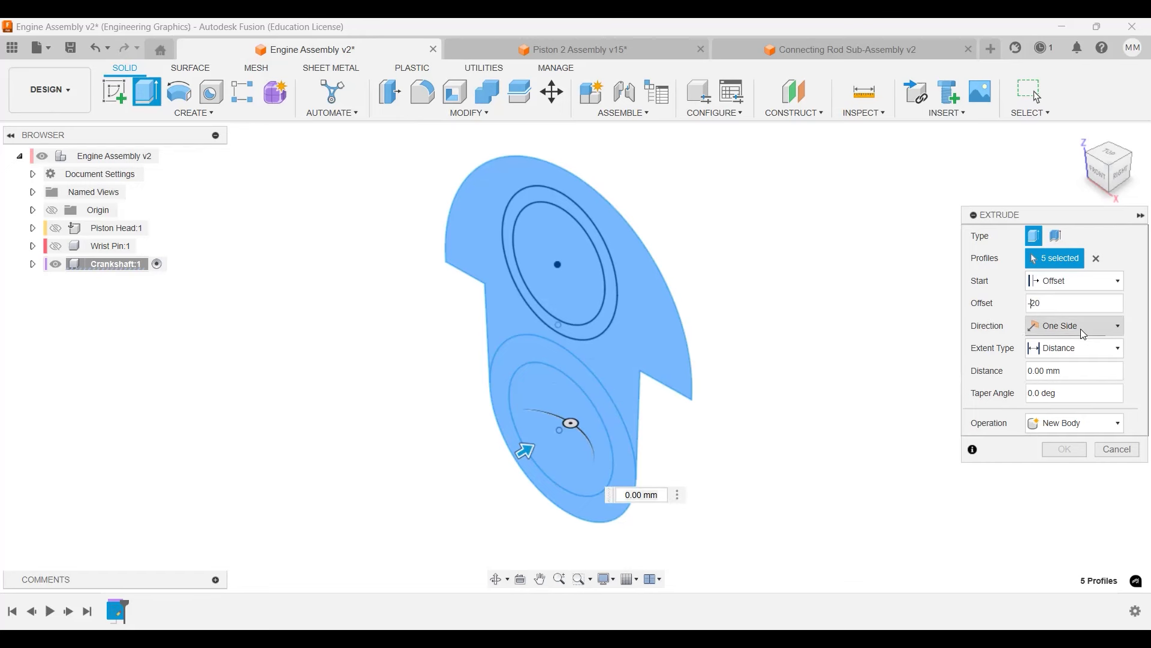
{"action": "left_click", "coordinate": [1072, 325]}
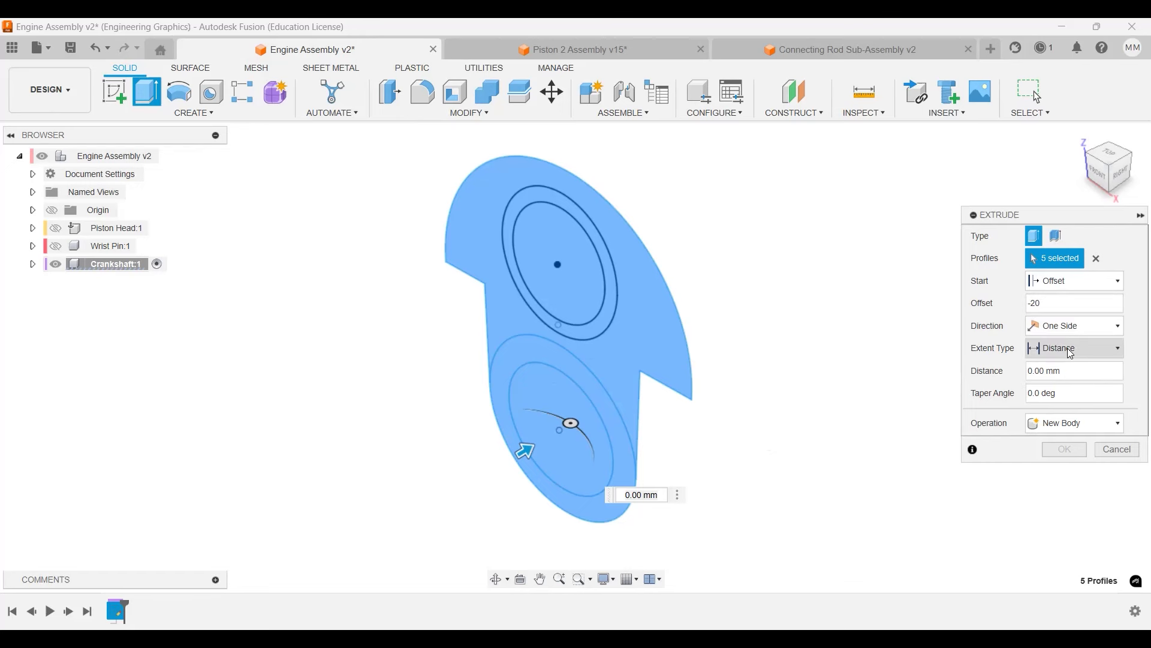
{"action": "left_click", "coordinate": [1072, 347]}
{"action": "type", "text": "-15"}
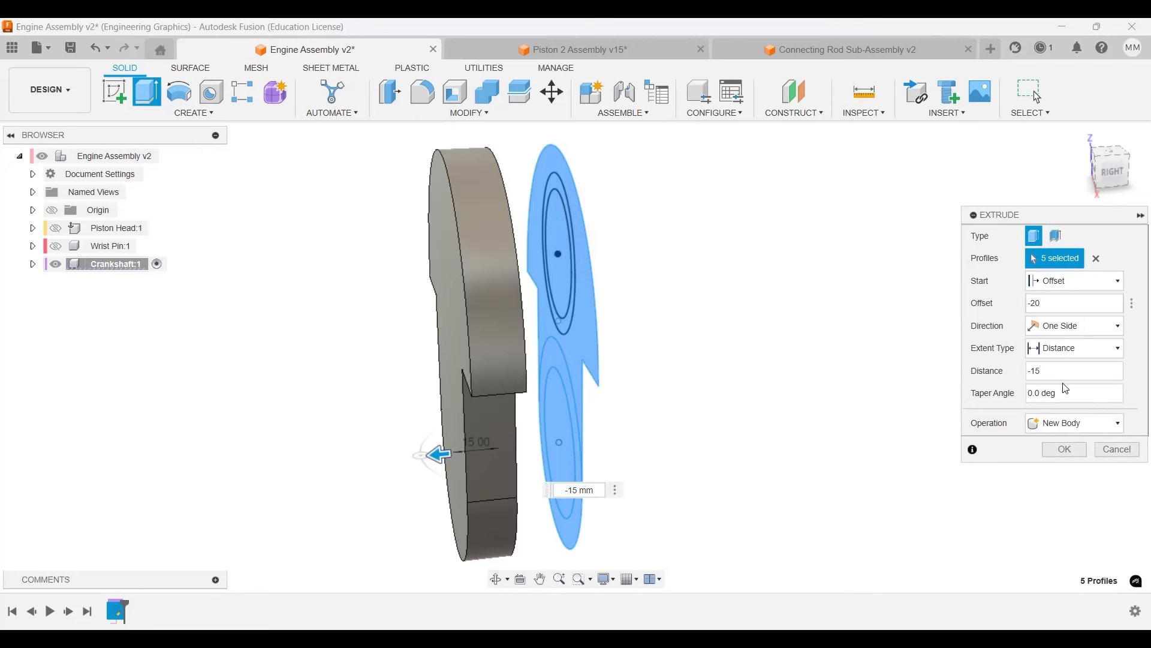
{"action": "mouse_move", "coordinate": [626, 349]}
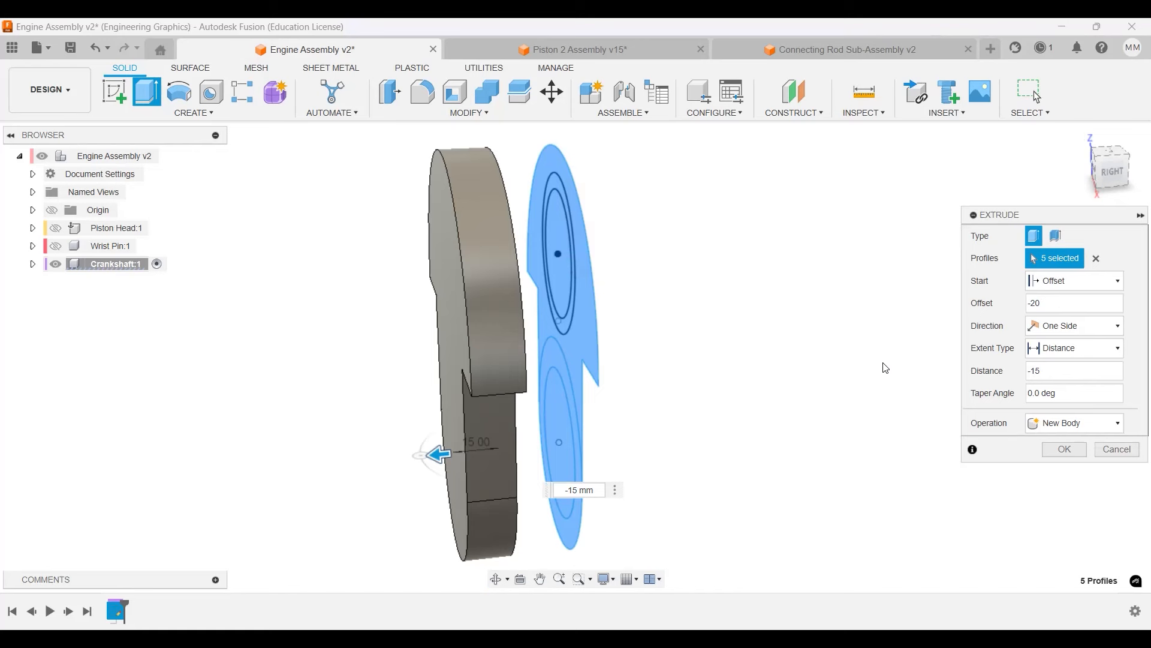
{"action": "left_click", "coordinate": [1063, 448]}
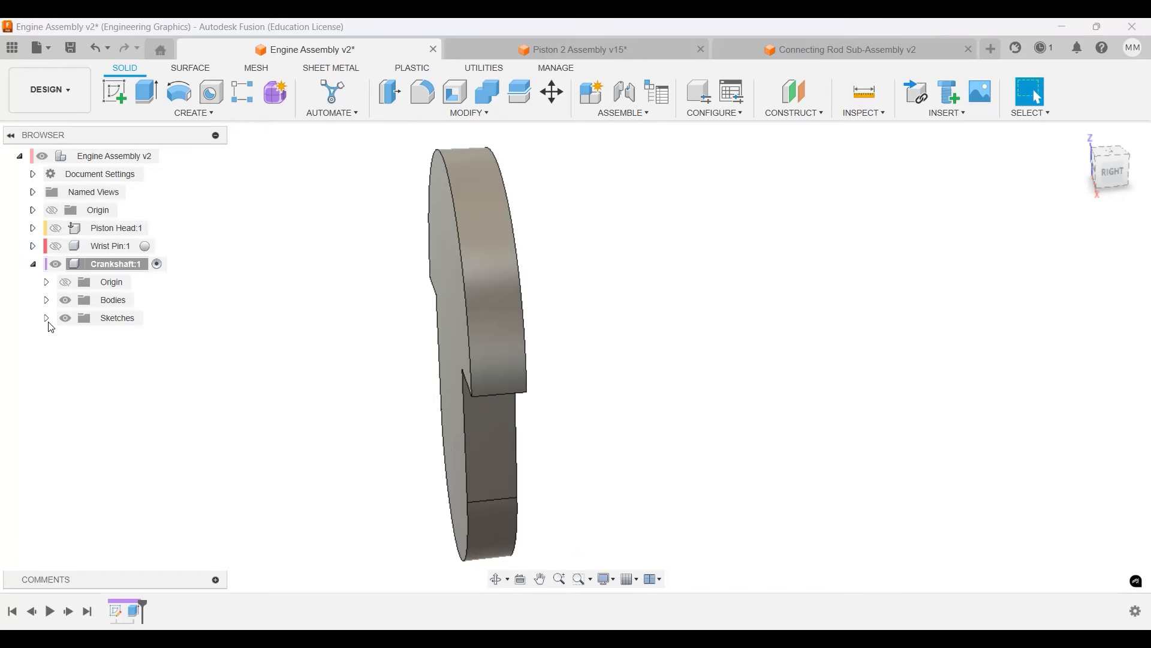
Show Sketch1 and start a Join extrusion on the inner pin circle with an offset start.
{"action": "left_click", "coordinate": [46, 316]}
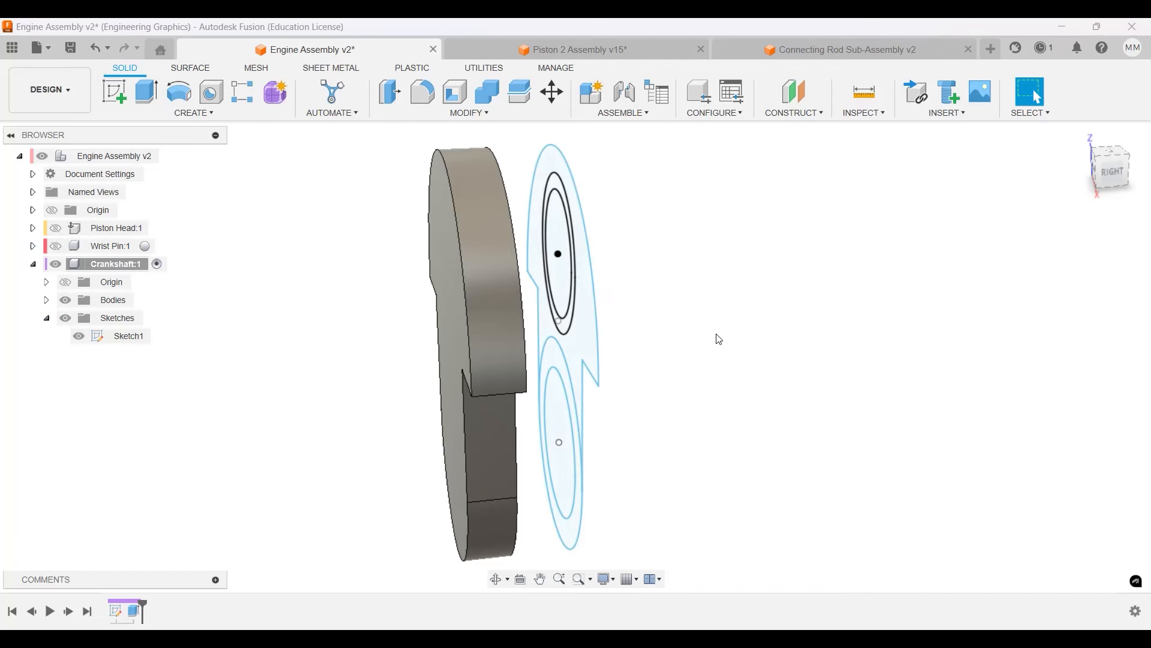
{"action": "mouse_move", "coordinate": [728, 355]}
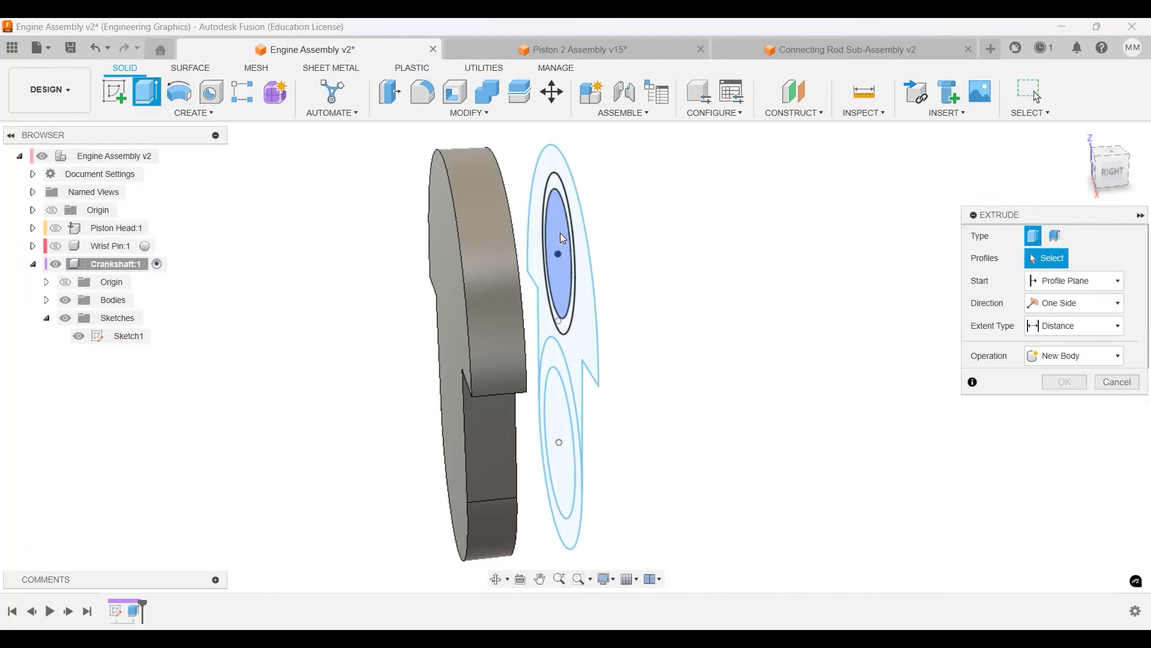
{"action": "left_click", "coordinate": [557, 253]}
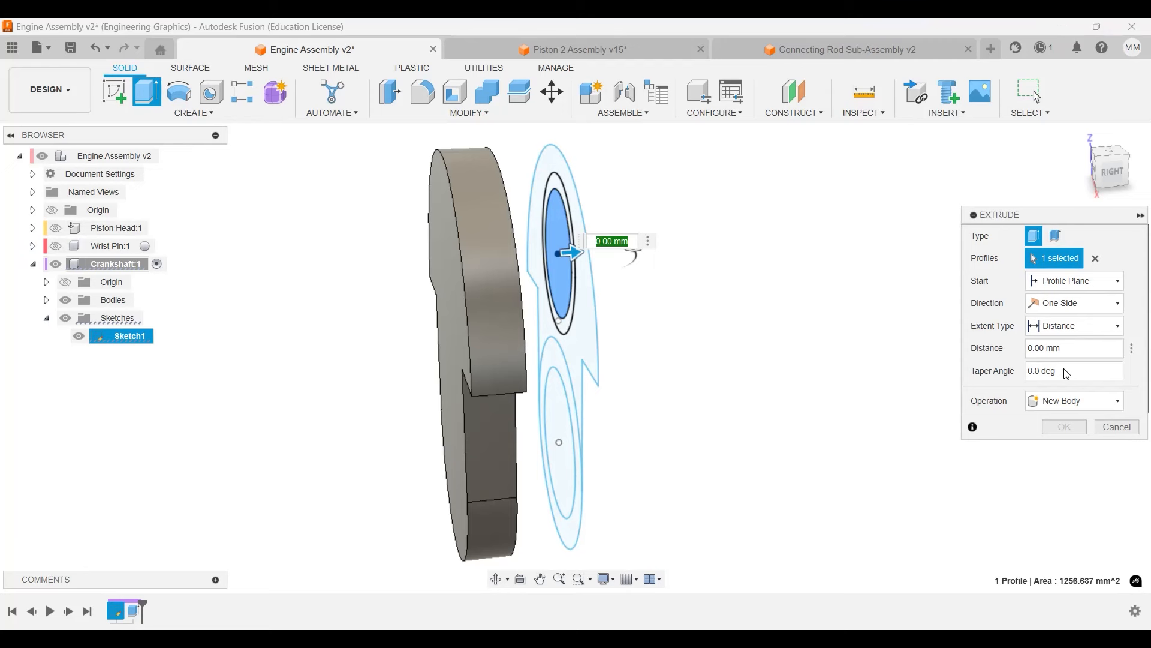
{"action": "left_click", "coordinate": [1074, 280]}
{"action": "type", "text": "-35"}
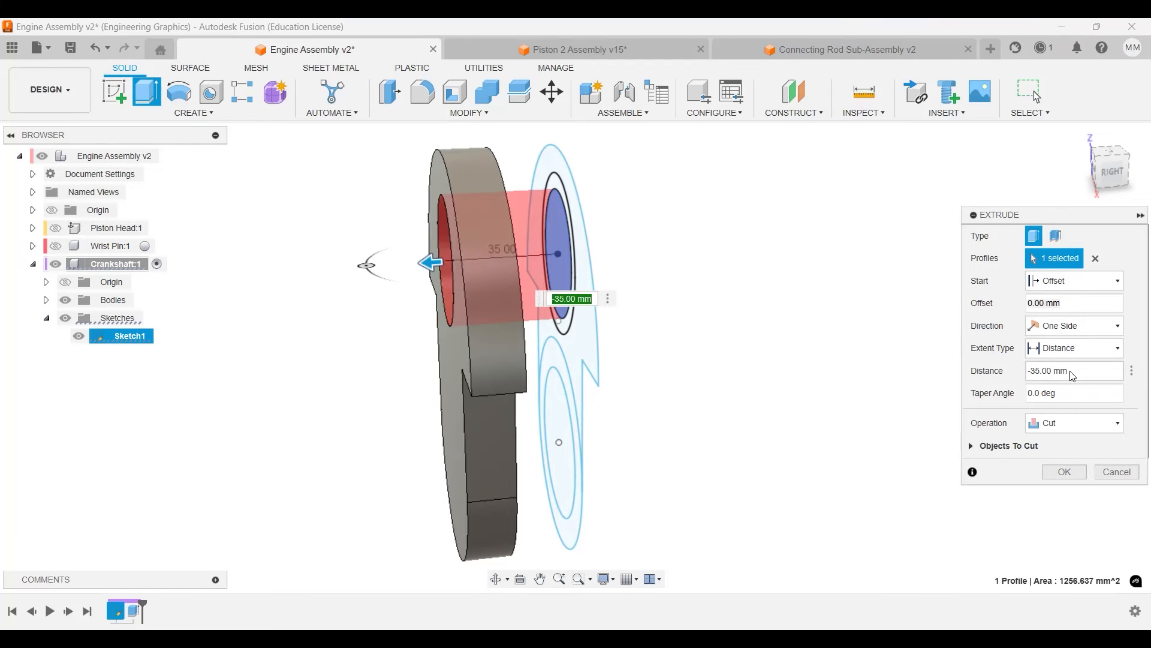
{"action": "mouse_move", "coordinate": [1059, 445]}
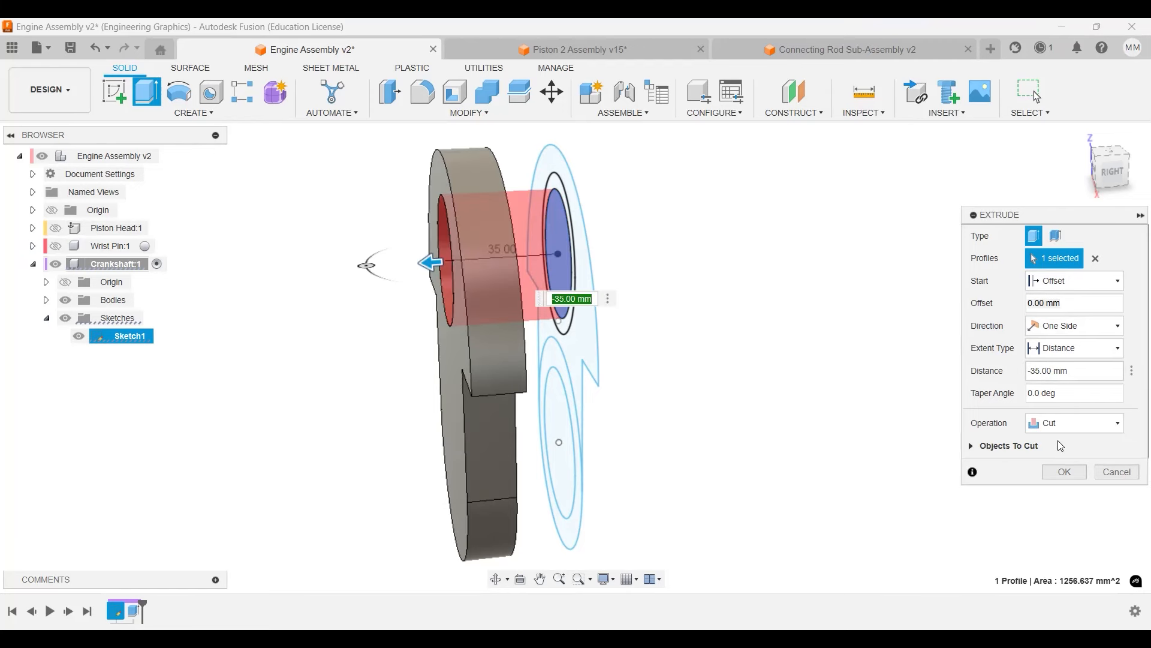
{"action": "left_click", "coordinate": [1072, 422]}
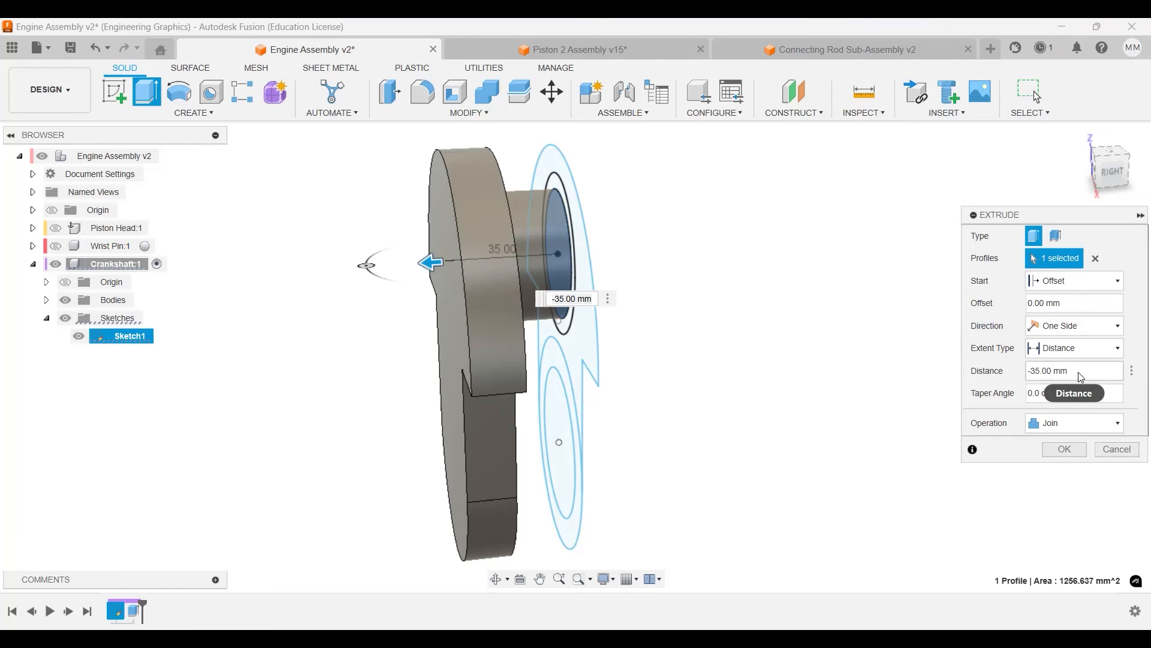
Try 20 and -20 offsets, change the start option, then abandon the pin extrusion.
{"action": "type", "text": "20 mm"}
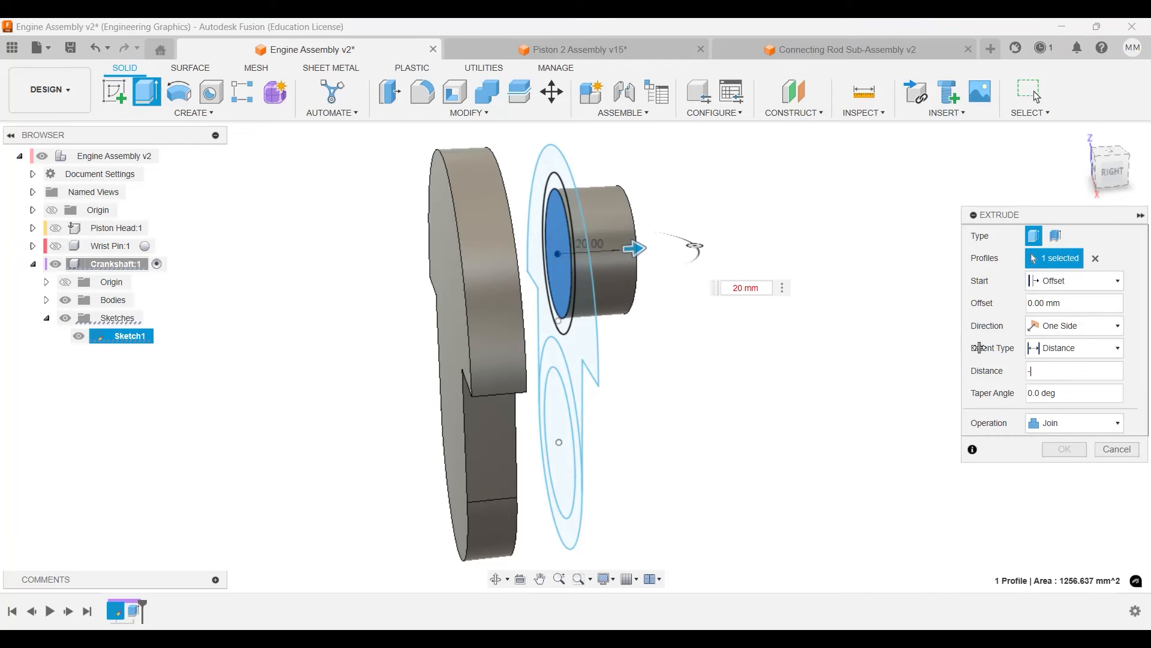
{"action": "type", "text": "-20"}
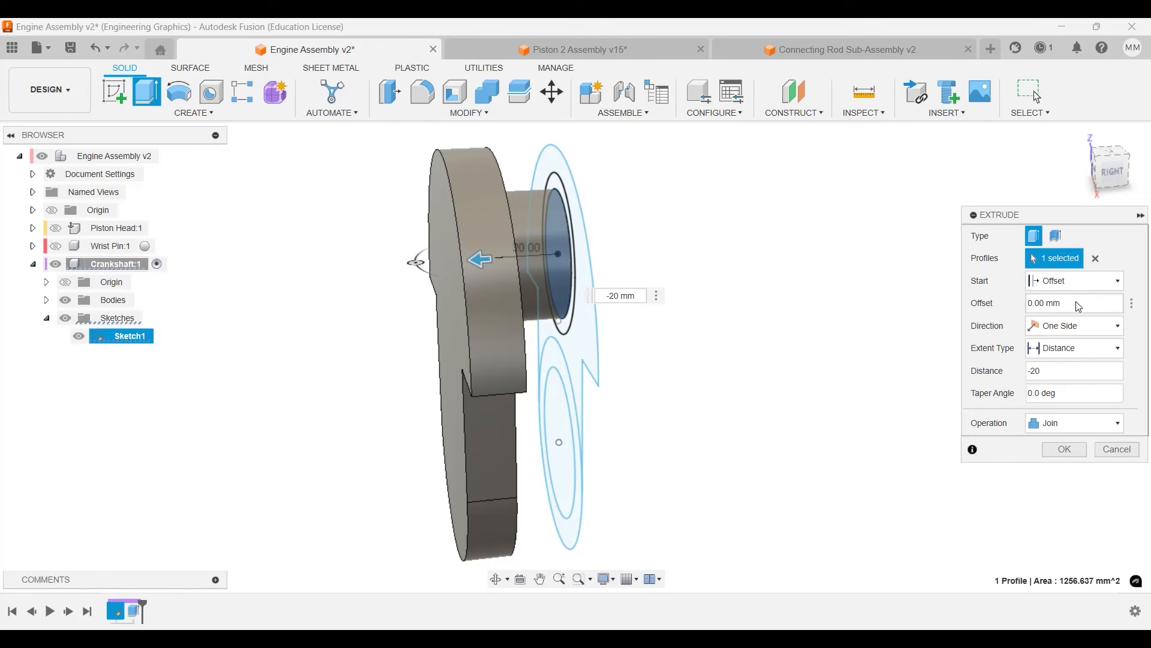
{"action": "left_click", "coordinate": [1072, 280]}
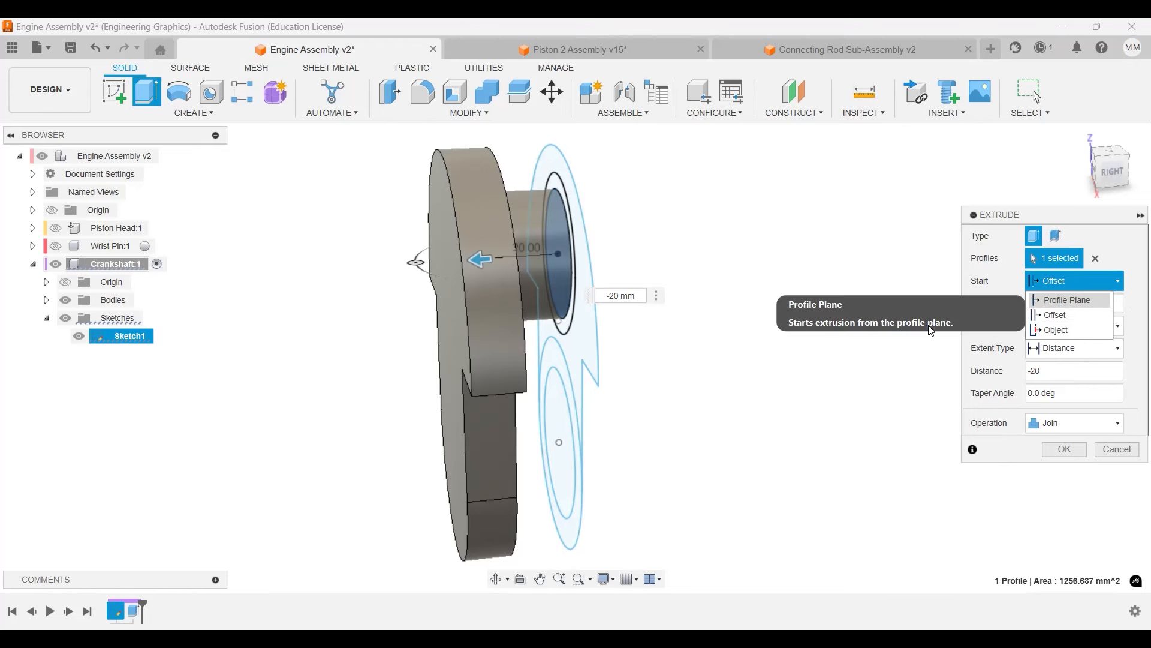
{"action": "left_click", "coordinate": [1055, 329]}
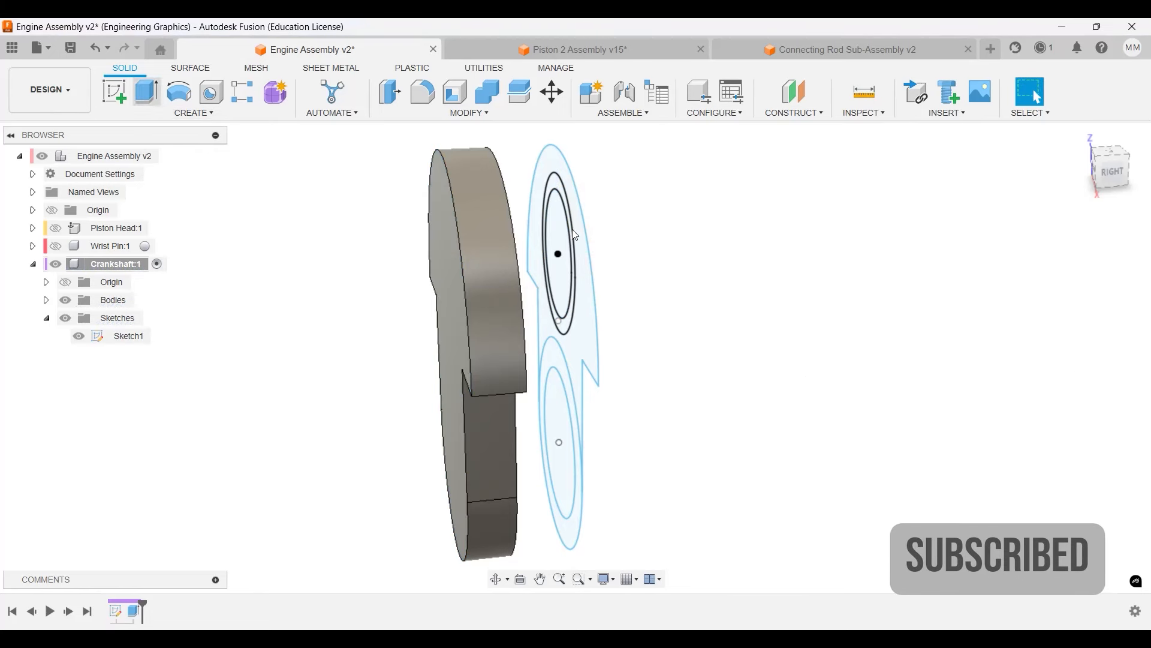
Extrude the pin circle -20 mm from the web's far face as a joined cylinder.
{"action": "left_click", "coordinate": [115, 93]}
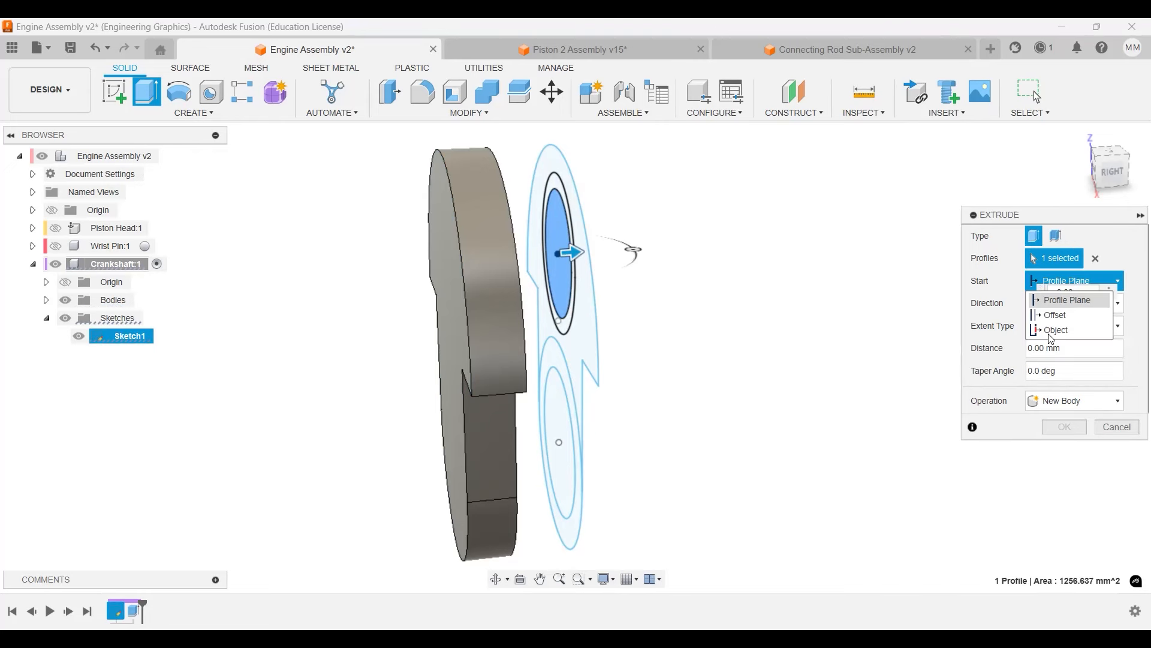
{"action": "left_click", "coordinate": [1055, 330]}
{"action": "type", "text": "20"}
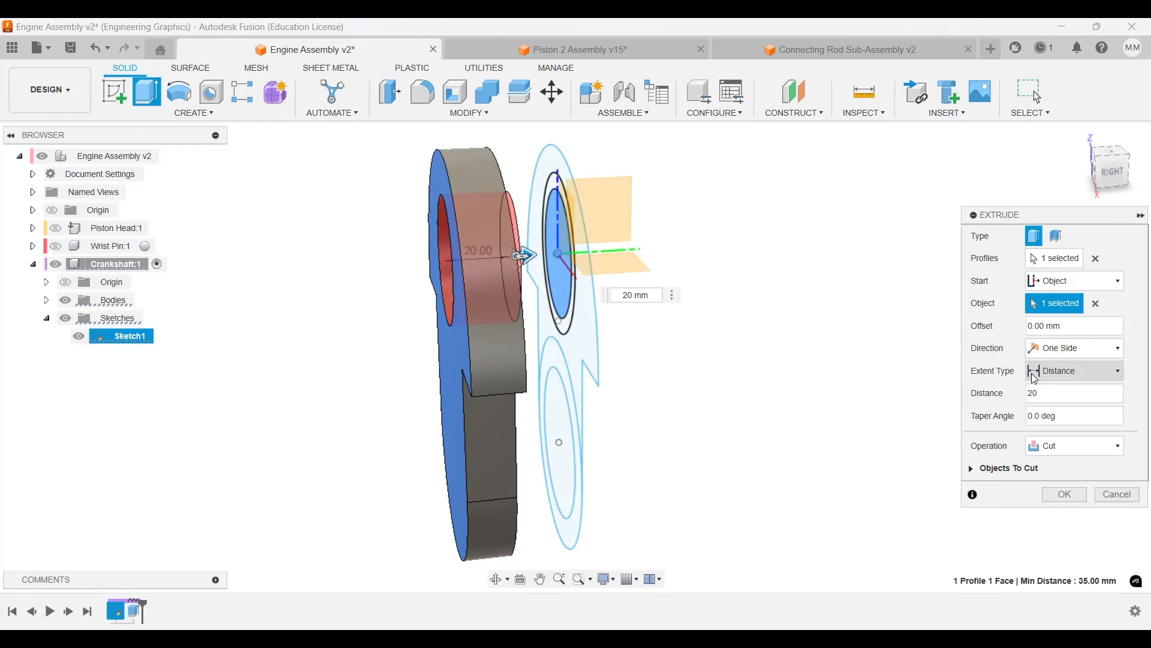
{"action": "type", "text": "-20"}
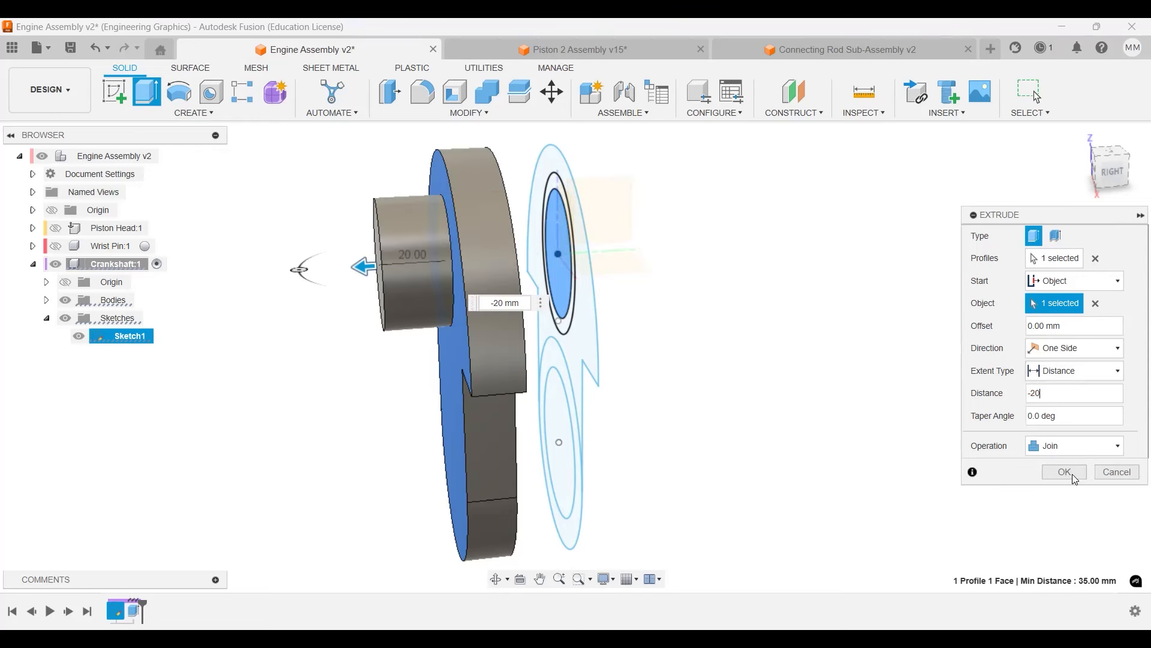
{"action": "left_click", "coordinate": [1064, 471]}
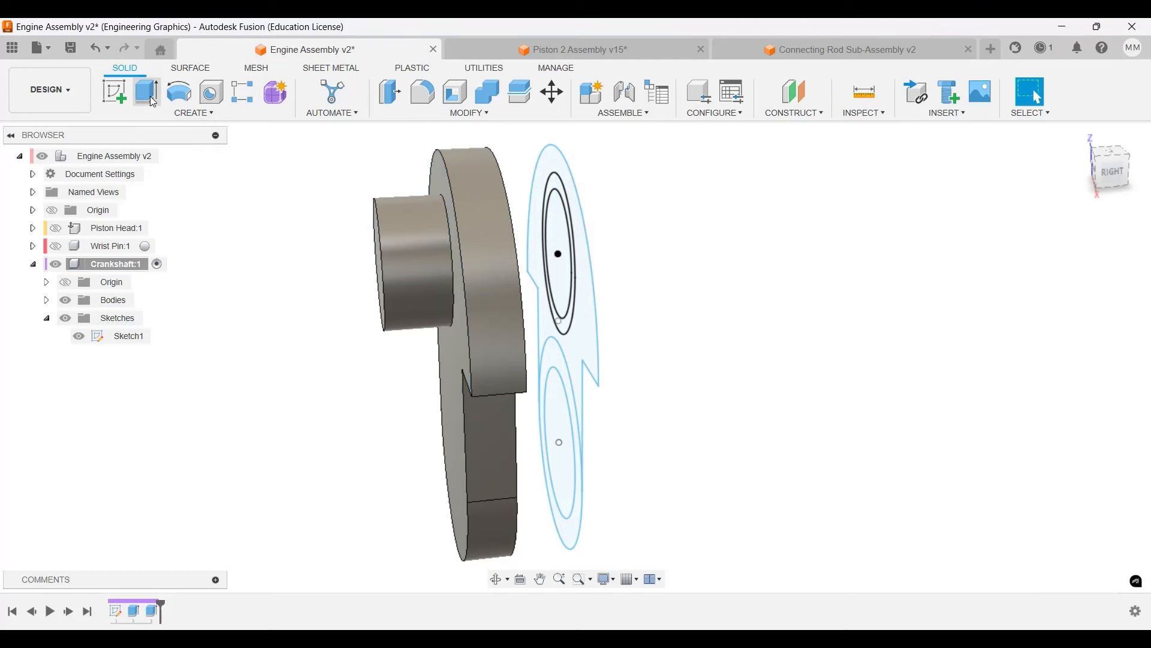
Extrude the ring profile -5 mm from the web face as a joined collar.
{"action": "left_click", "coordinate": [146, 92]}
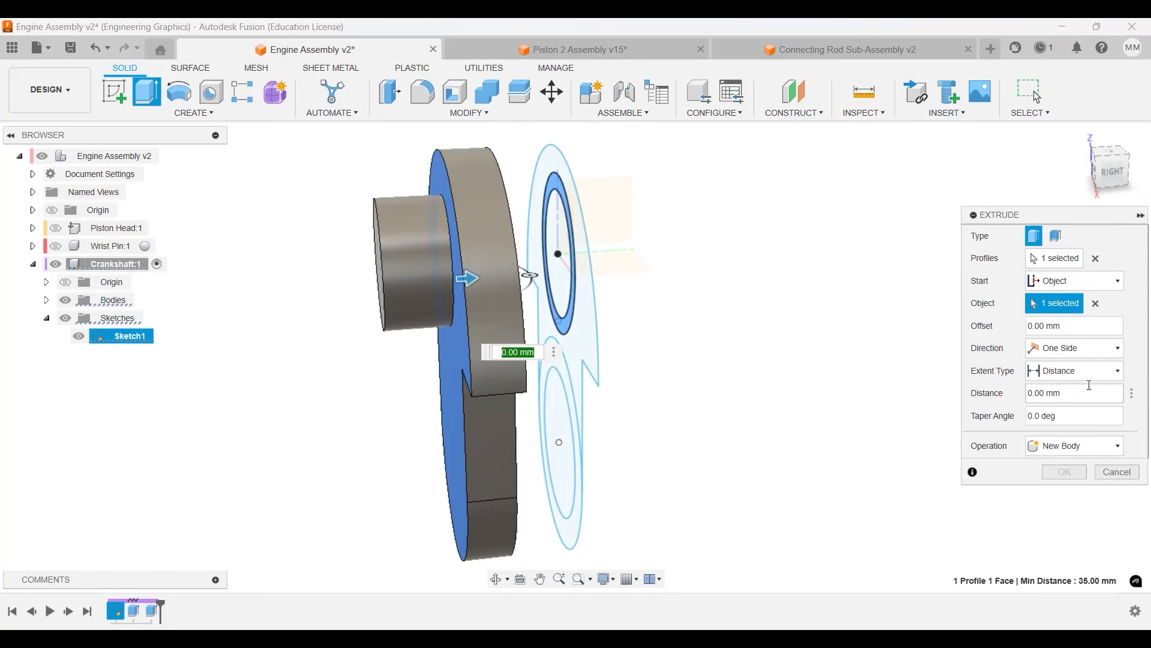
{"action": "left_click", "coordinate": [1072, 393]}
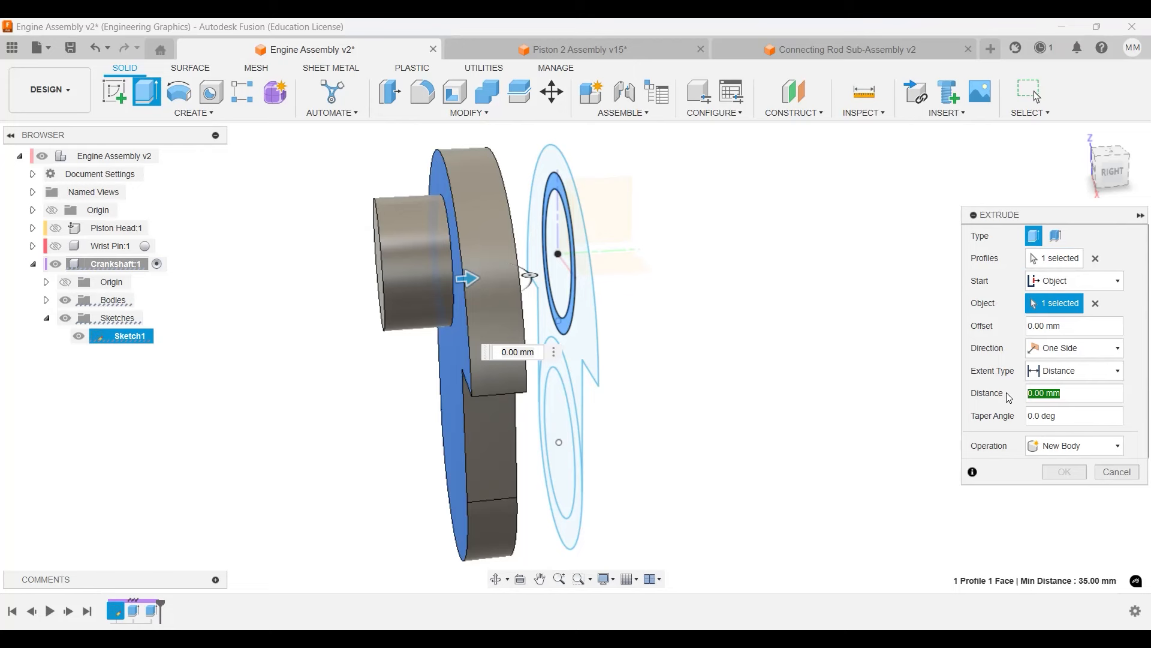
{"action": "type", "text": "-5"}
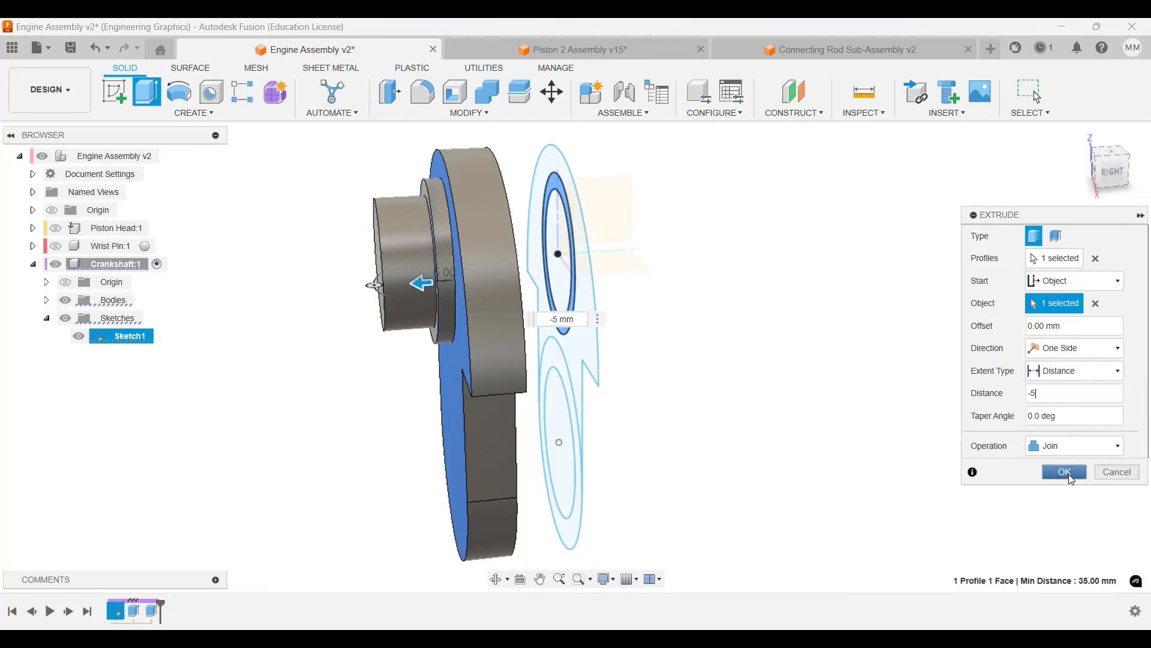
{"action": "left_click", "coordinate": [1064, 472]}
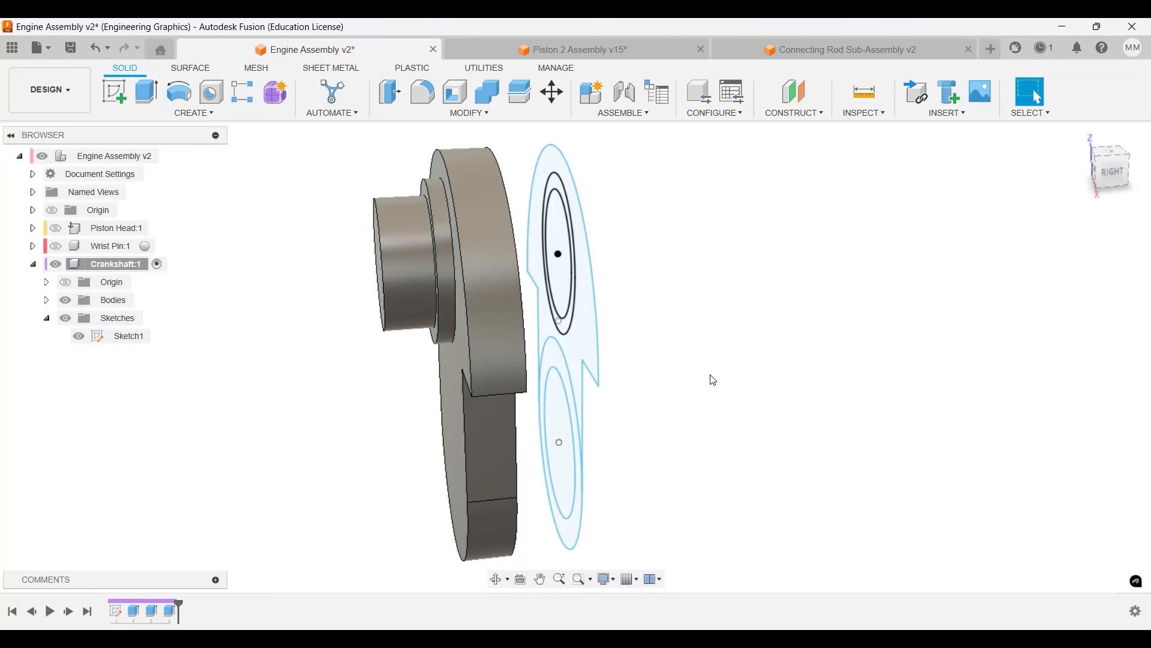
{"action": "mouse_move", "coordinate": [660, 377]}
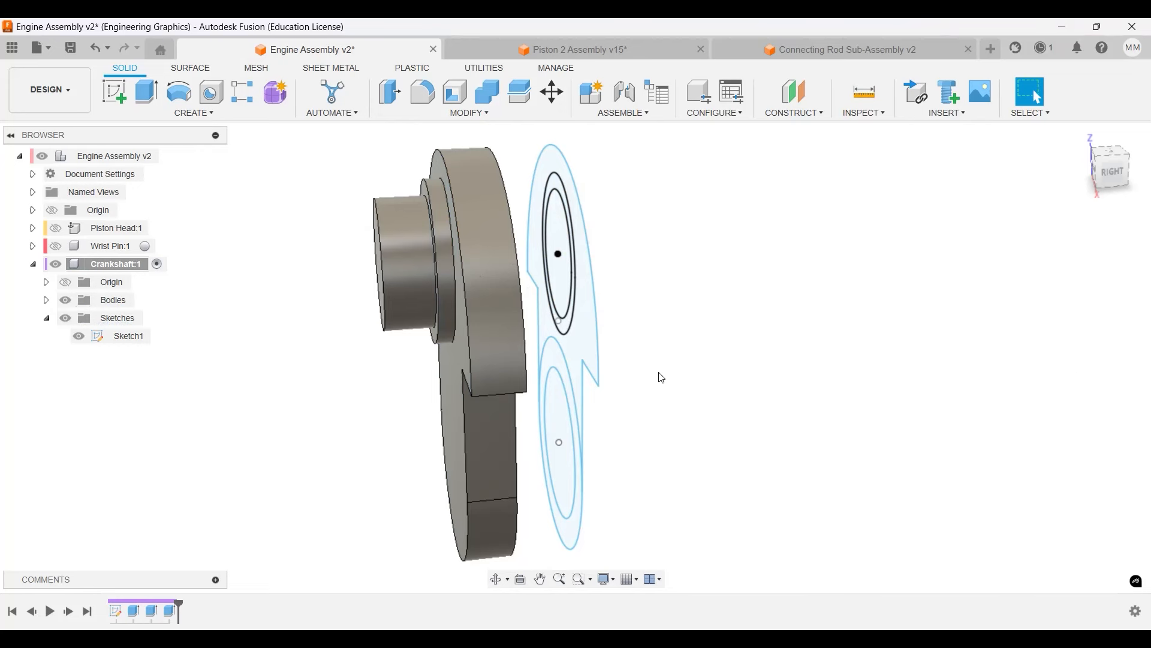
{"action": "mouse_move", "coordinate": [708, 372]}
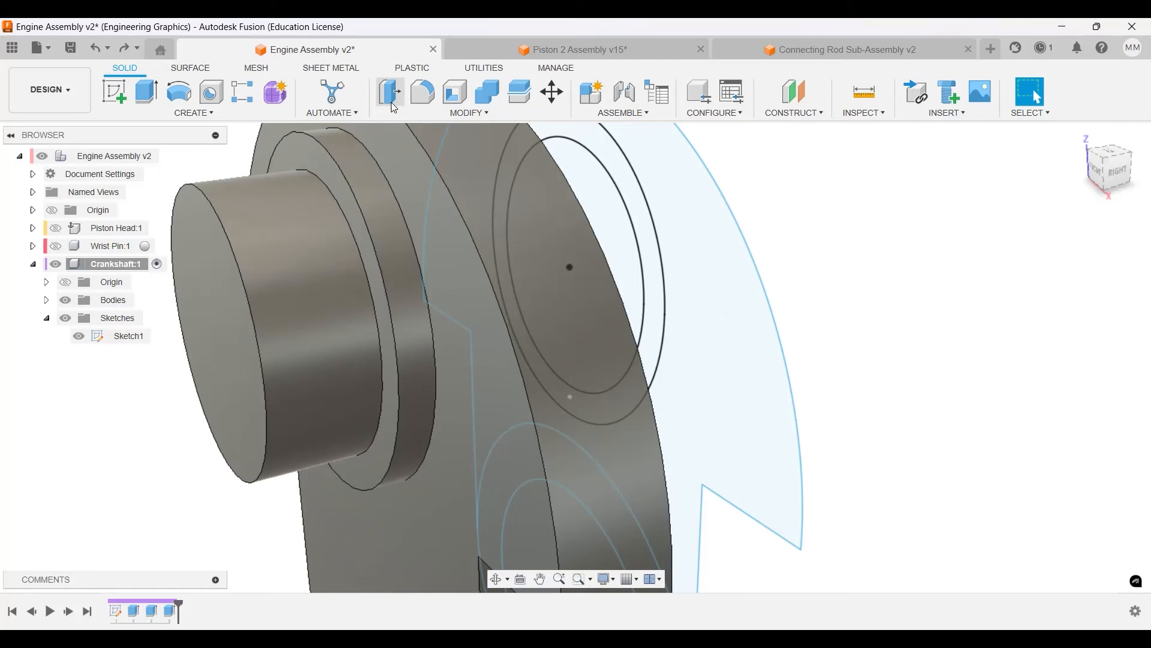
Fillet the collar edges around the pin, then hide Sketch1 from view.
{"action": "left_click", "coordinate": [421, 92]}
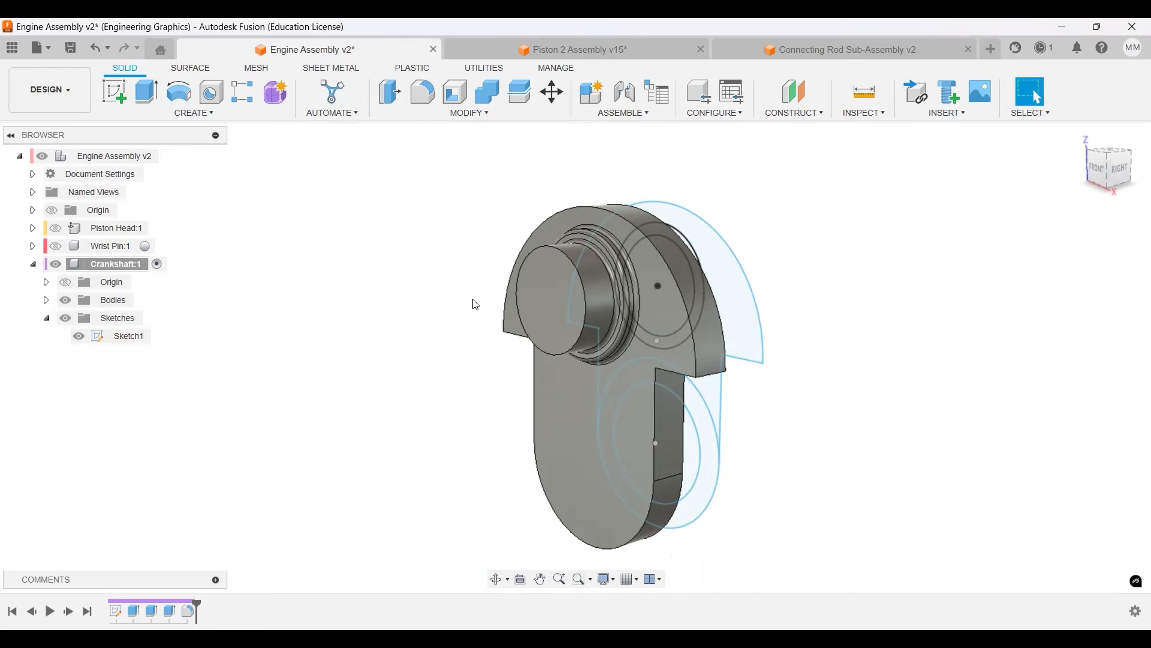
{"action": "mouse_move", "coordinate": [778, 453]}
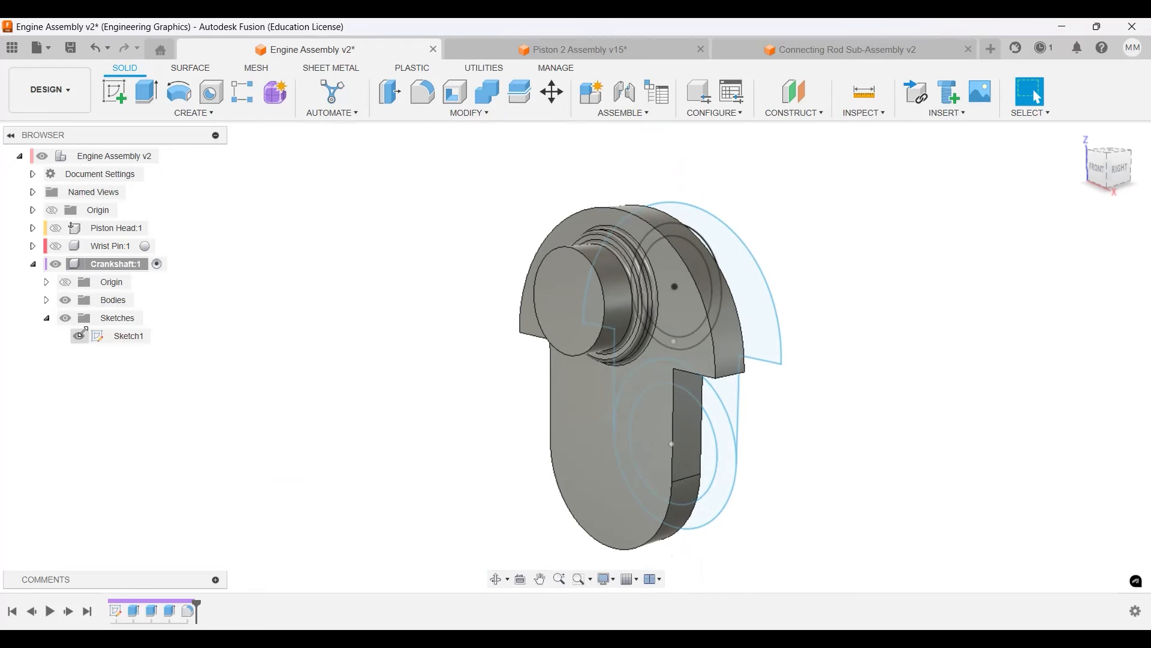
{"action": "left_click", "coordinate": [79, 336]}
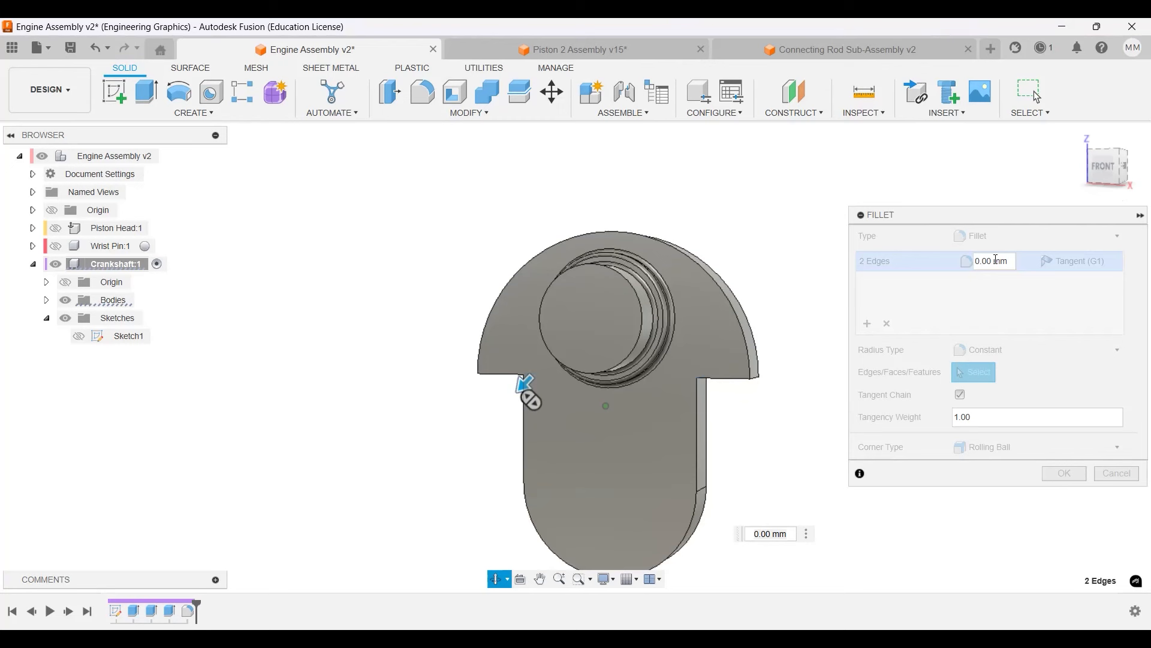
Apply a 30 mm fillet, then fillet the two inner web corners at 25 mm.
{"action": "type", "text": "30"}
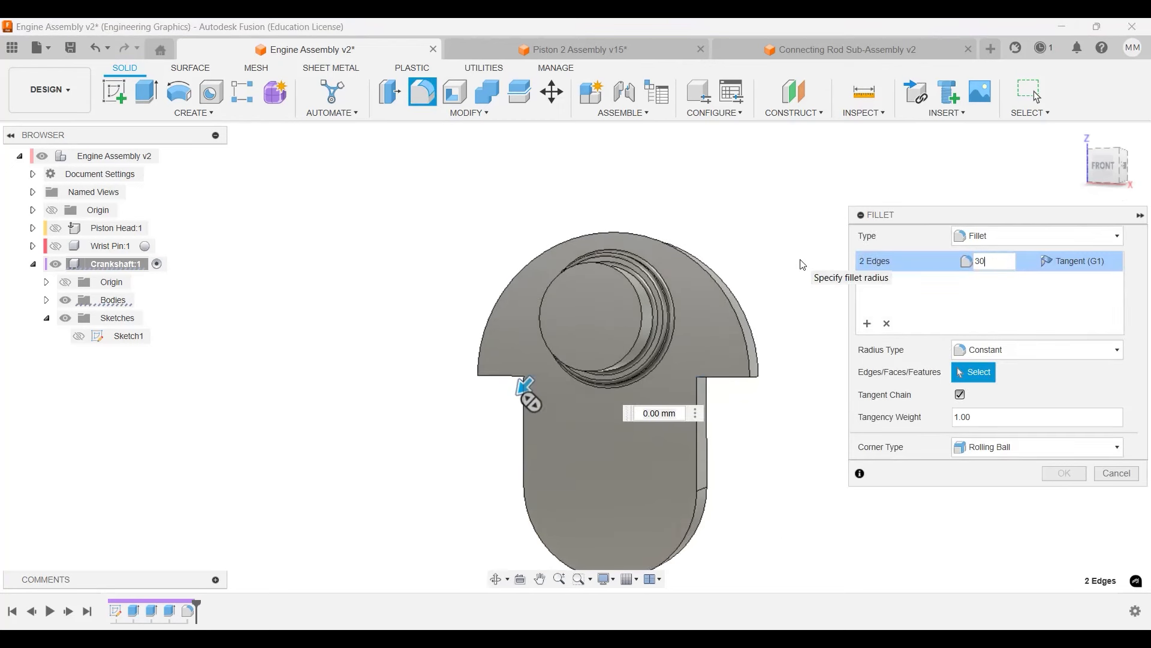
{"action": "type", "text": "30"}
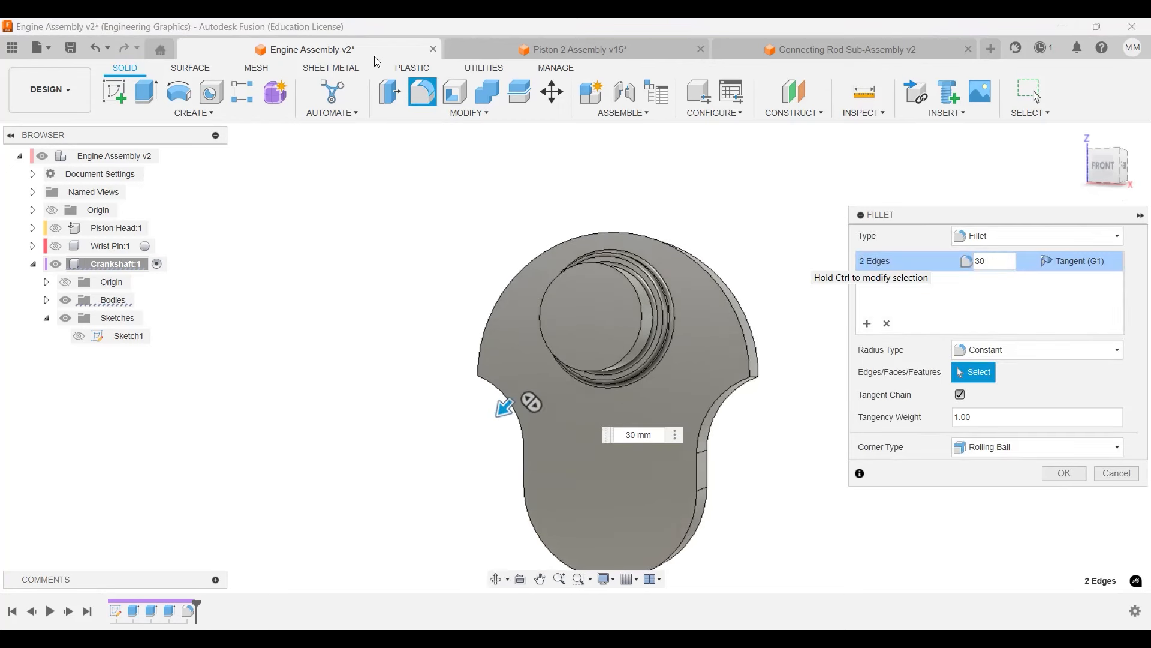
{"action": "left_click", "coordinate": [885, 322]}
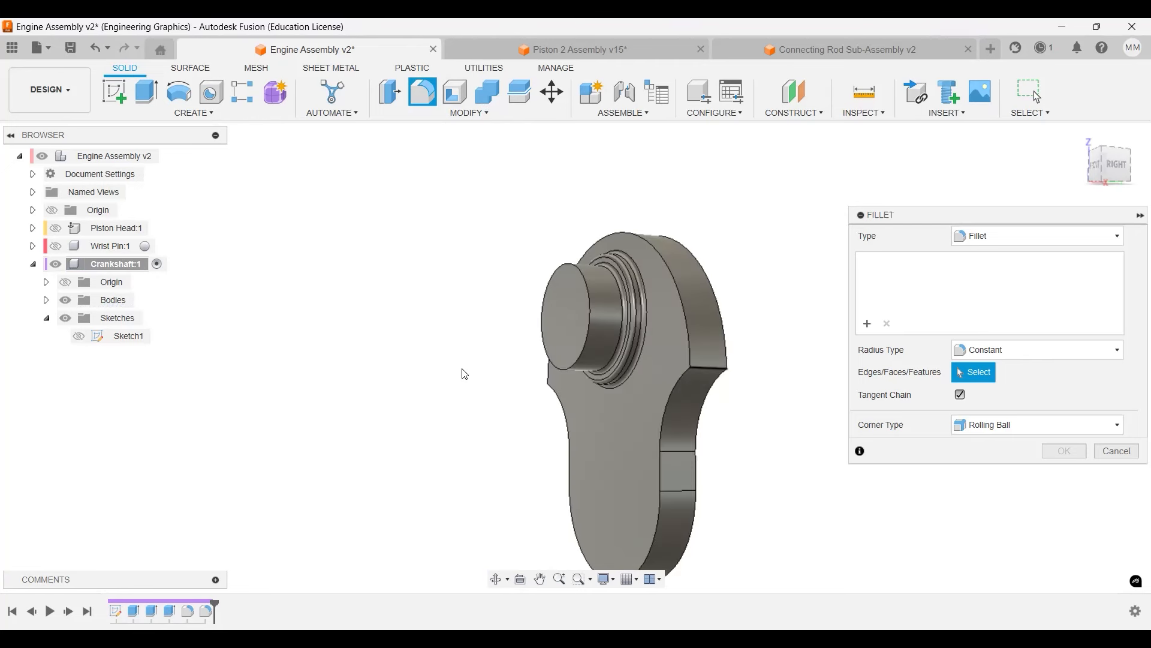
{"action": "left_click", "coordinate": [738, 394]}
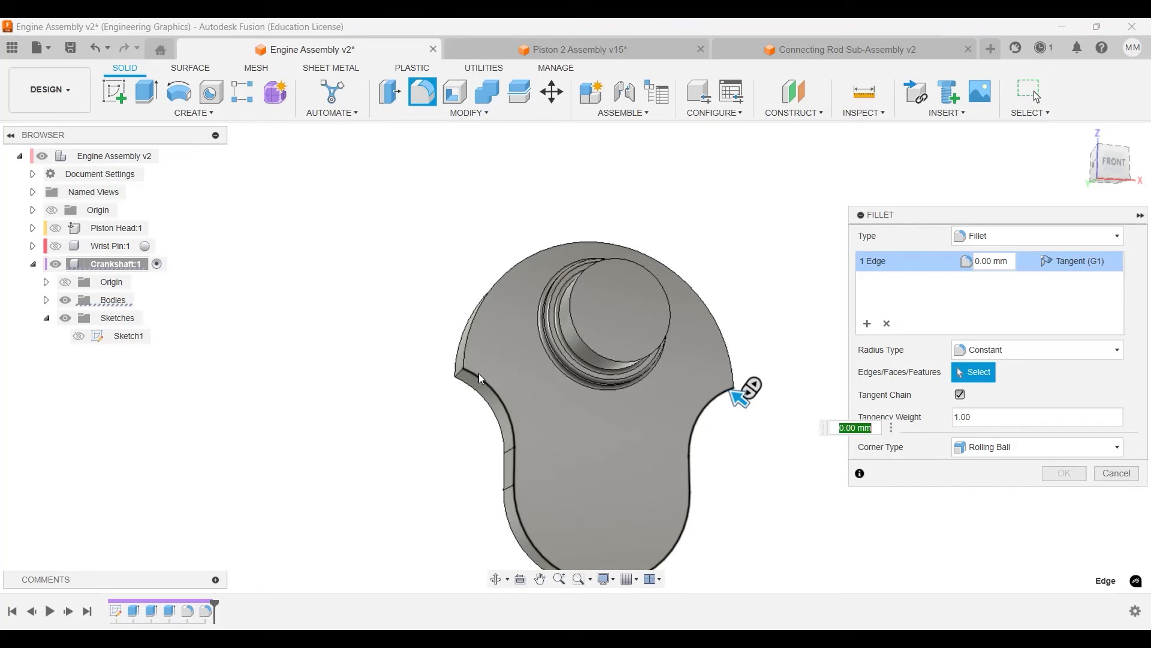
{"action": "left_click", "coordinate": [448, 380]}
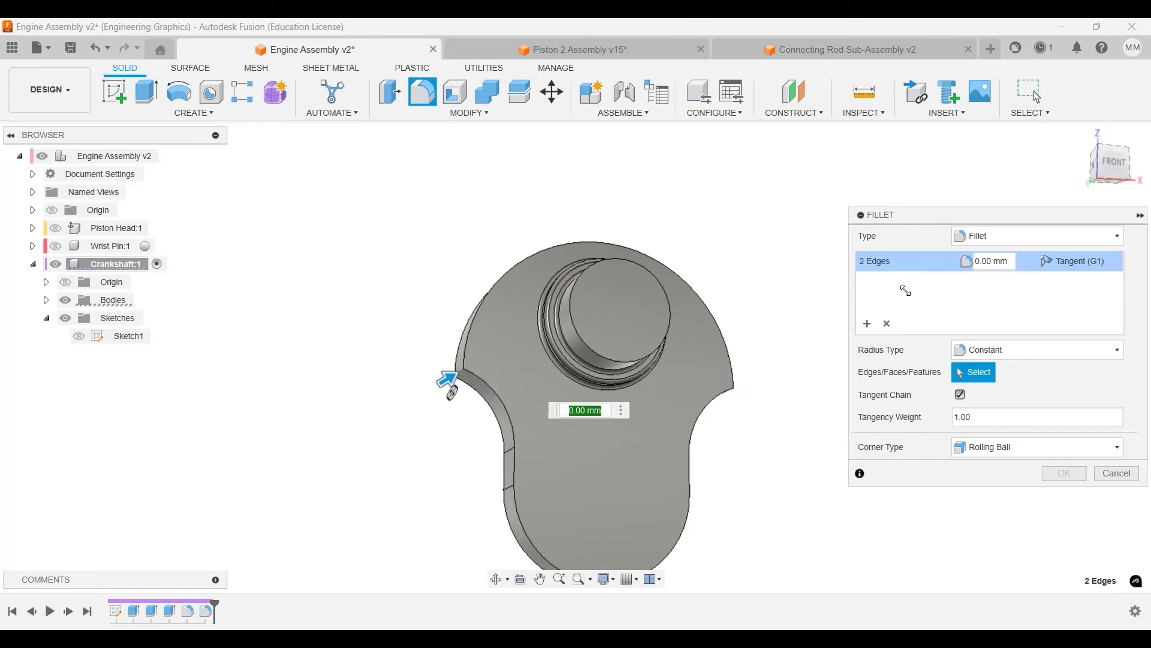
{"action": "type", "text": "25"}
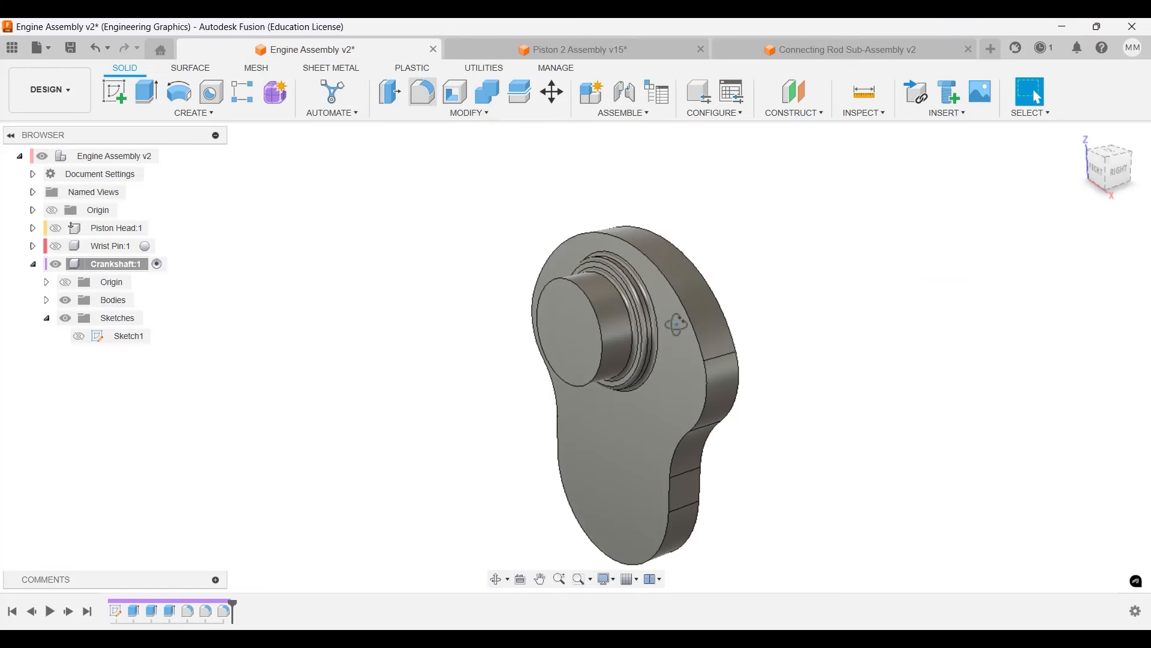
Fillet the crank web's outline edges on both faces at 2.5 mm radius.
{"action": "left_click", "coordinate": [421, 92]}
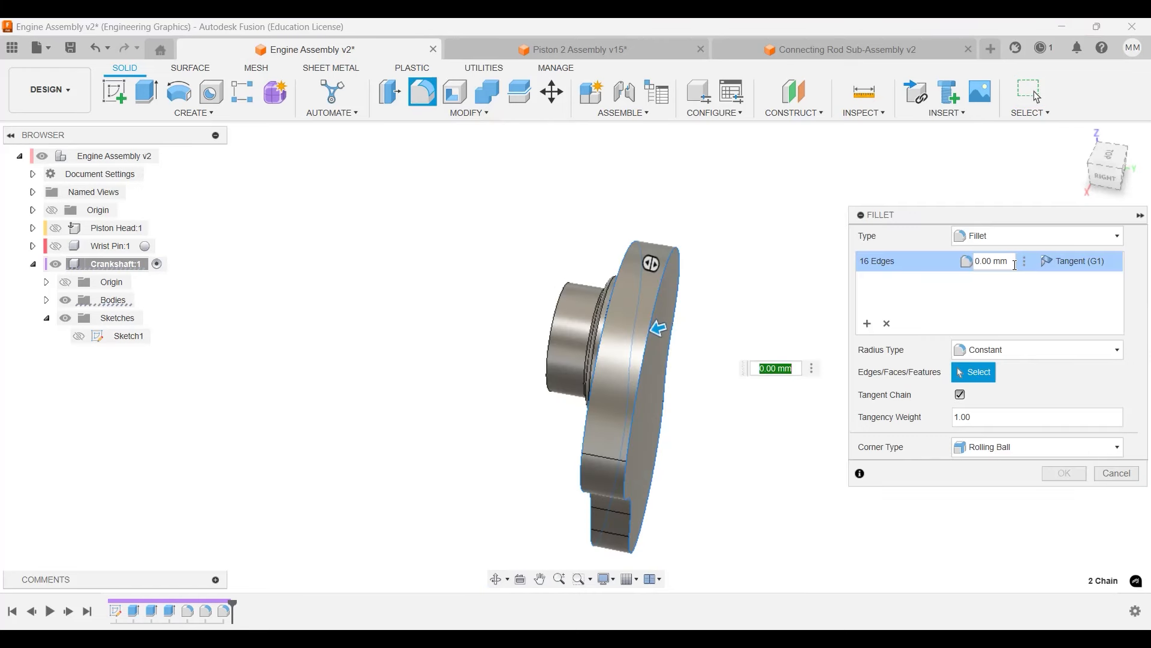
{"action": "left_click", "coordinate": [992, 261]}
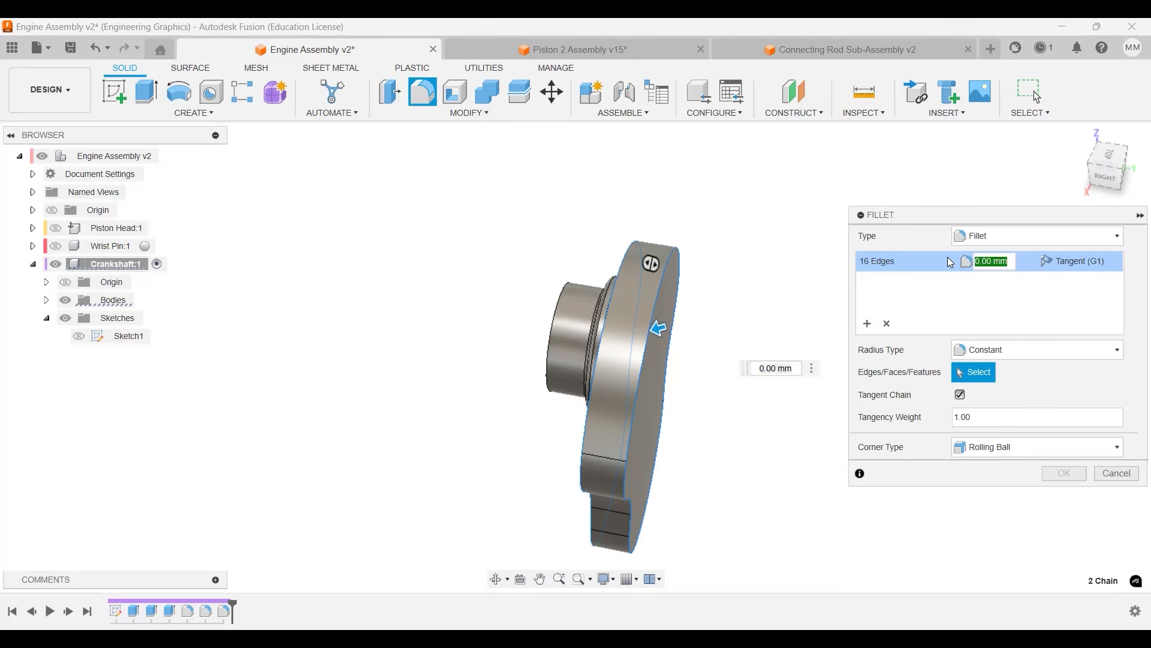
{"action": "type", "text": "2"}
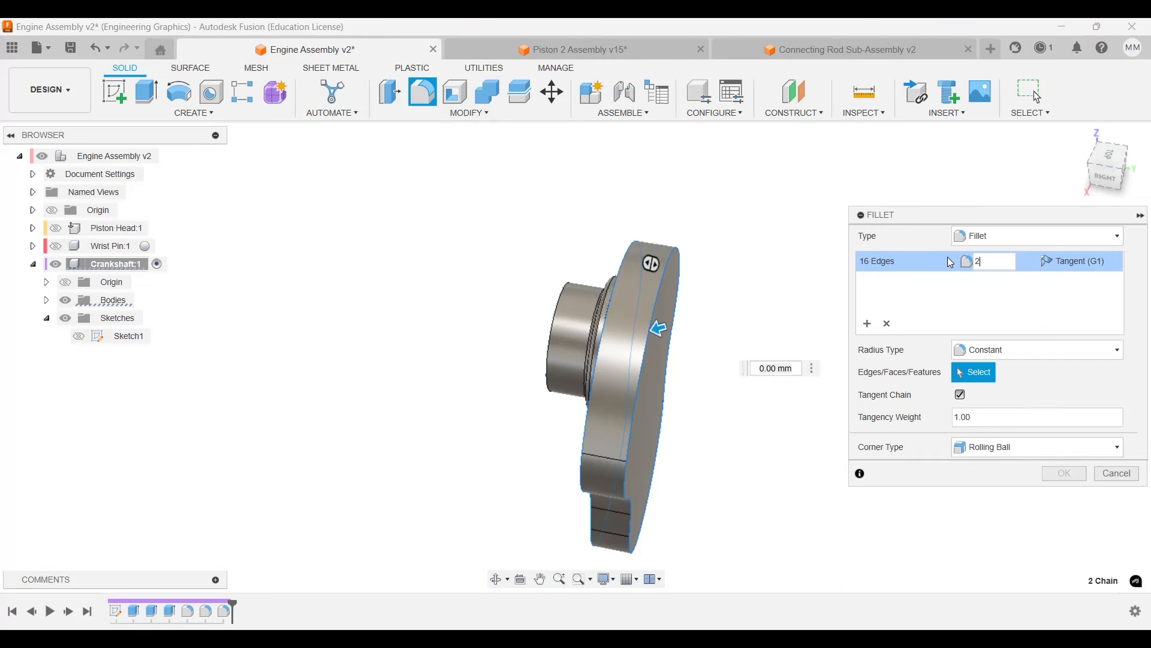
{"action": "type", "text": "2.5"}
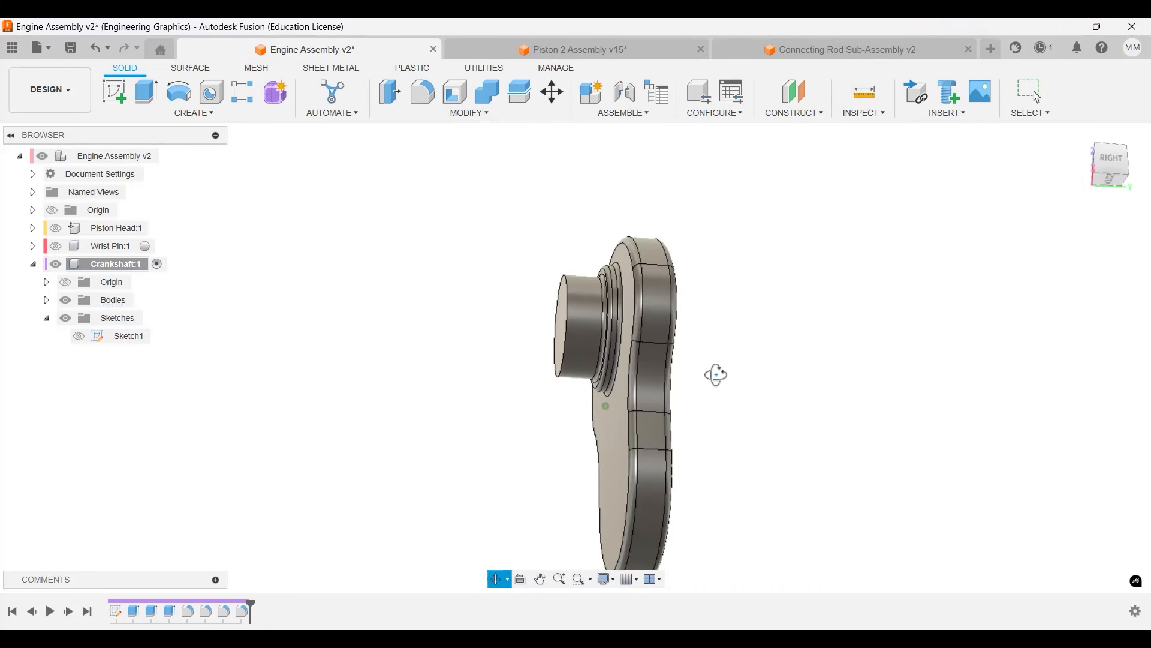
{"action": "left_click_drag", "start_coordinate": [716, 375], "coordinate": [756, 381]}
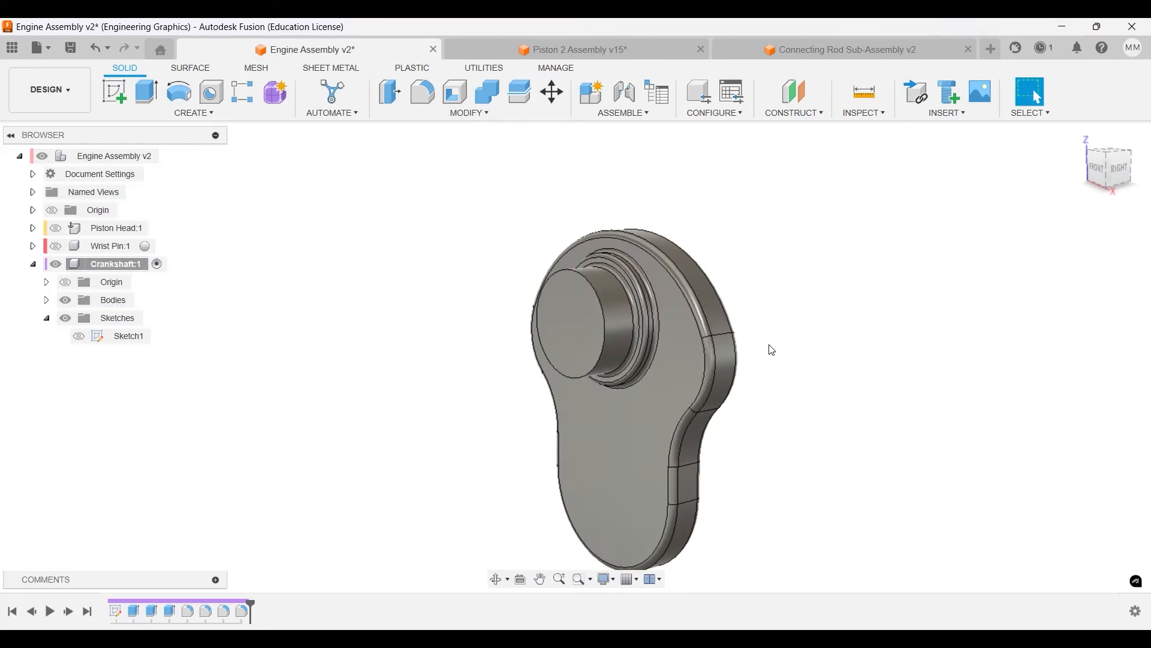
{"action": "left_click_drag", "start_coordinate": [771, 349], "coordinate": [743, 316]}
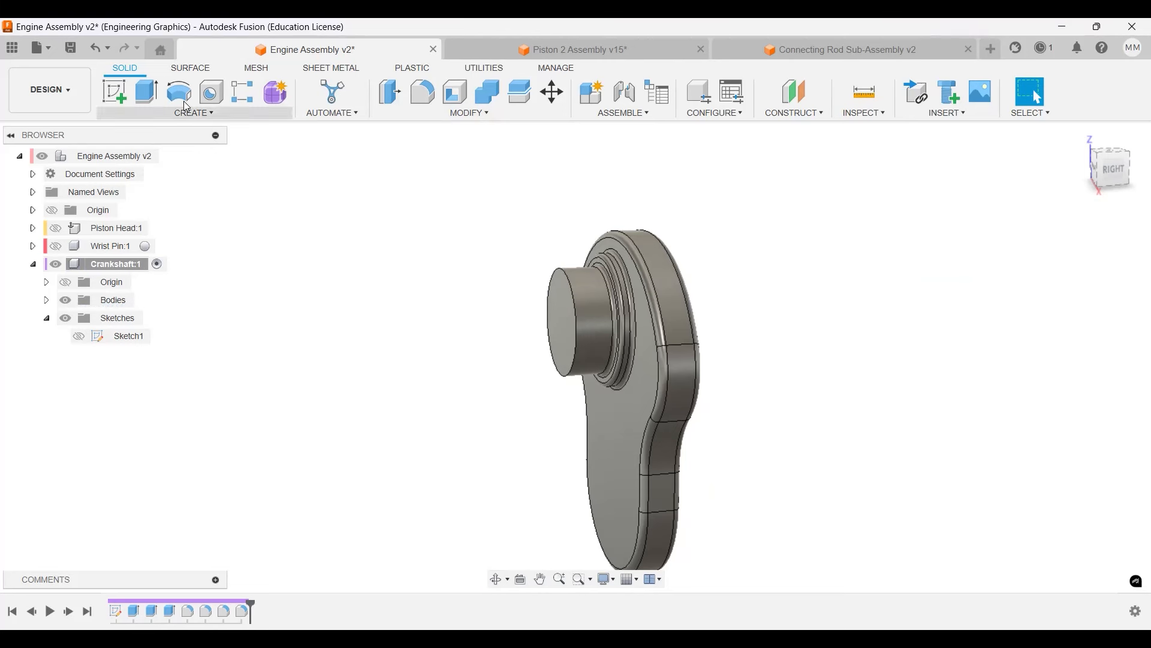
Mirror the crank web body across the chosen plane, previewing a facing copy.
{"action": "left_click", "coordinate": [193, 112]}
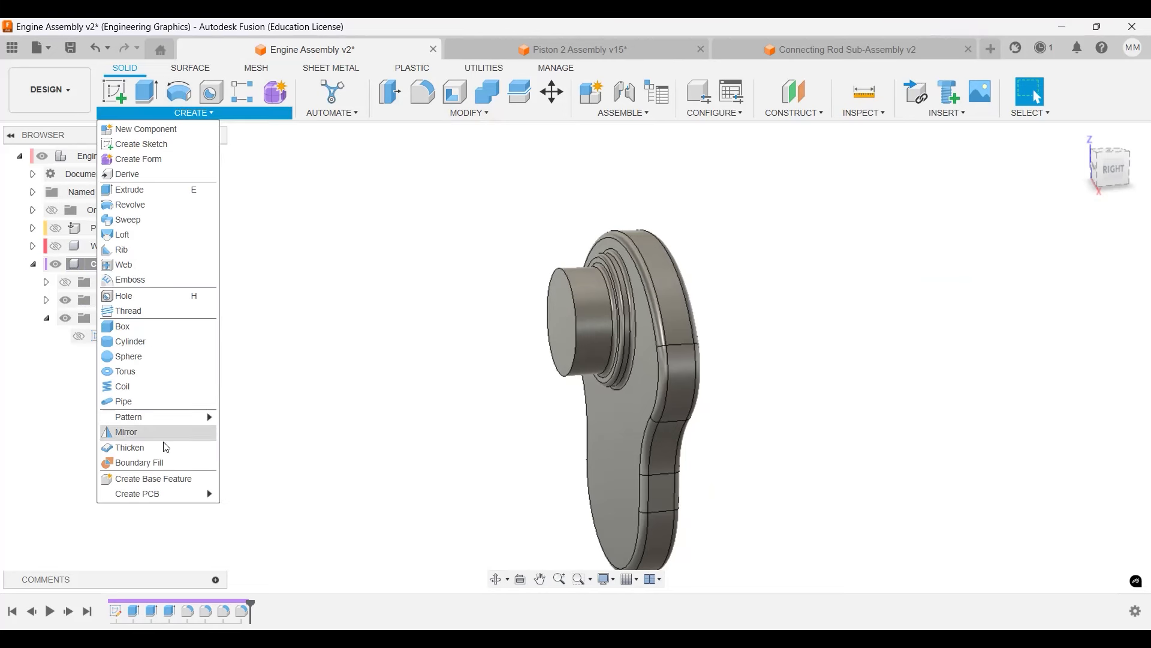
{"action": "left_click", "coordinate": [125, 432]}
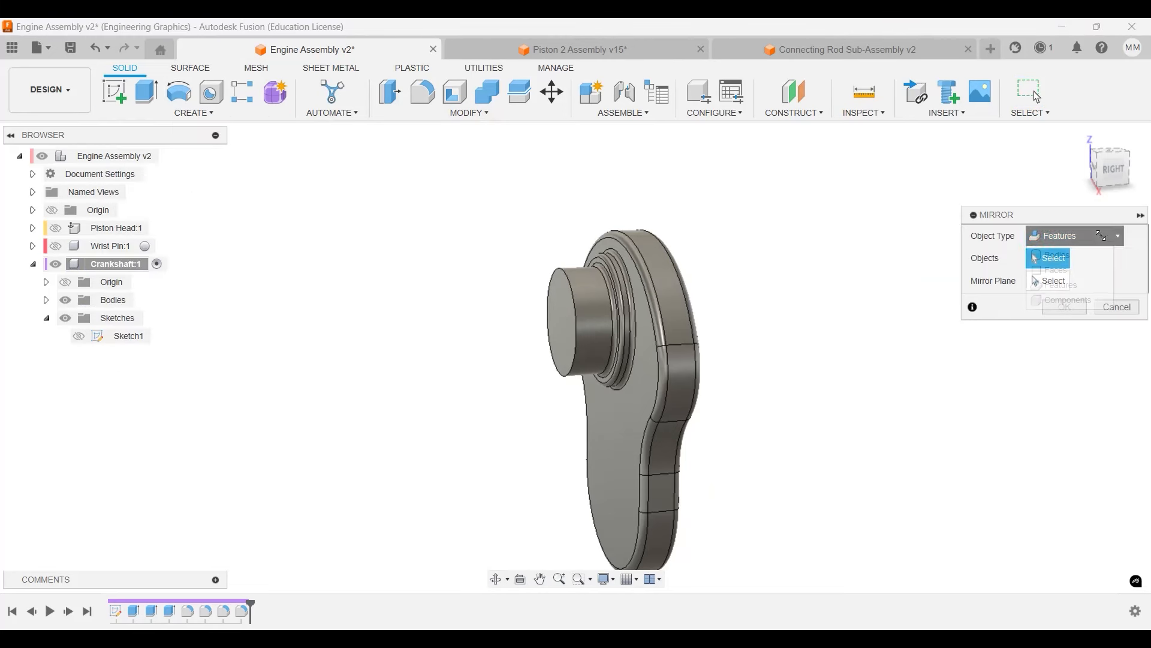
{"action": "left_click", "coordinate": [1073, 235]}
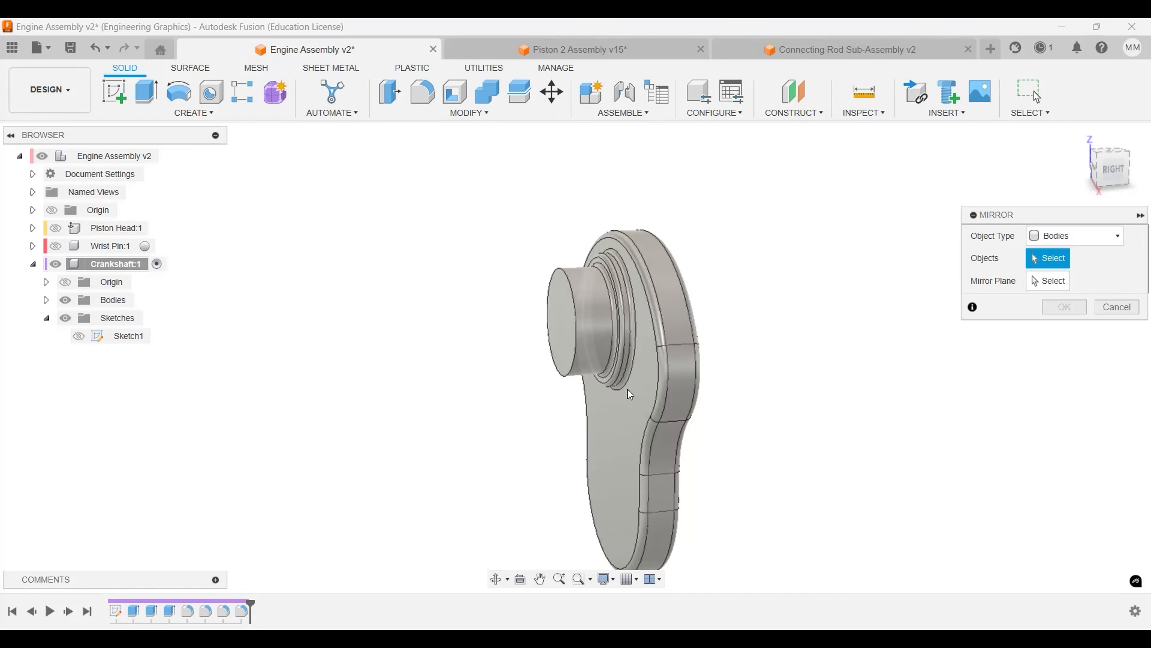
{"action": "left_click", "coordinate": [627, 393]}
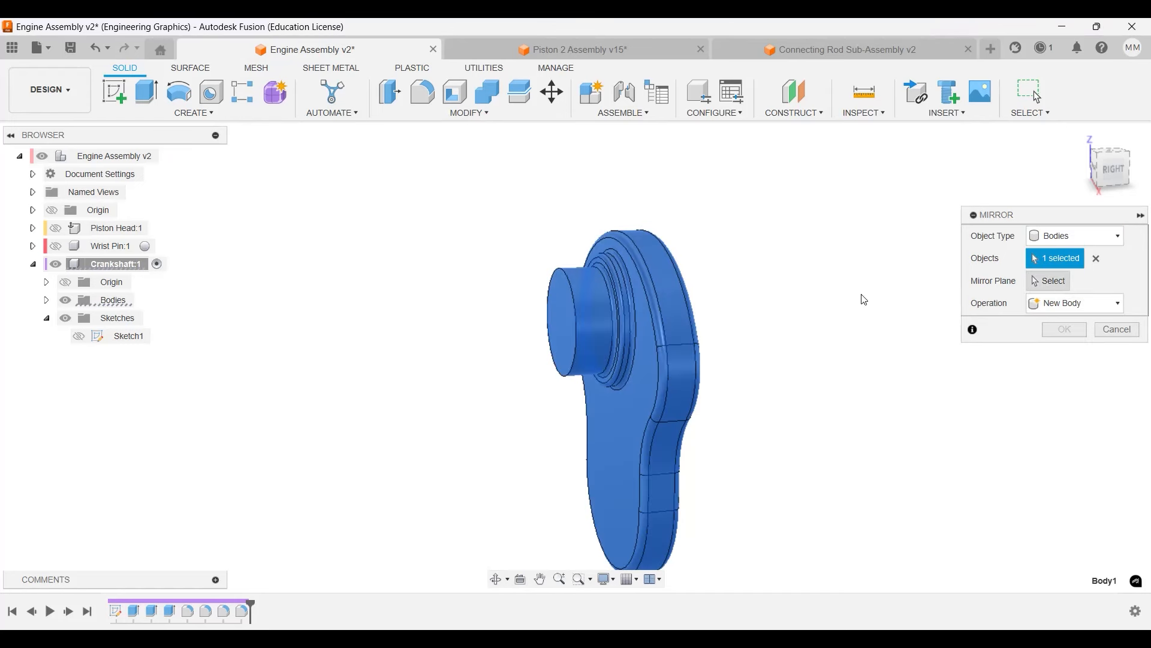
{"action": "left_click", "coordinate": [1052, 280]}
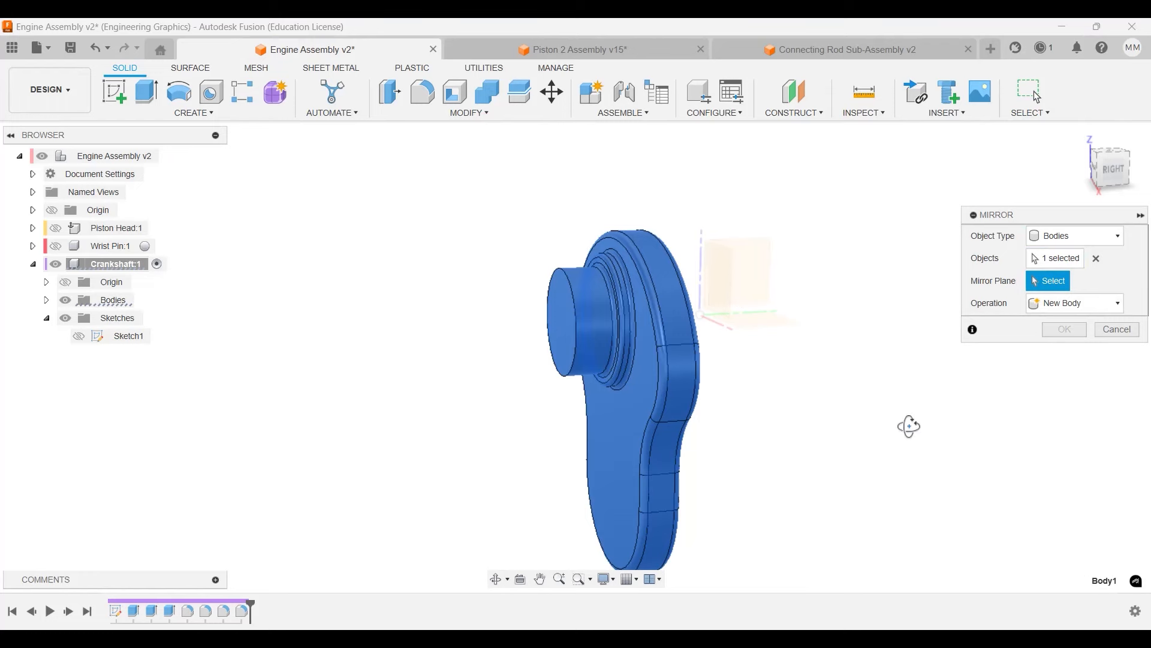
{"action": "left_click", "coordinate": [737, 279]}
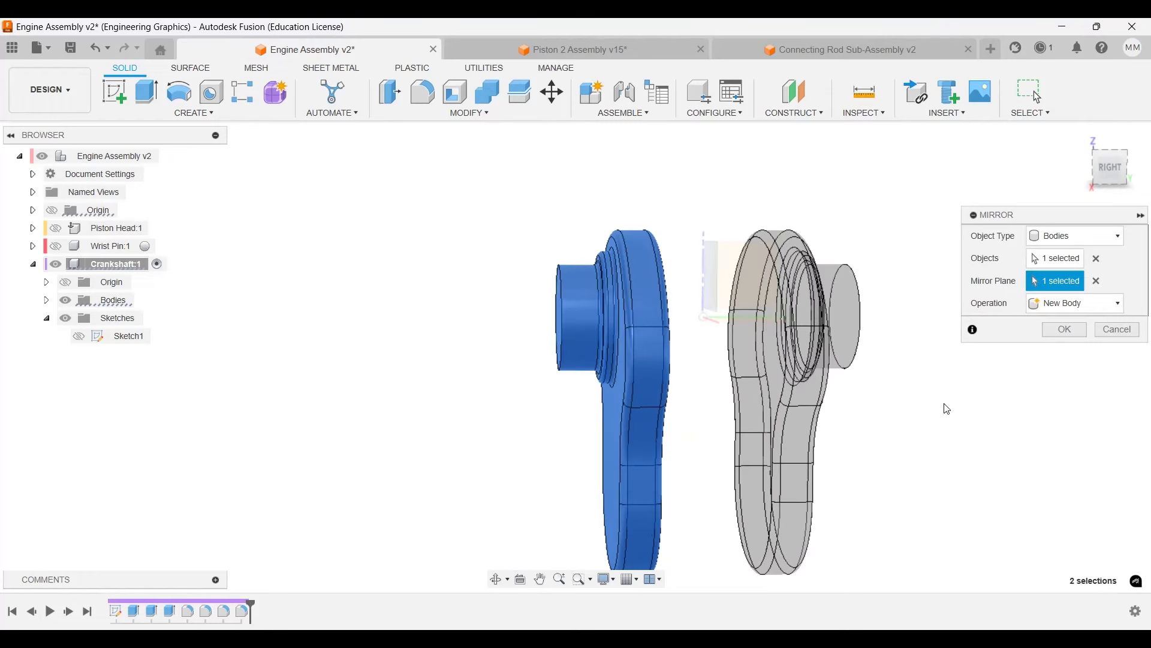
{"action": "mouse_move", "coordinate": [1063, 328]}
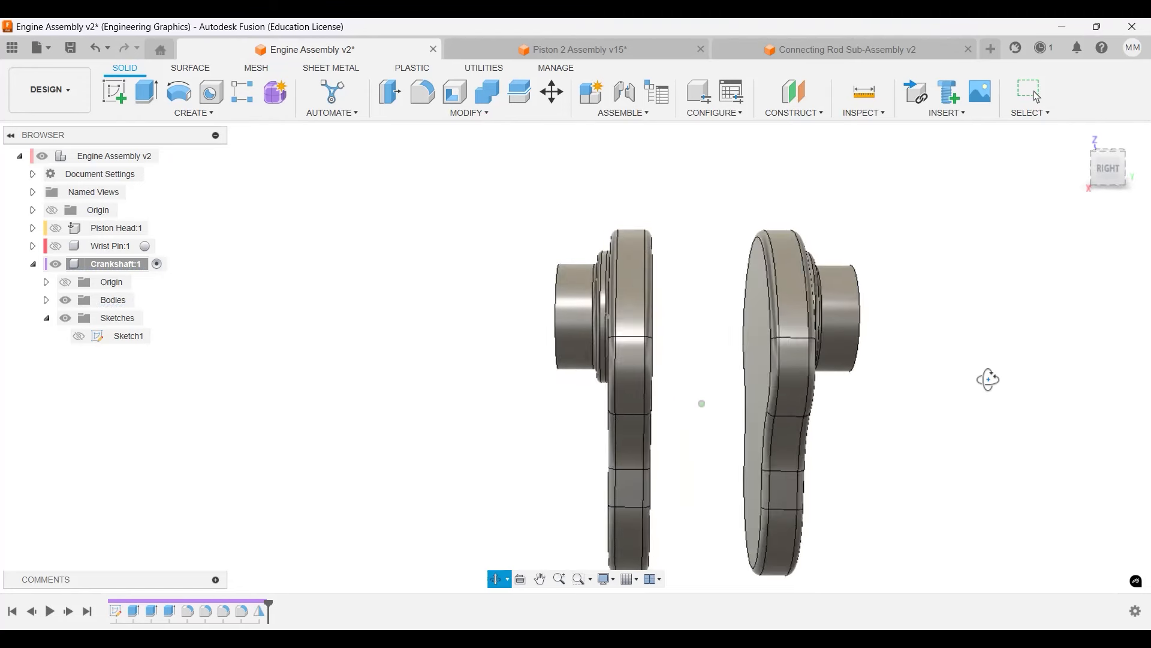
Show Sketch1 and extrude its lower circle symmetrically as the crank pin.
{"action": "left_click_drag", "start_coordinate": [987, 380], "coordinate": [919, 357]}
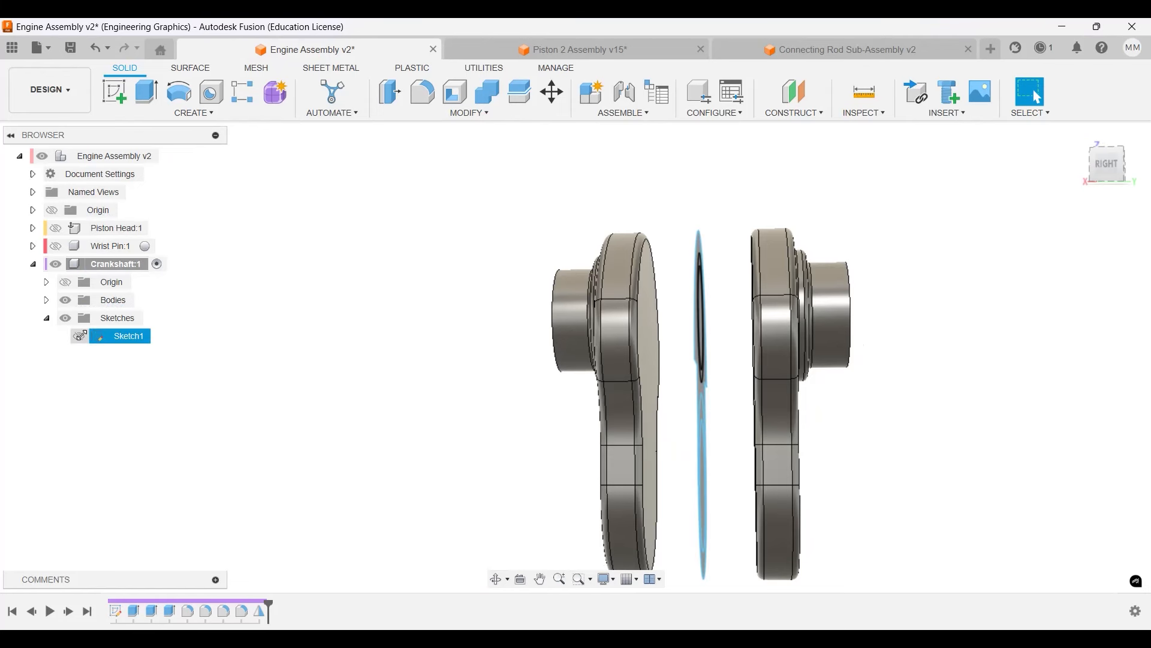
{"action": "left_click_drag", "start_coordinate": [698, 367], "coordinate": [909, 443]}
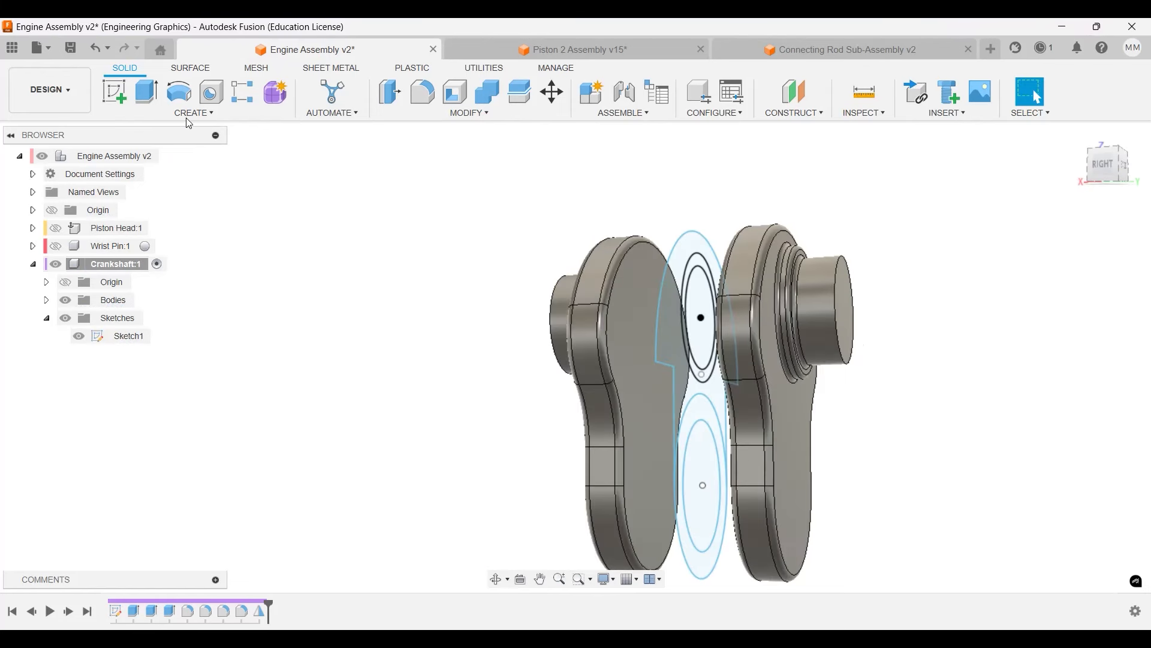
{"action": "left_click", "coordinate": [145, 91]}
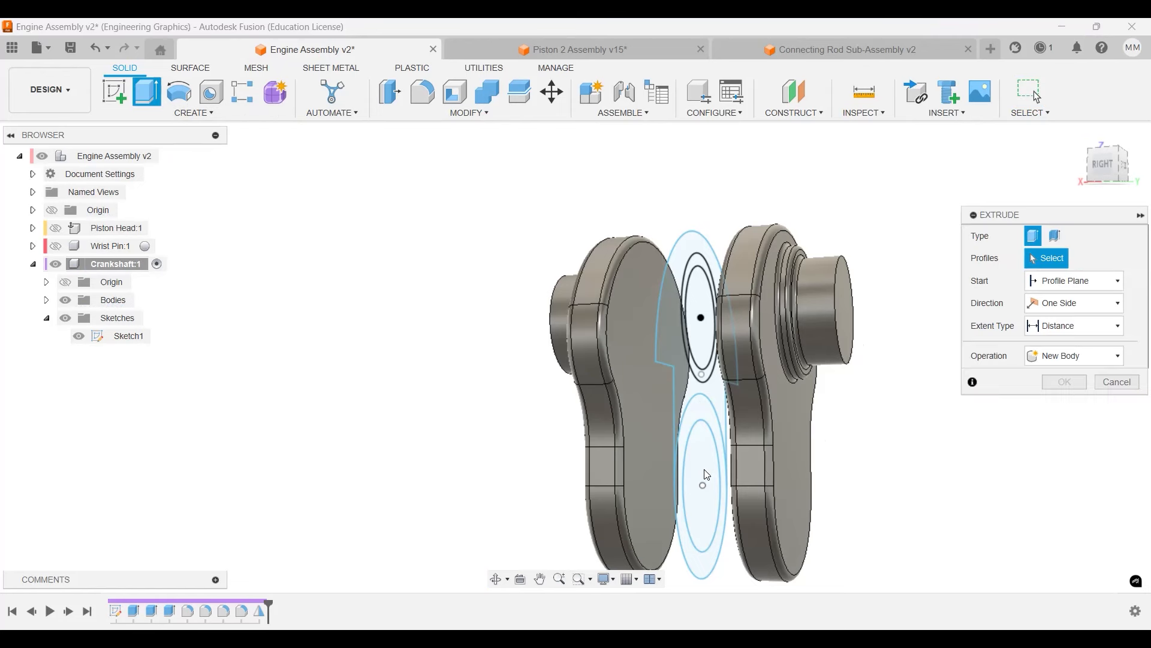
{"action": "left_click", "coordinate": [701, 481]}
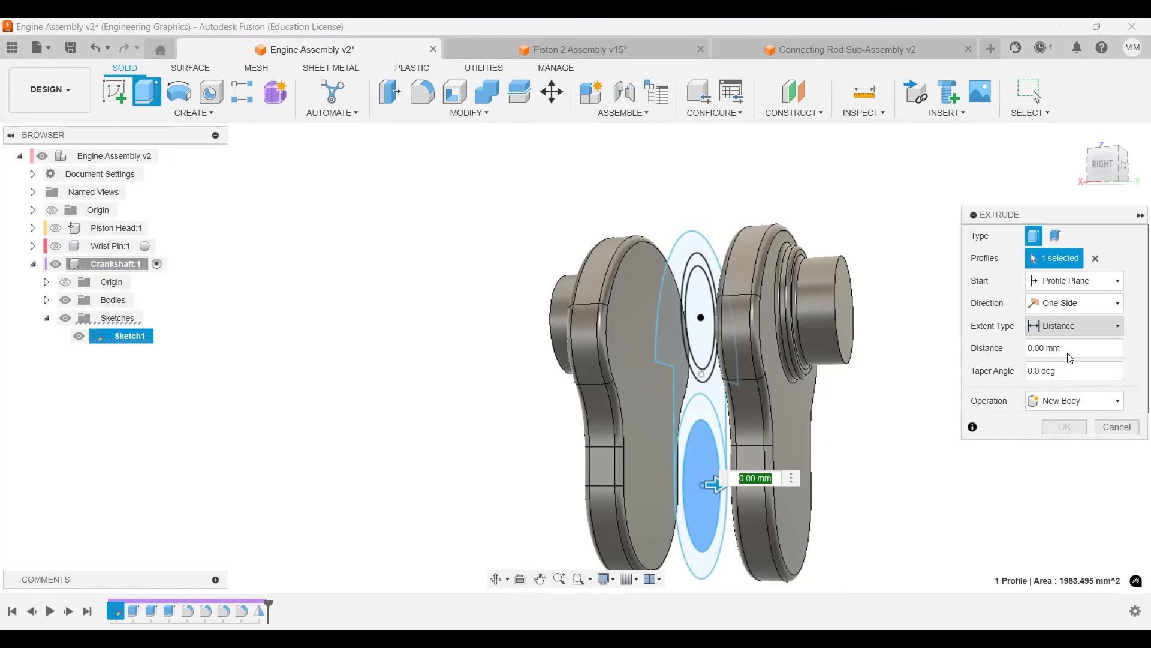
{"action": "left_click", "coordinate": [1072, 302]}
{"action": "type", "text": "-20"}
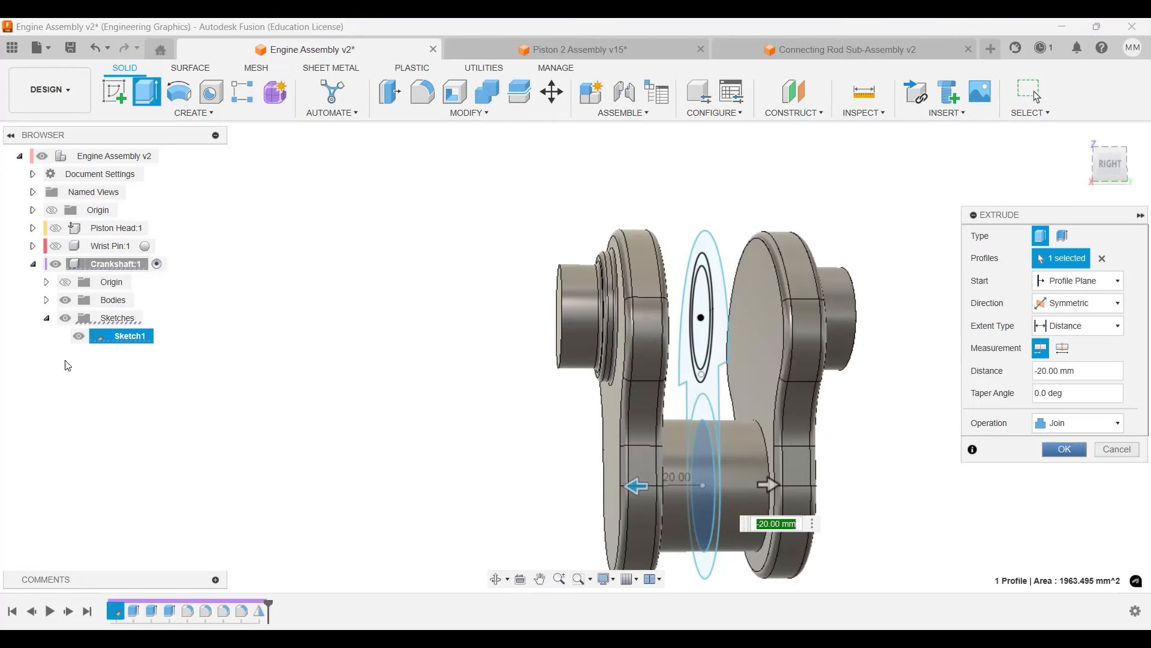
Confirm the symmetric 20 mm crank pin joining both webs.
{"action": "left_click", "coordinate": [1062, 449]}
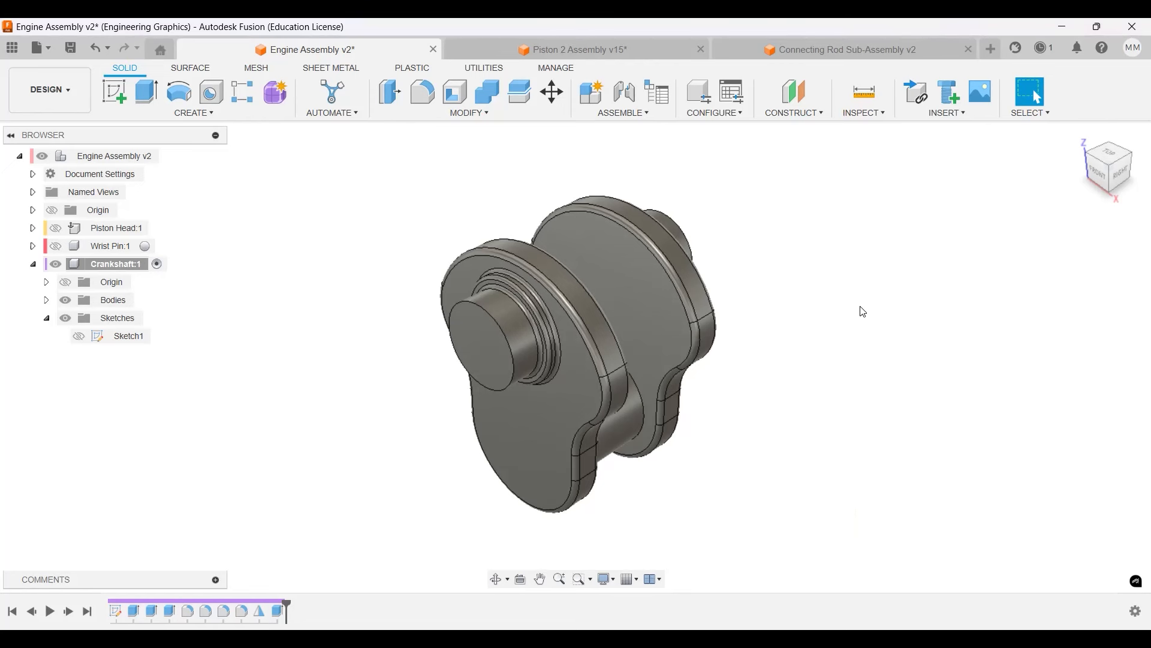
{"action": "mouse_move", "coordinate": [389, 234]}
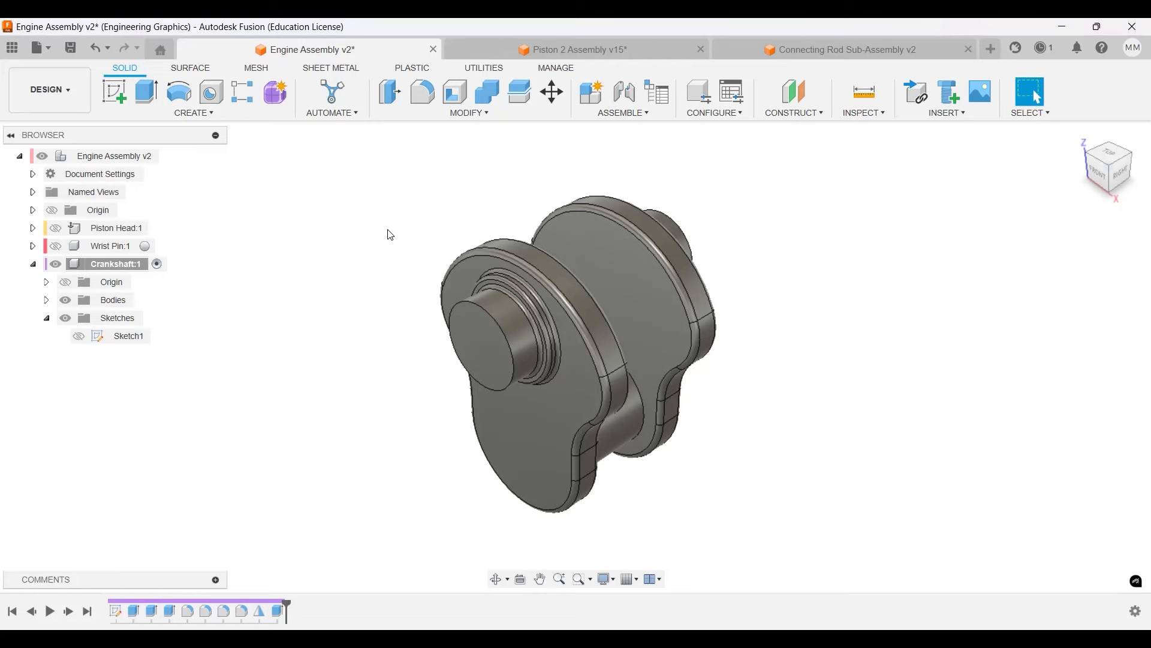